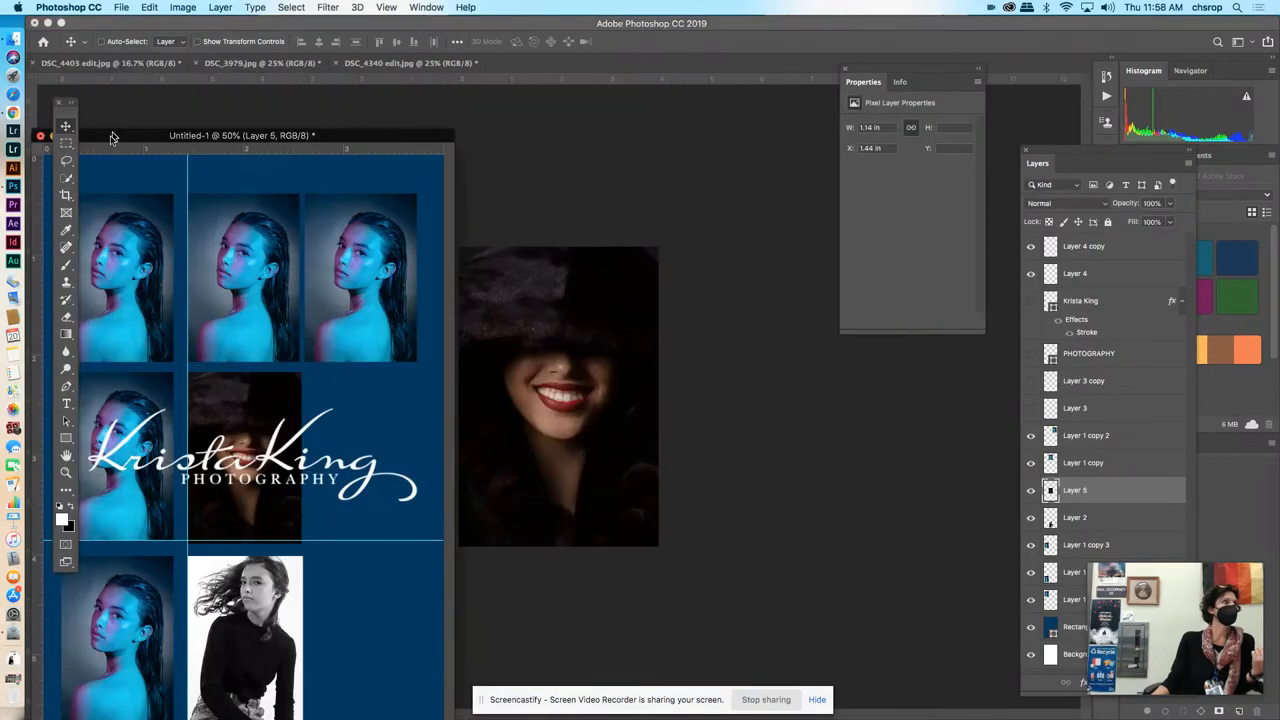
Step: Close the Untitled-1 grid, DSC_3979.jpg and DSC_4340 edit.jpg, choosing Don't Save for each
click(196, 108)
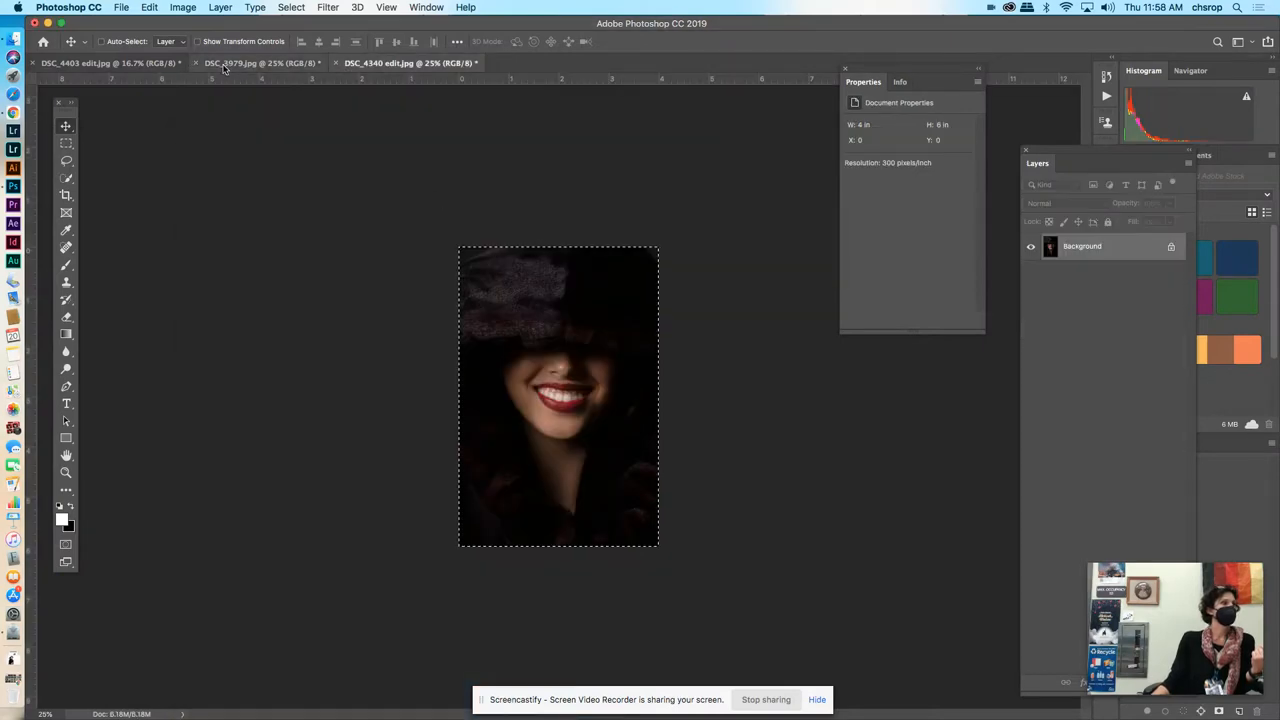
click(198, 62)
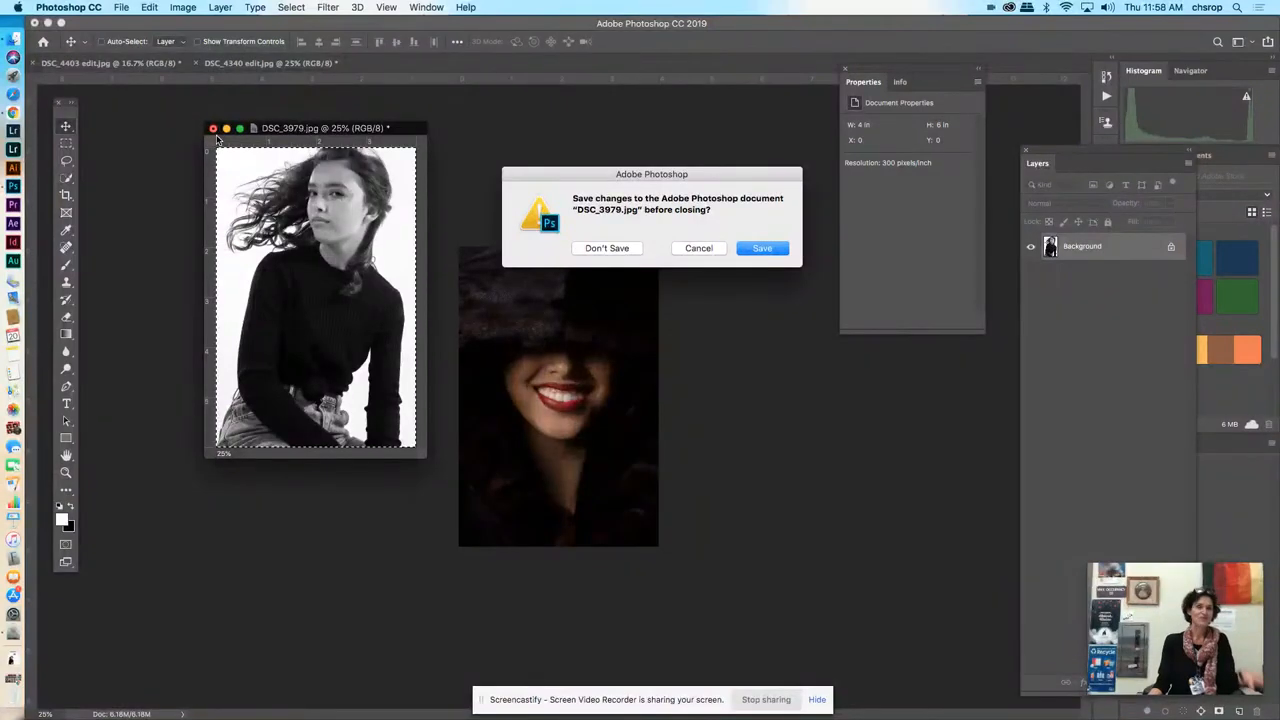
mouse_move(292, 110)
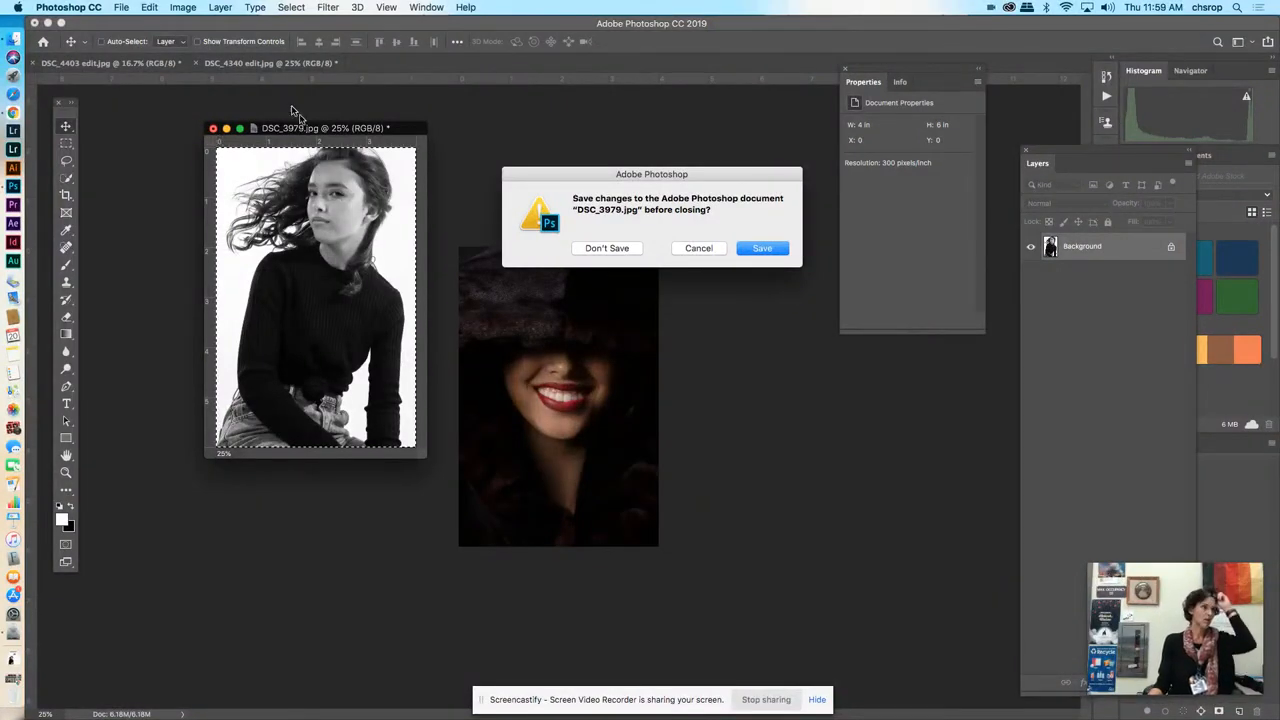
click(608, 248)
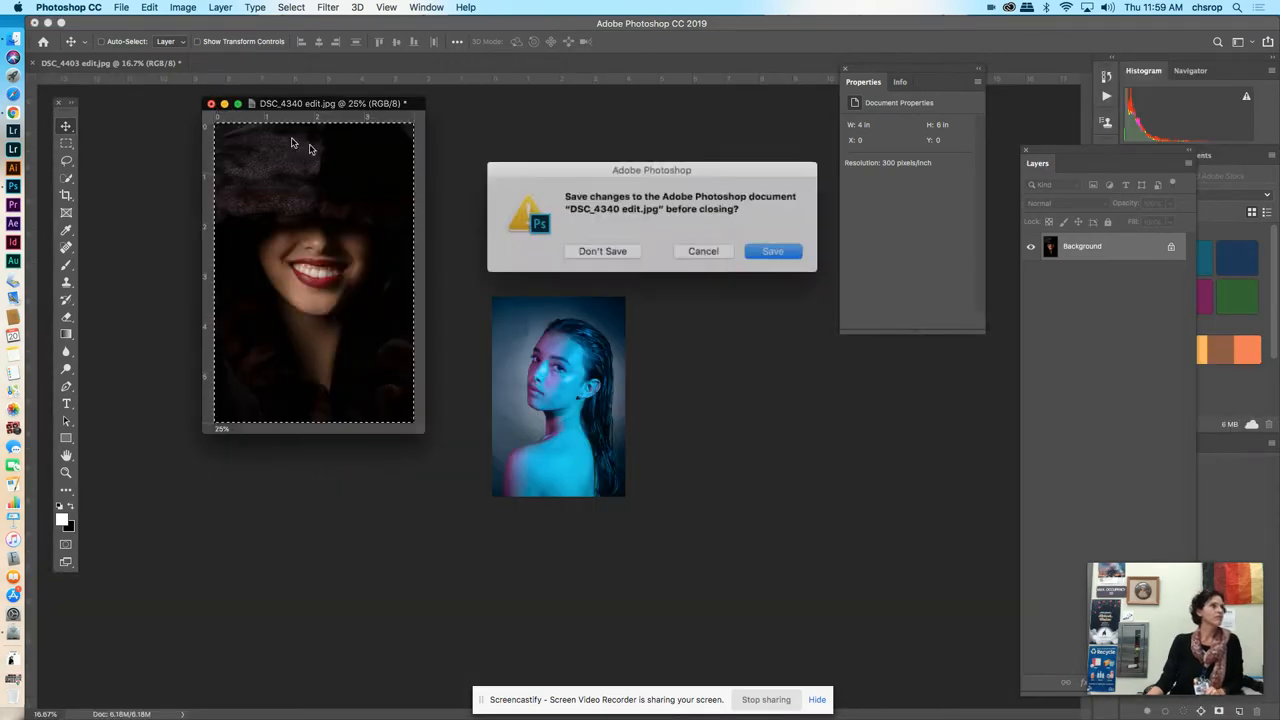
click(602, 252)
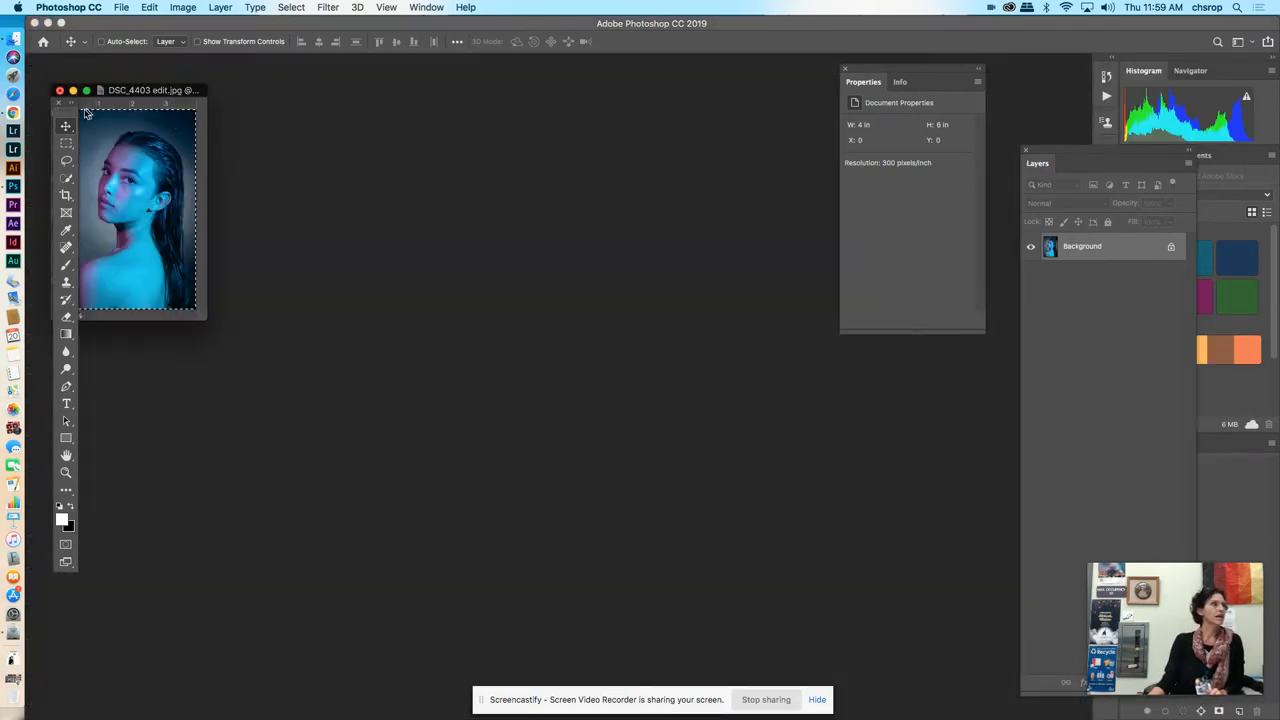
Step: Close the last photo and create a new blank 4×6 inch portrait document at 300 ppi from the Photo presets
click(60, 90)
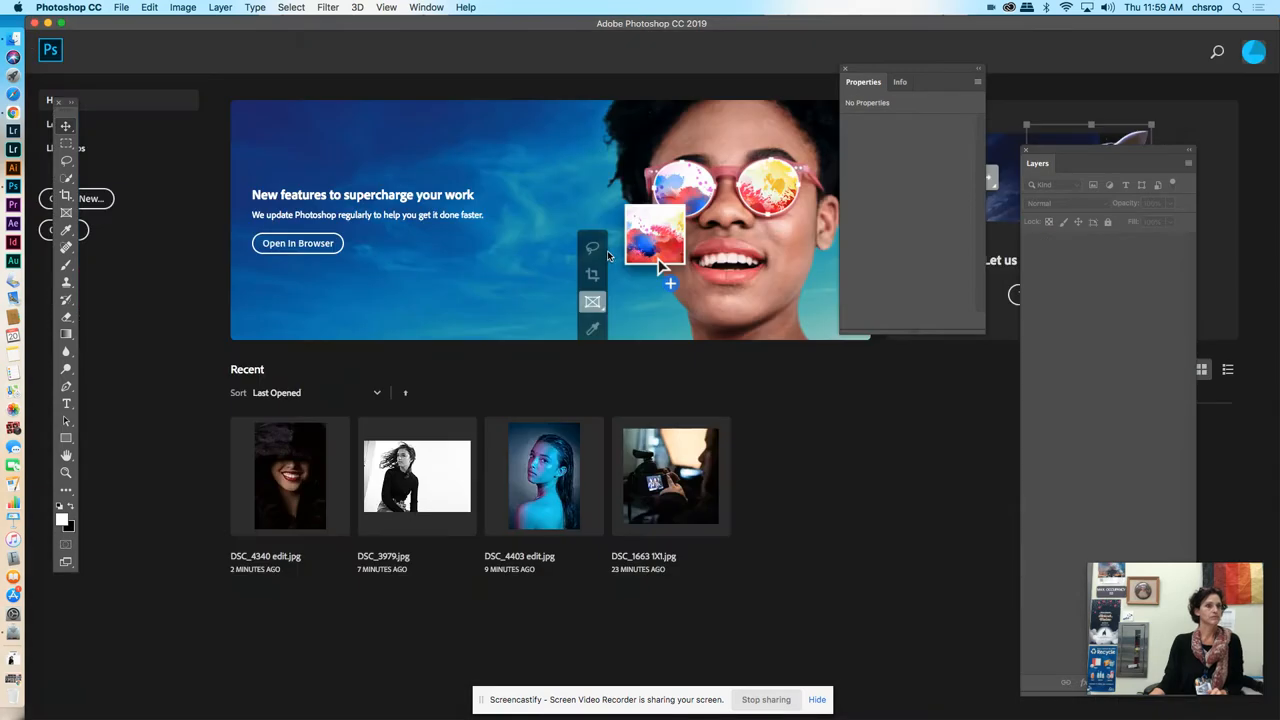
mouse_move(220, 8)
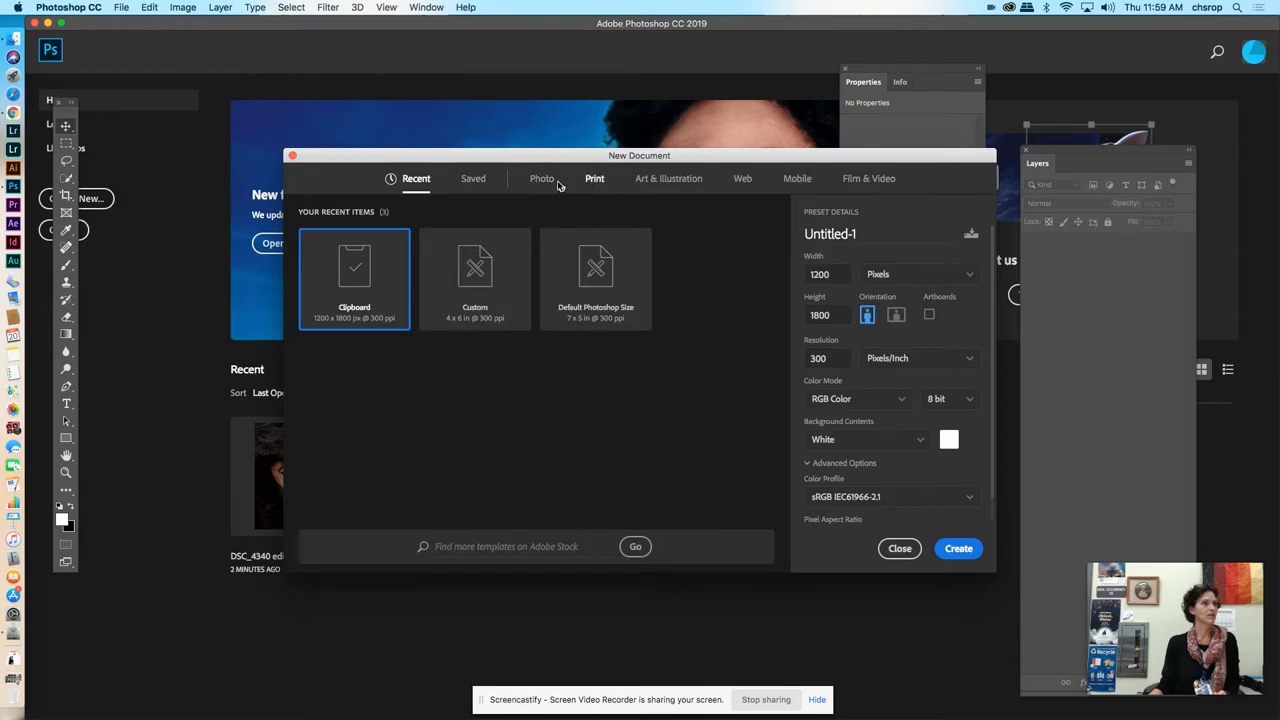
click(542, 178)
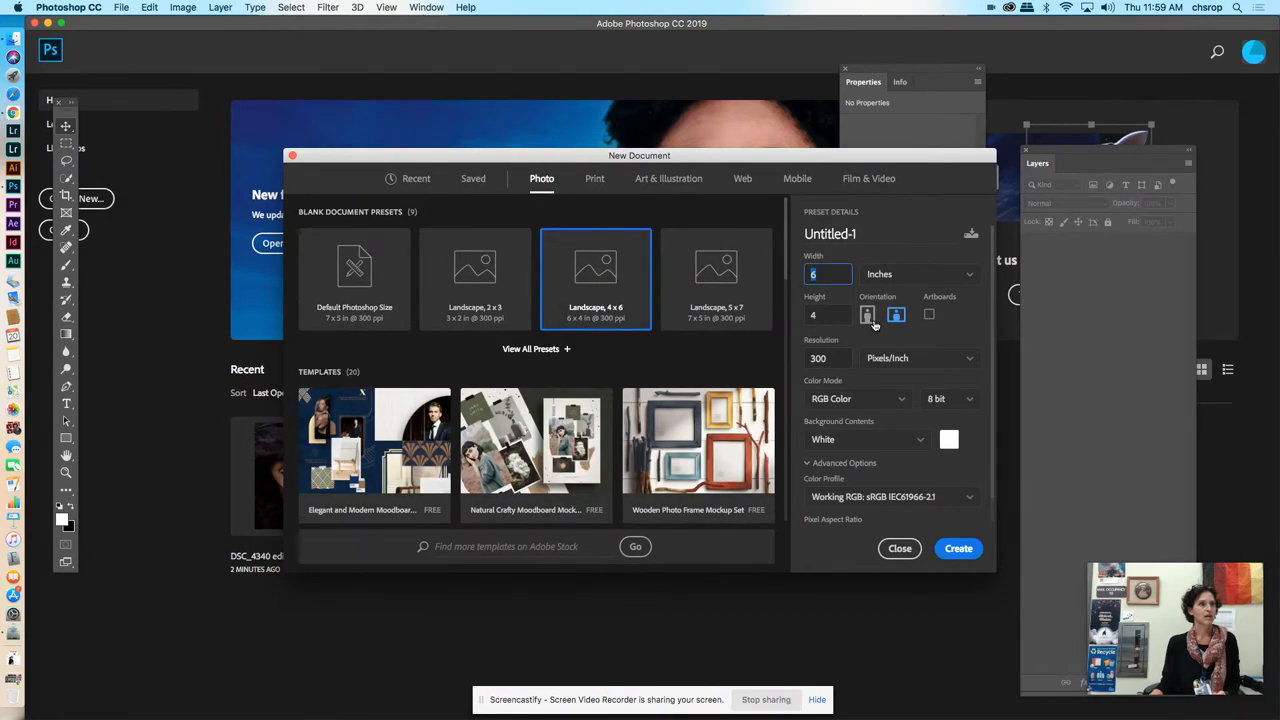
click(868, 314)
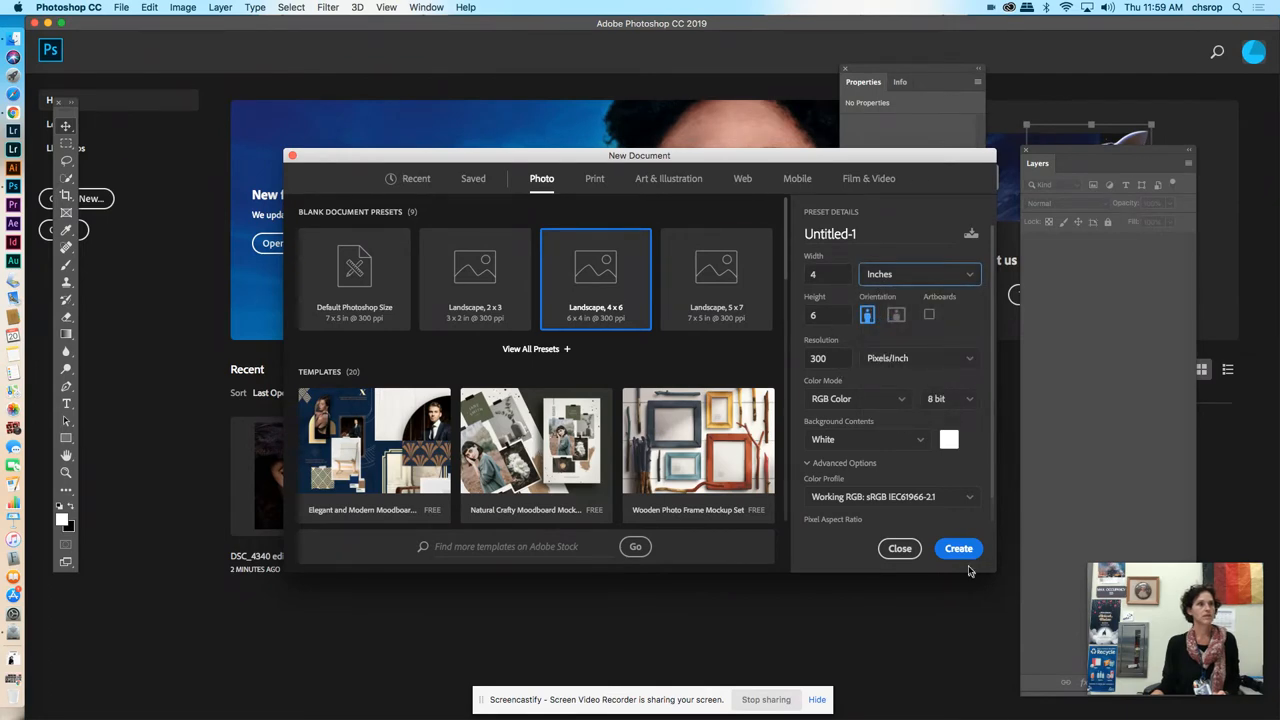
click(956, 548)
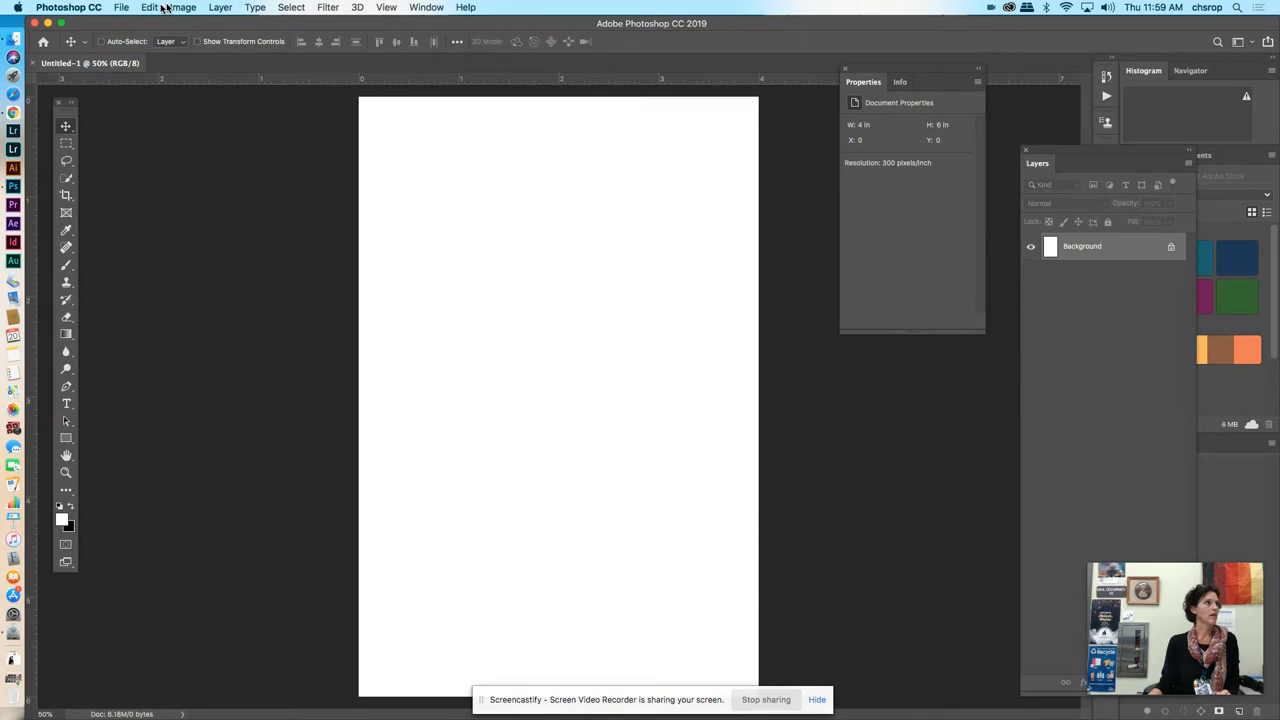
Step: Open DSC_4403 edit.jpg from the downloads folder
click(120, 8)
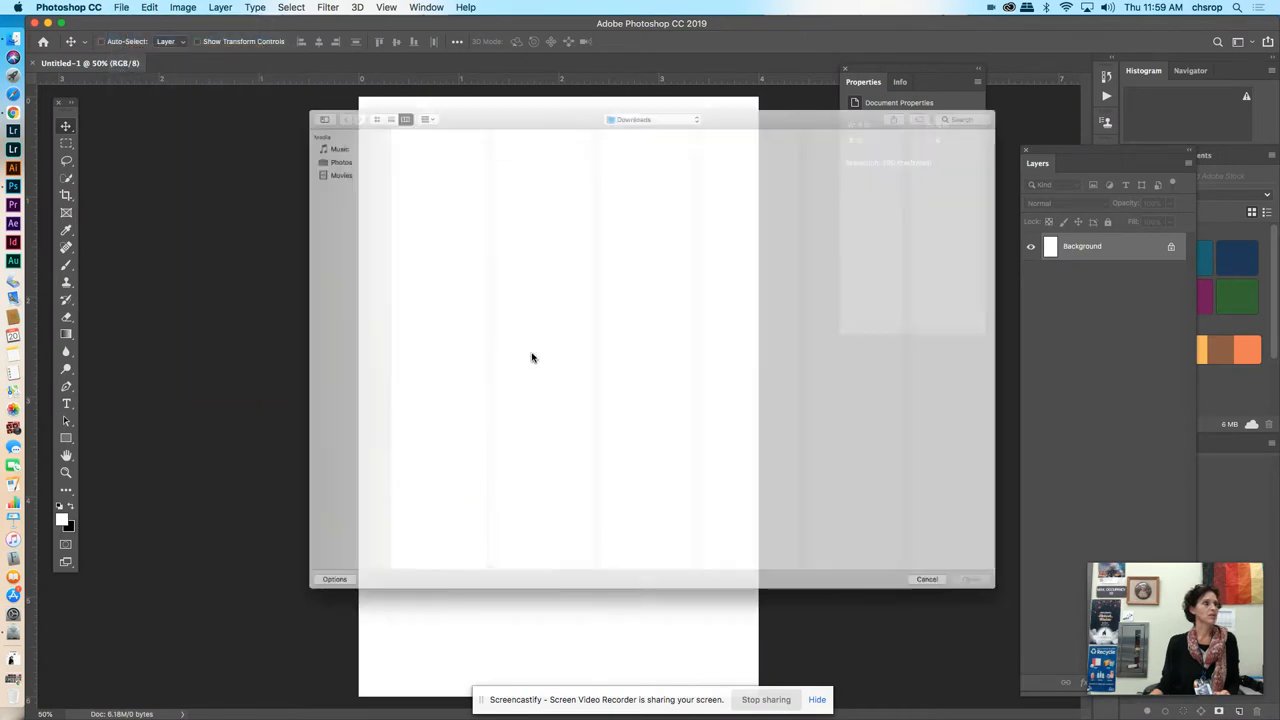
click(354, 116)
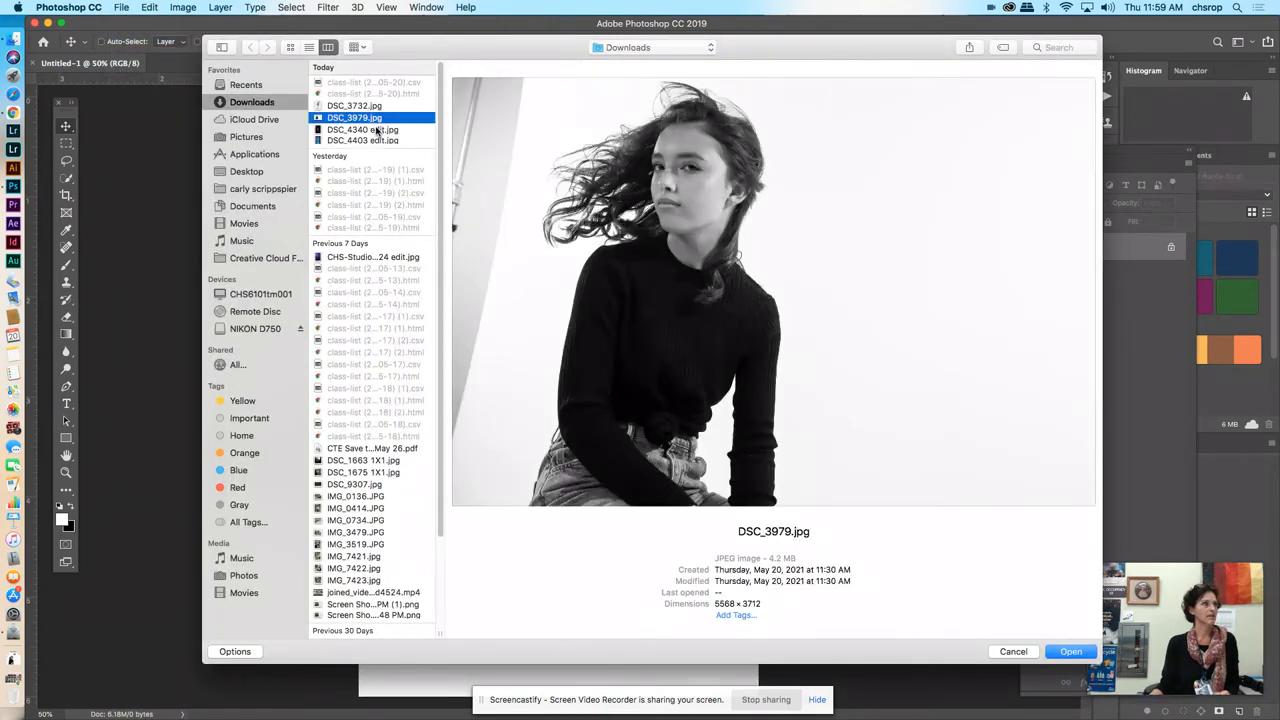
click(362, 128)
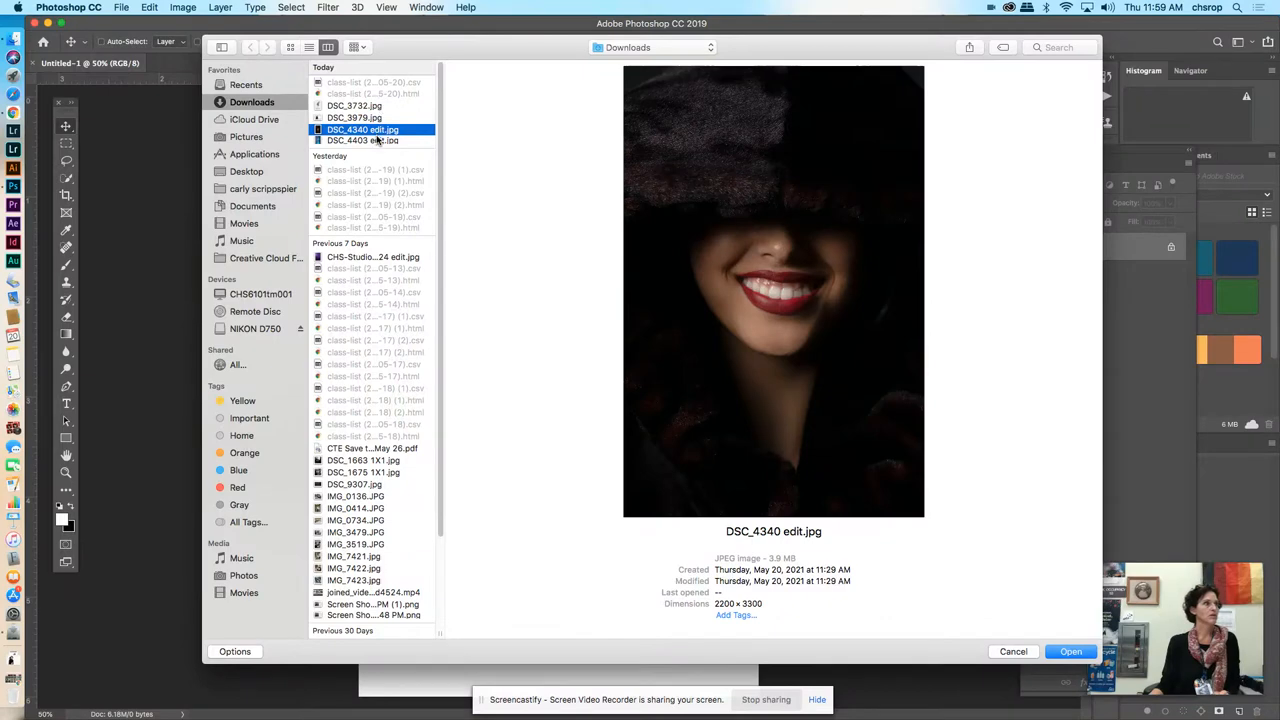
click(362, 140)
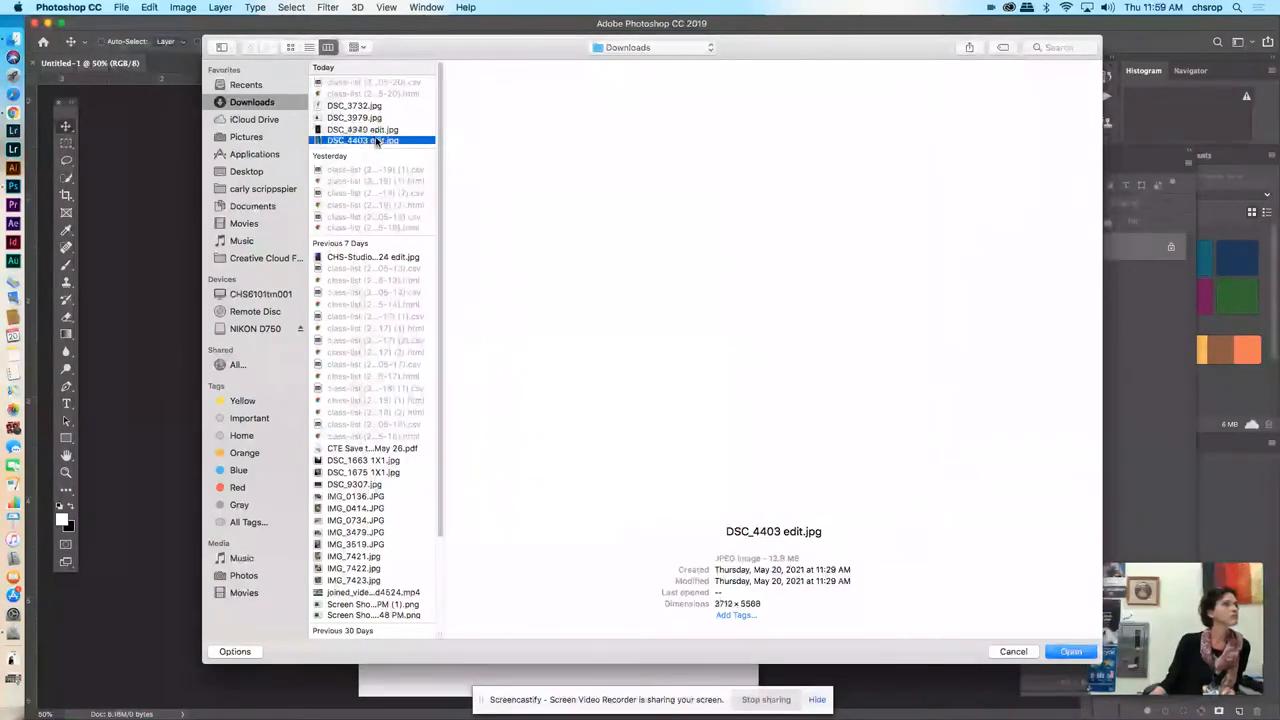
click(362, 140)
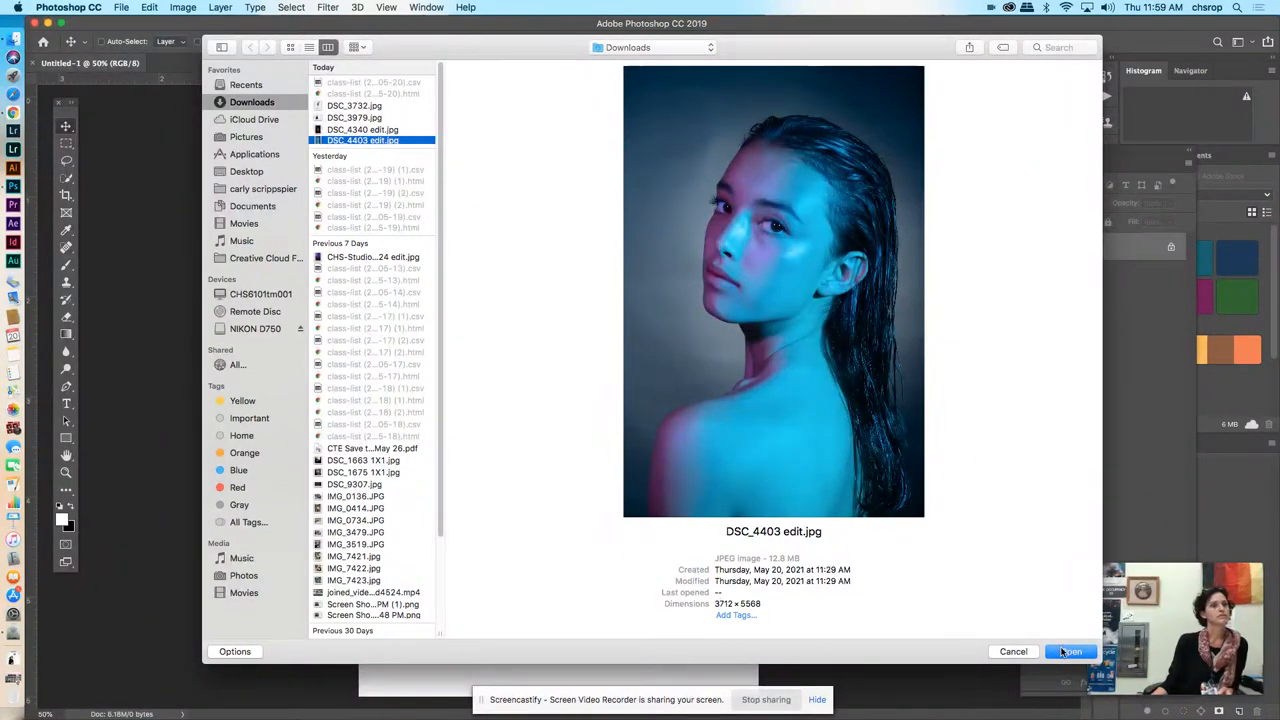
click(1070, 652)
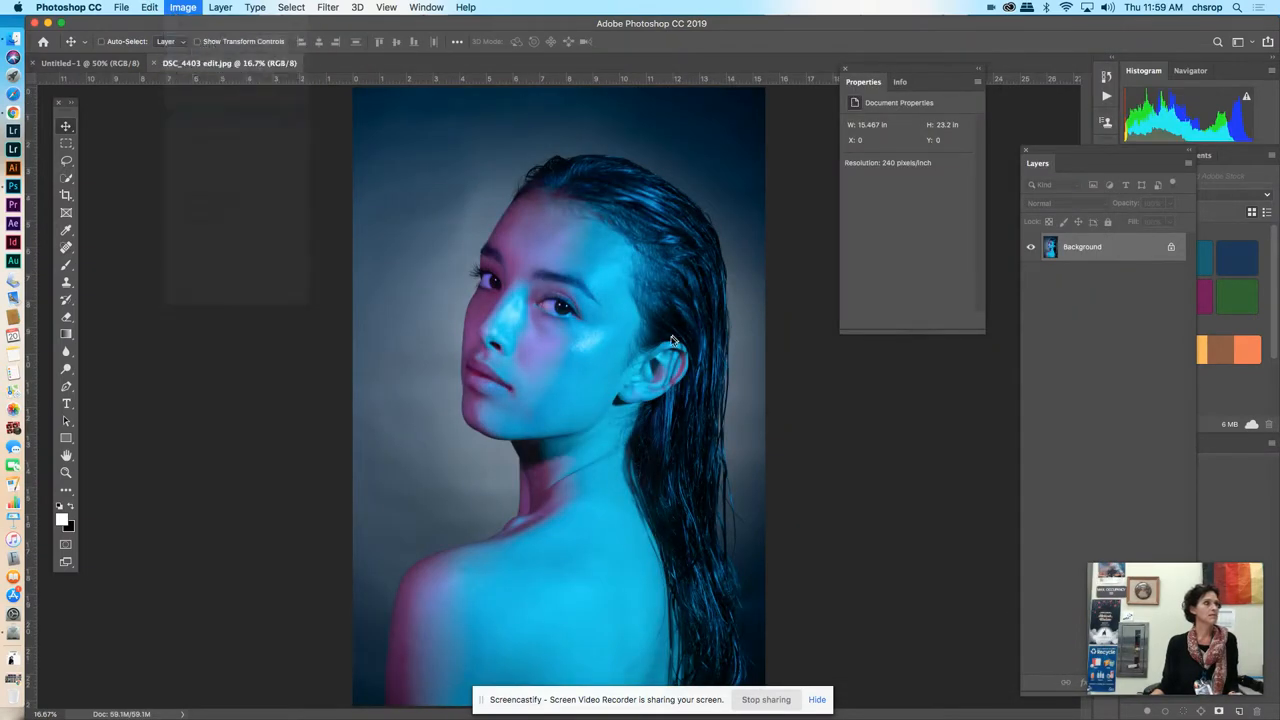
Step: Resize the photo to 4 inches wide at 300 ppi and select all of it
click(184, 8)
text(4)
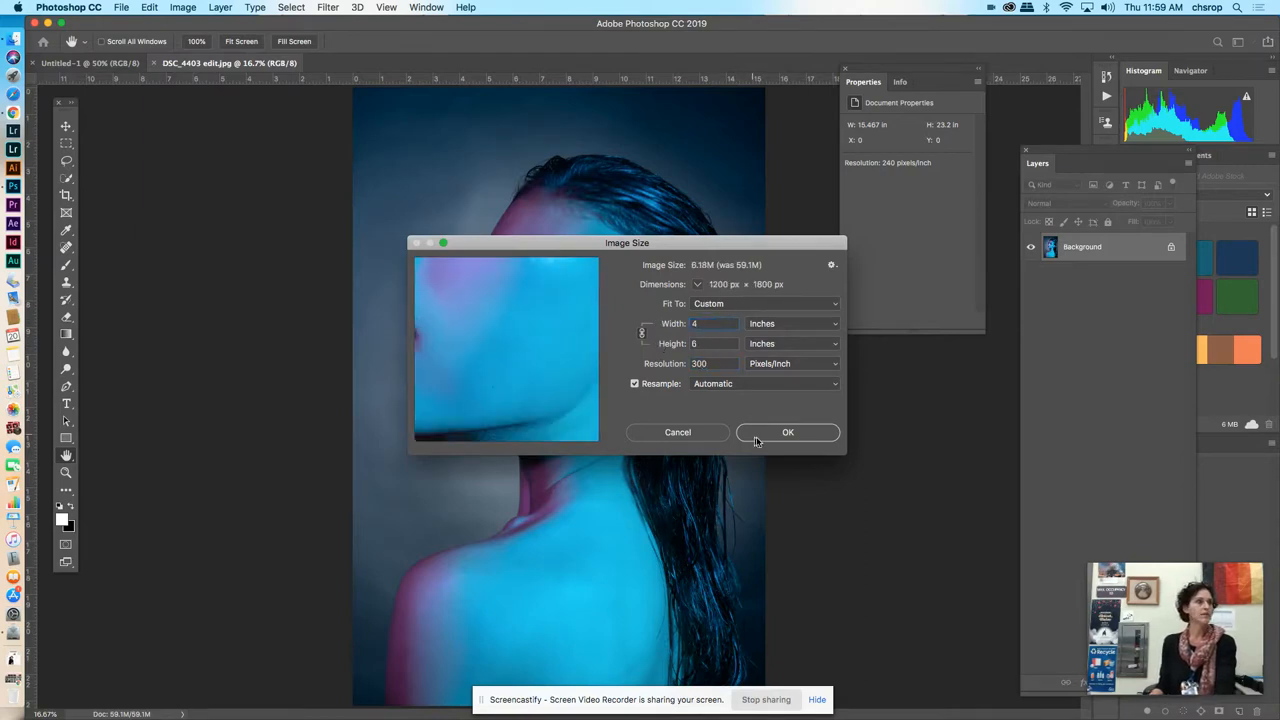
click(788, 432)
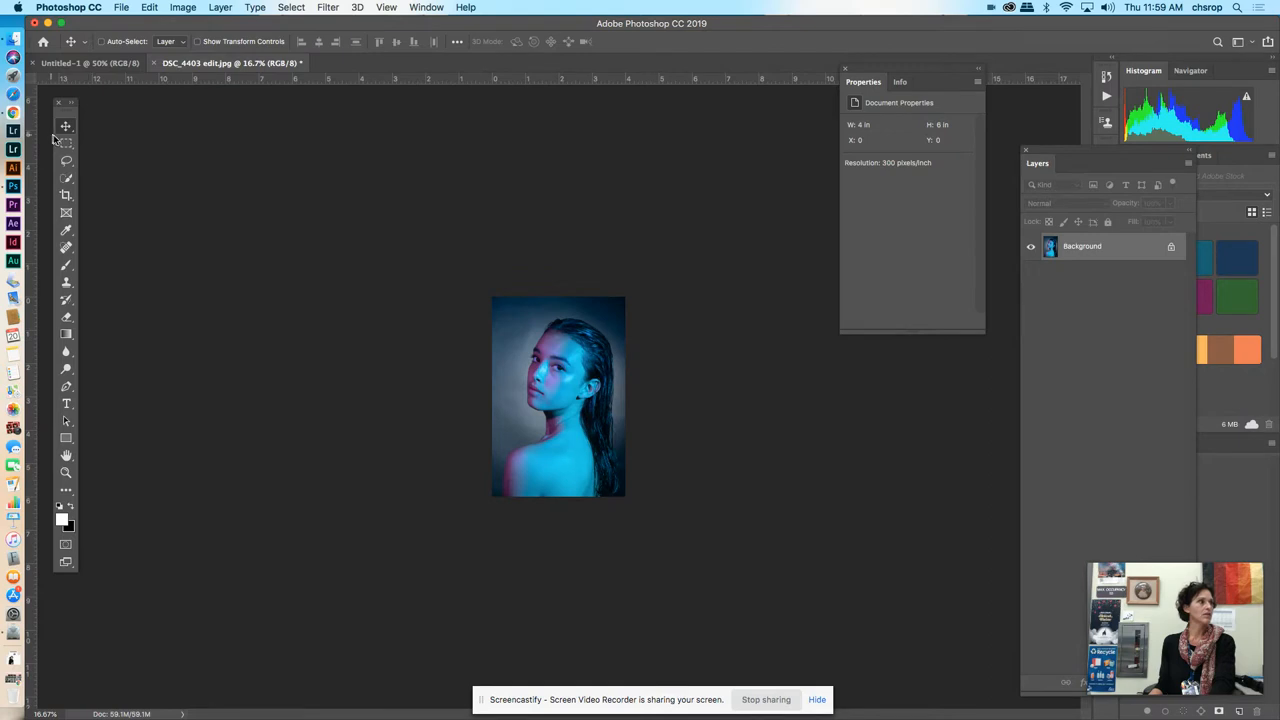
click(66, 144)
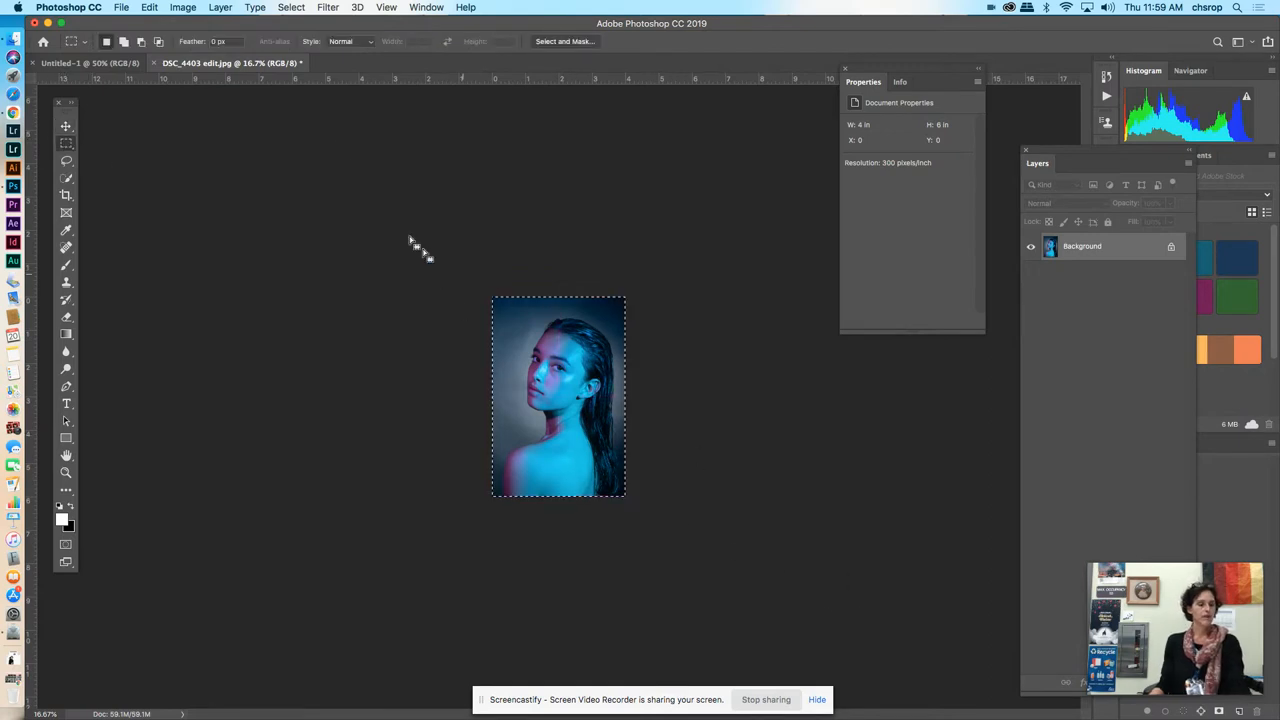
Step: Paste the blue portrait into Untitled-1 and scale it down into the top-left corner
click(148, 8)
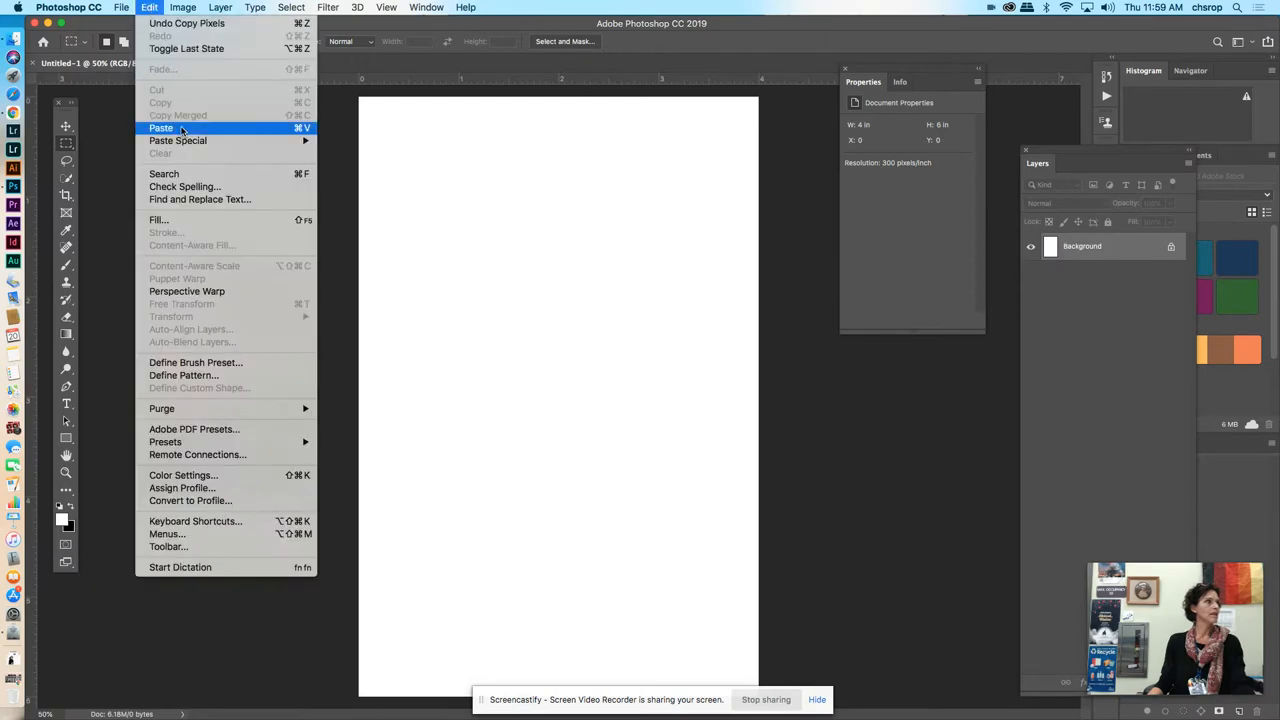
click(160, 128)
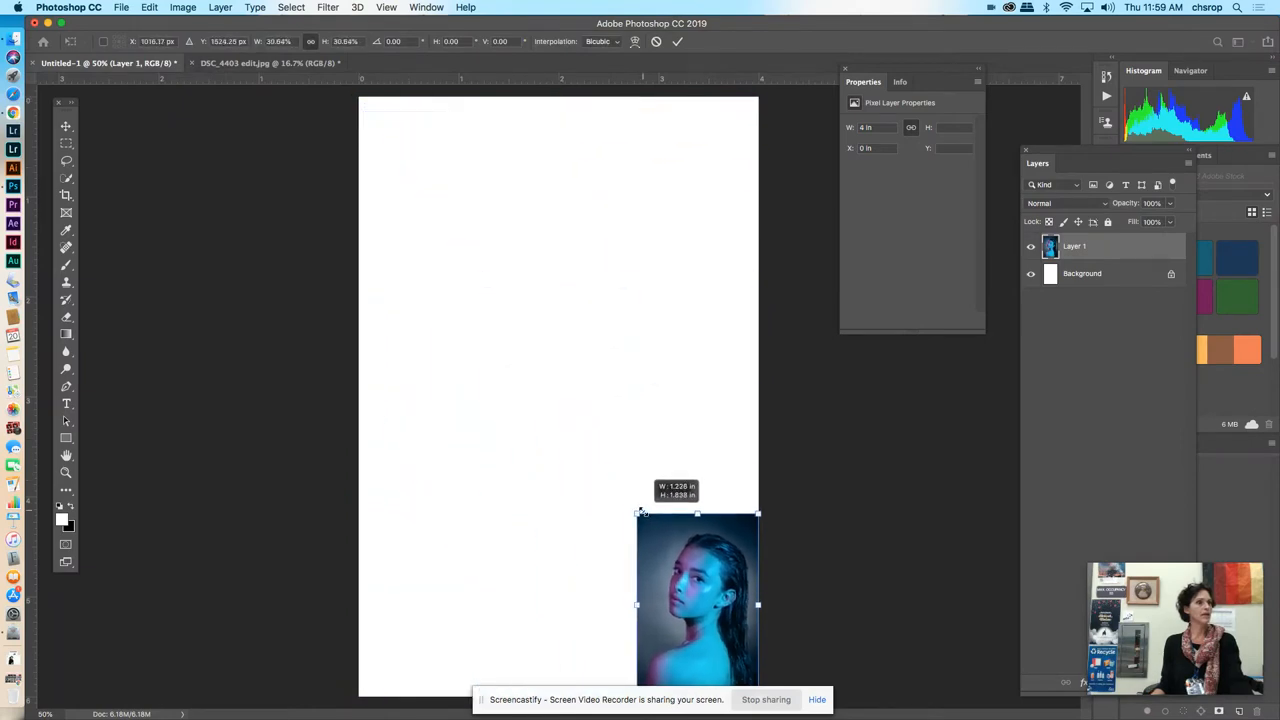
drag(696, 600, 444, 210)
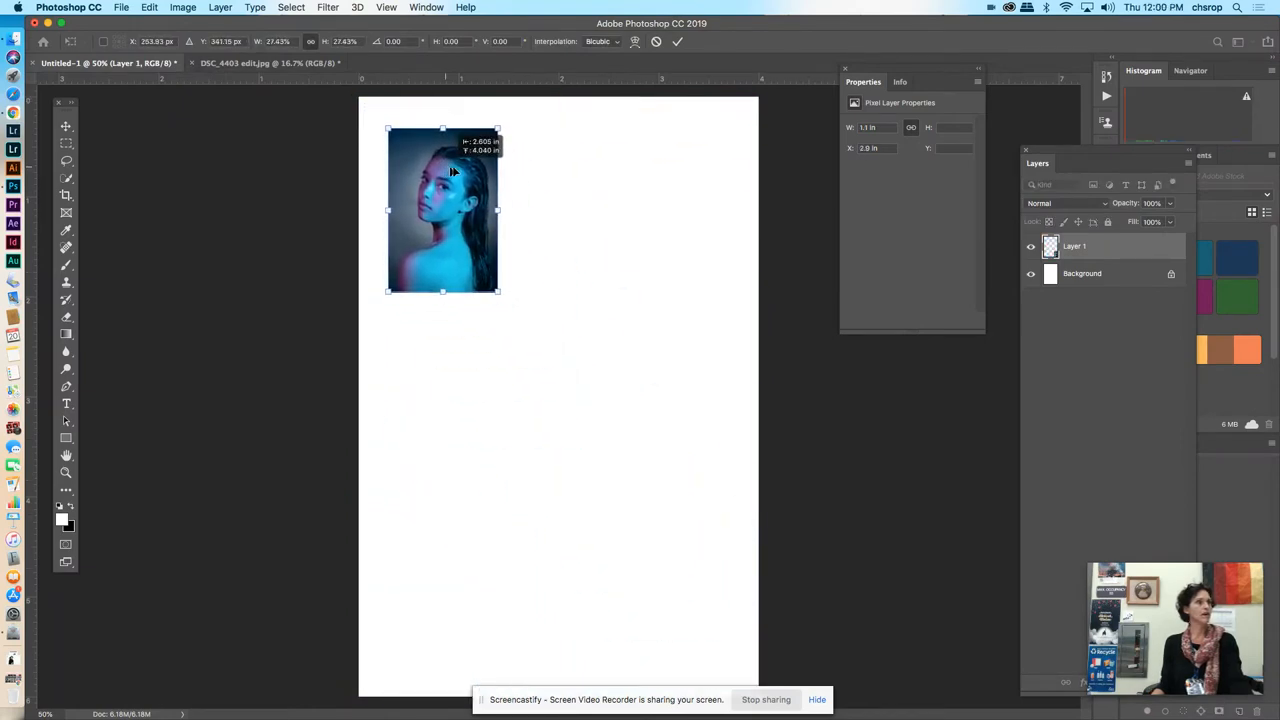
drag(442, 210, 464, 516)
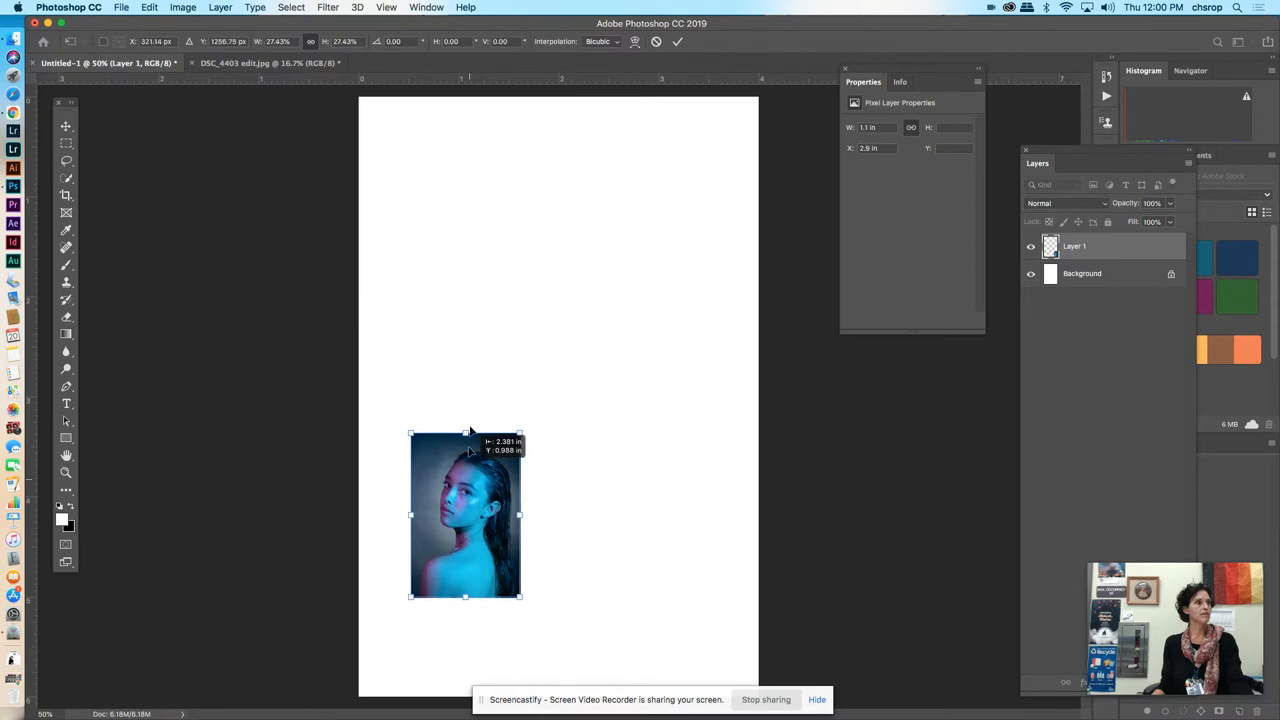
drag(464, 516, 436, 210)
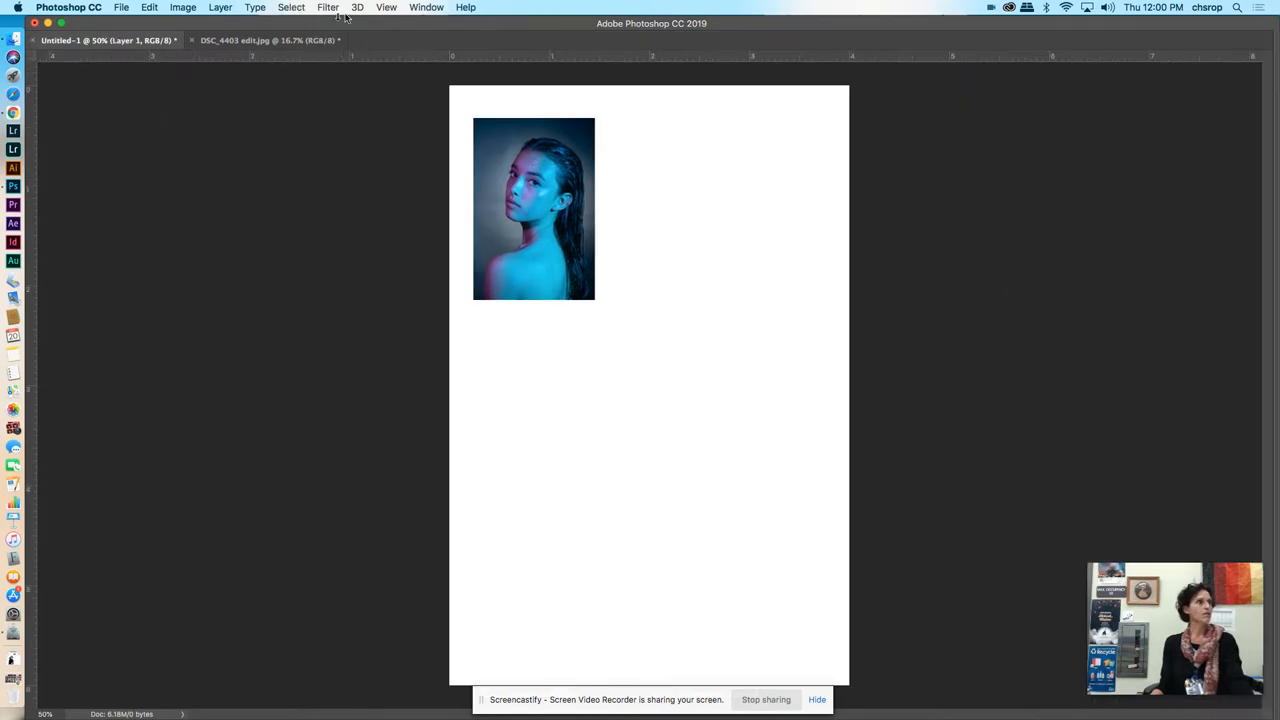
Step: Reset the Photography workspace to restore its default panels
click(426, 8)
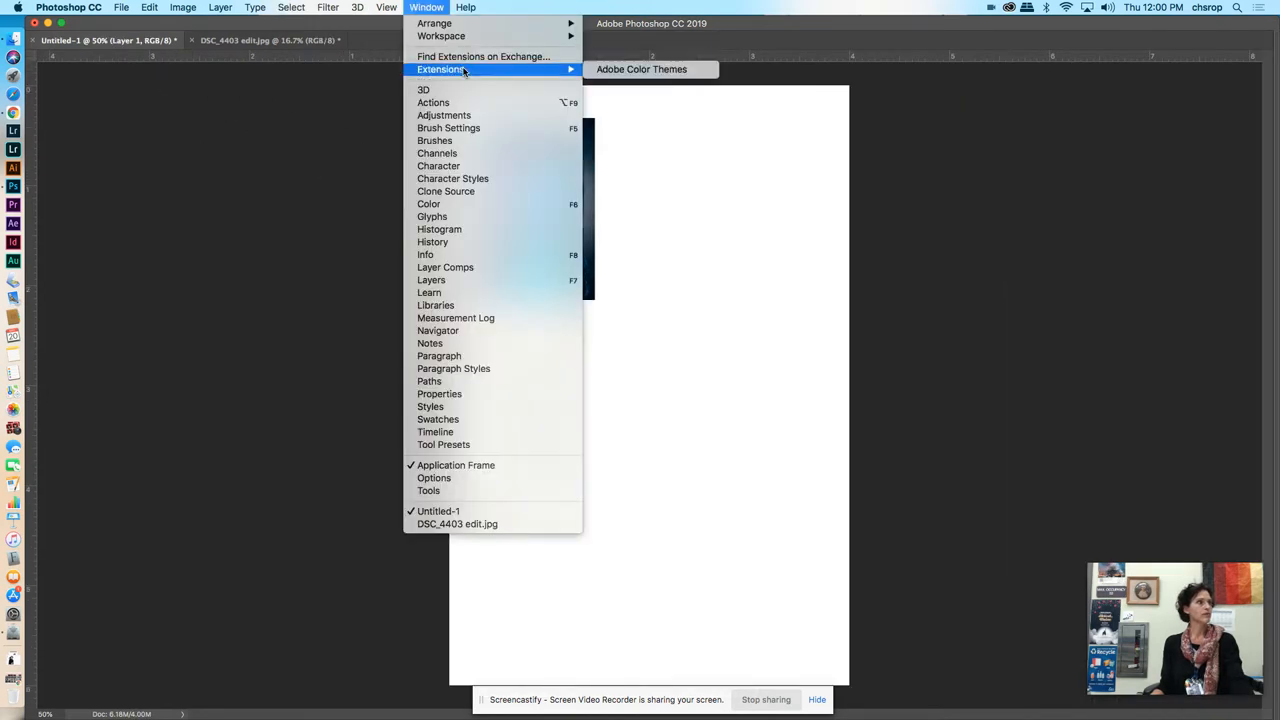
mouse_move(440, 36)
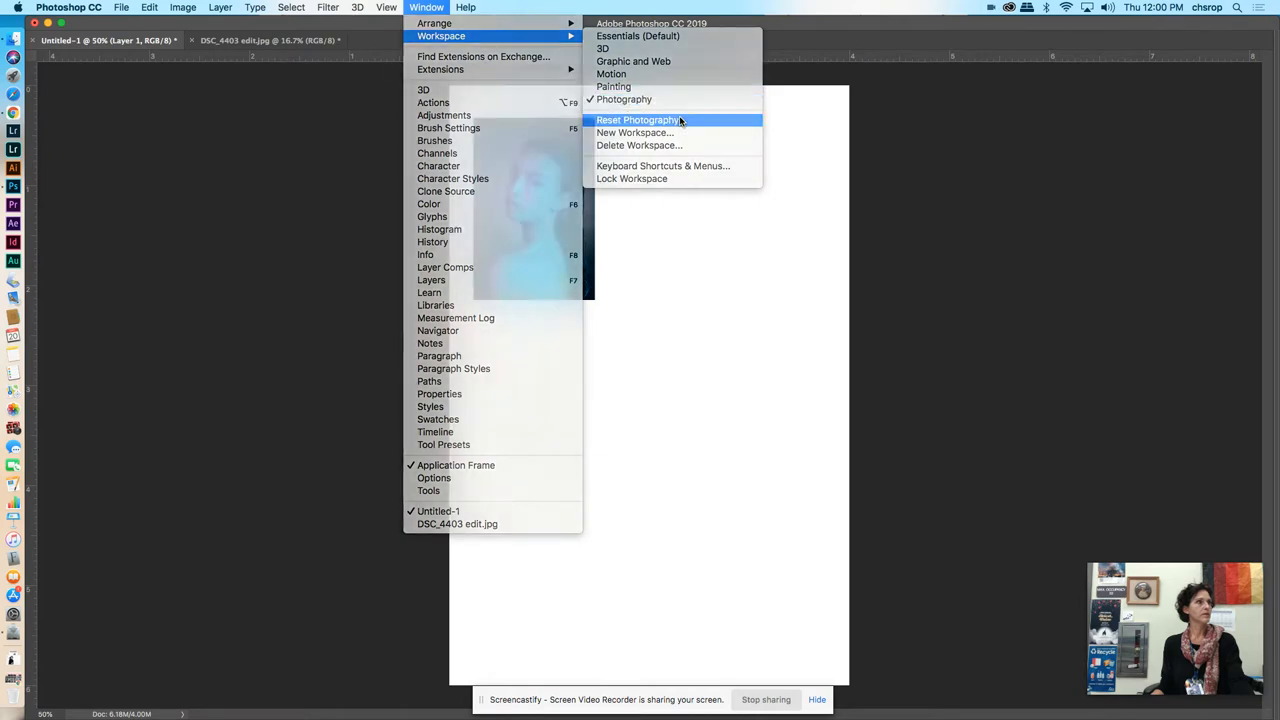
click(638, 120)
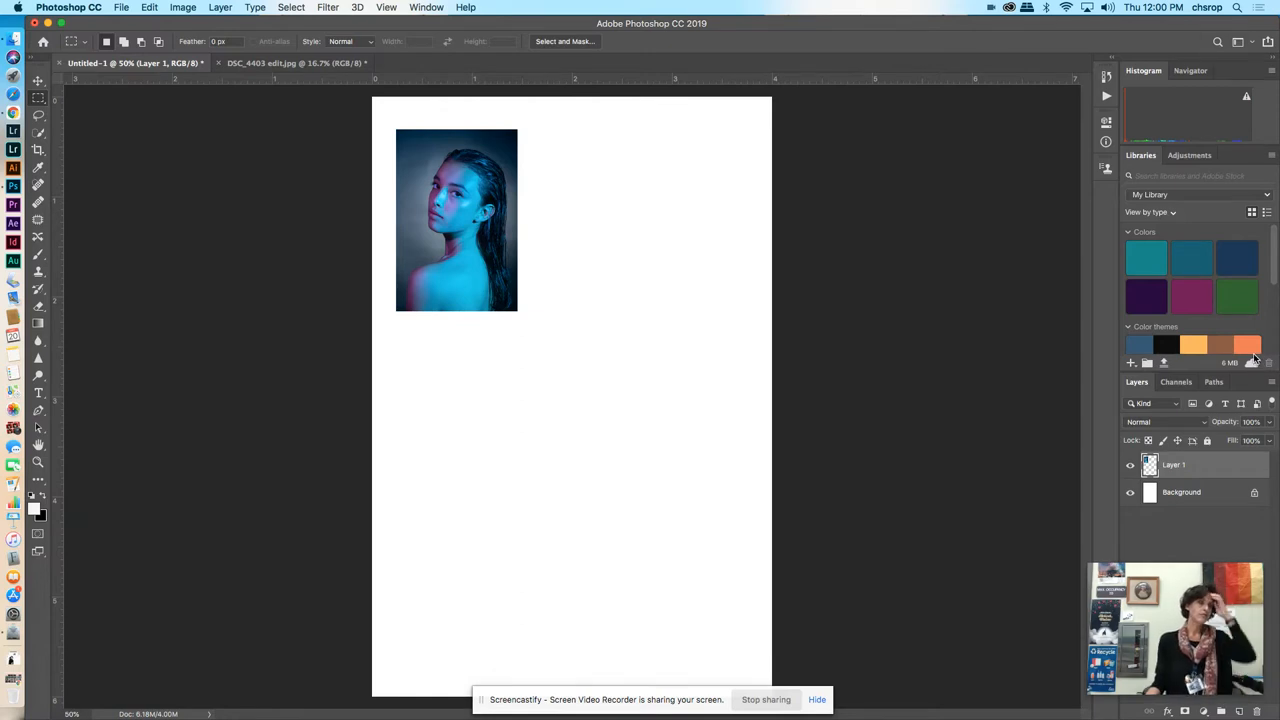
Step: Duplicate the portrait layer into copies stacked down the left column and one starting a second column
click(1272, 382)
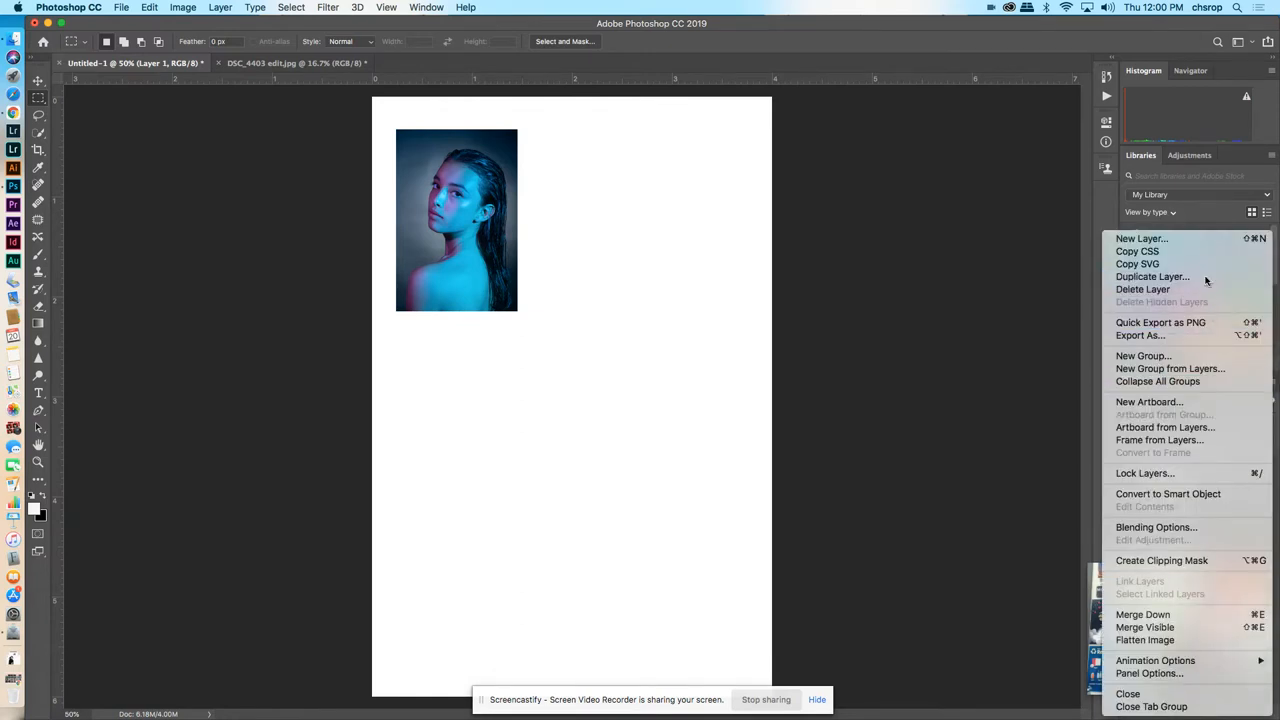
click(1152, 276)
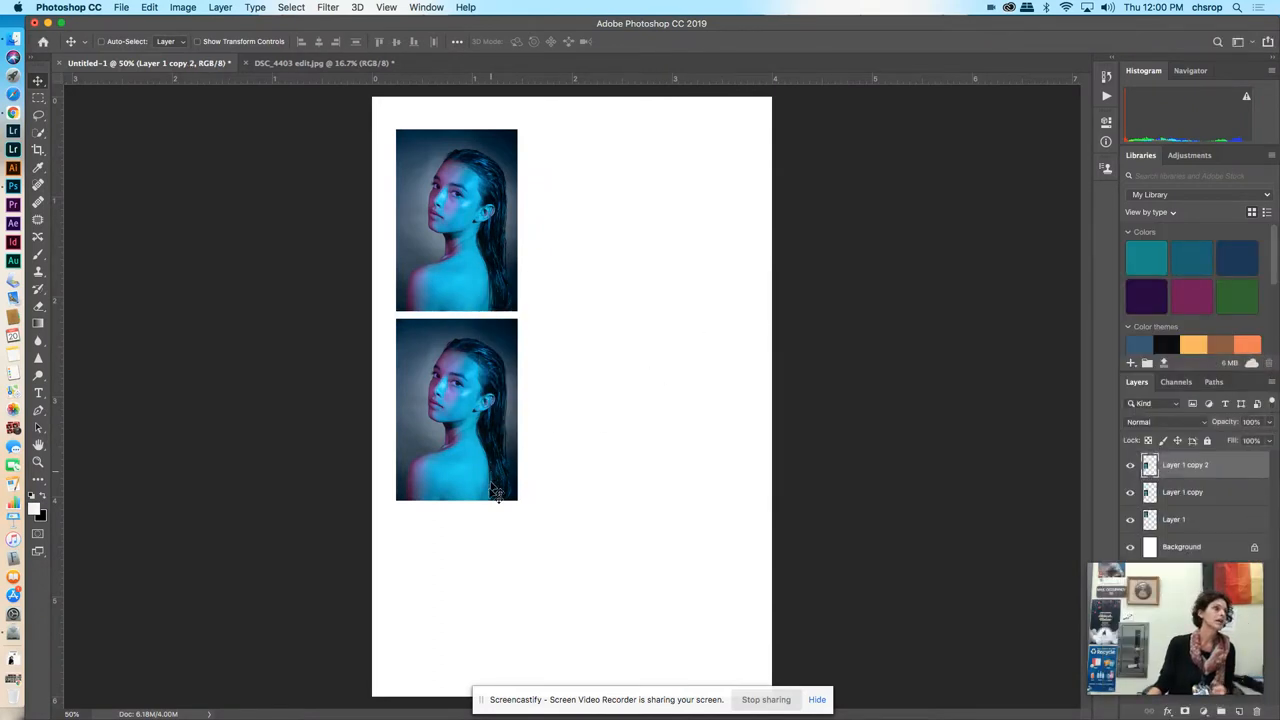
drag(456, 410, 456, 590)
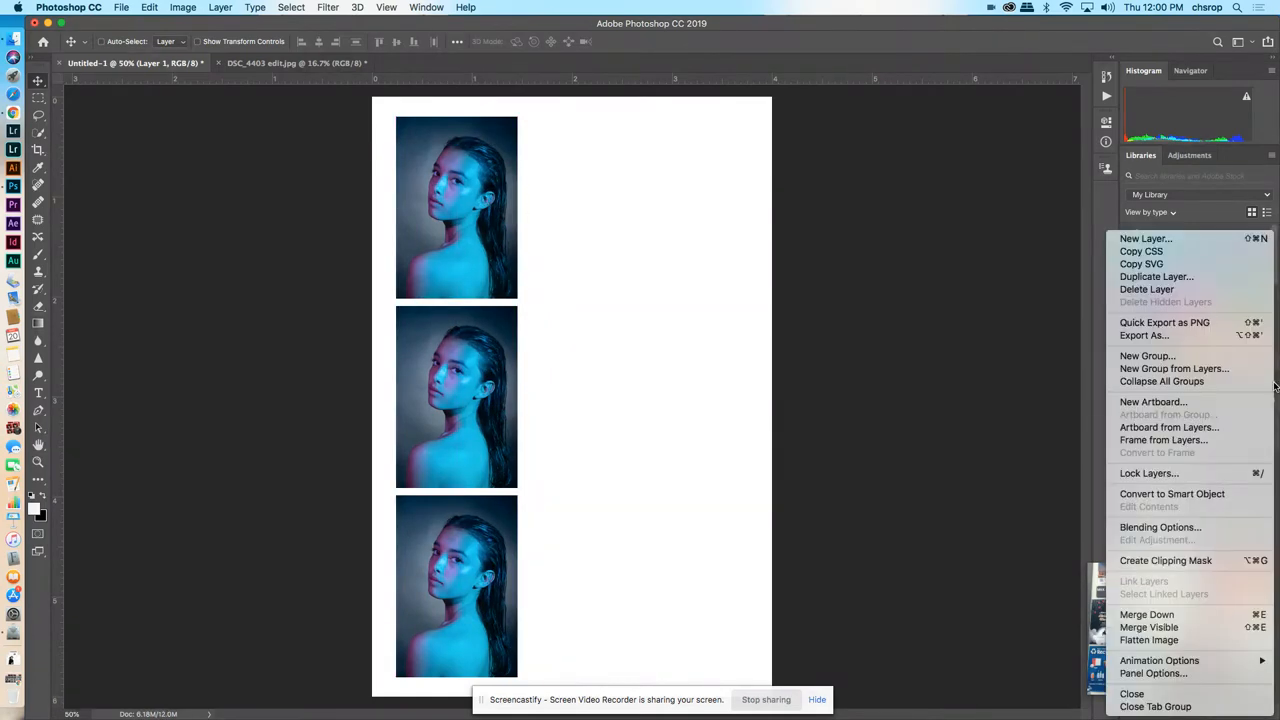
click(1156, 276)
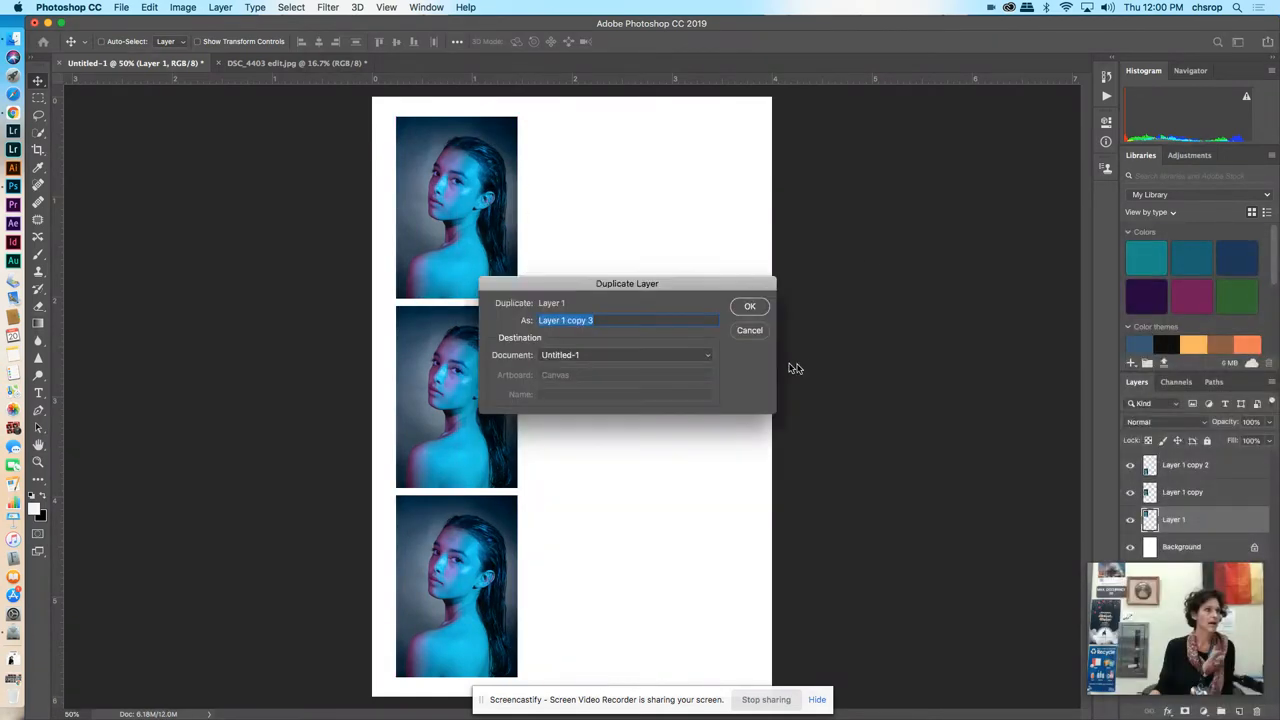
click(748, 306)
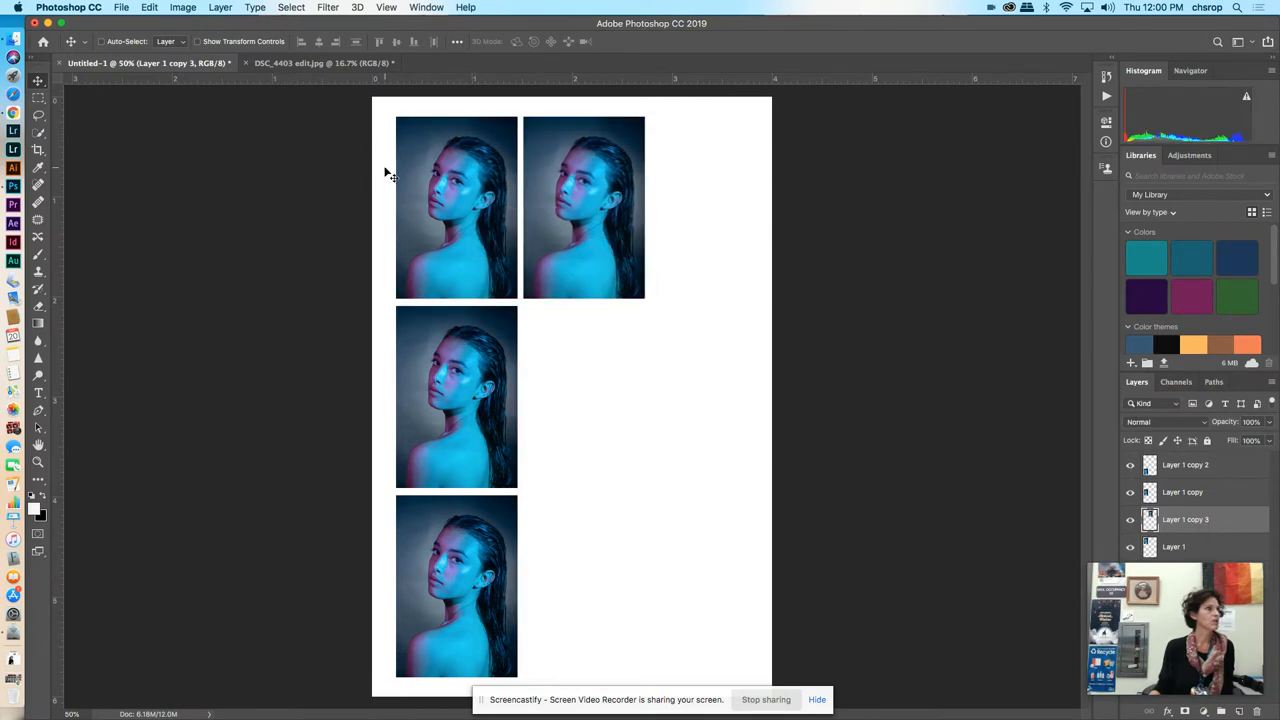
click(386, 8)
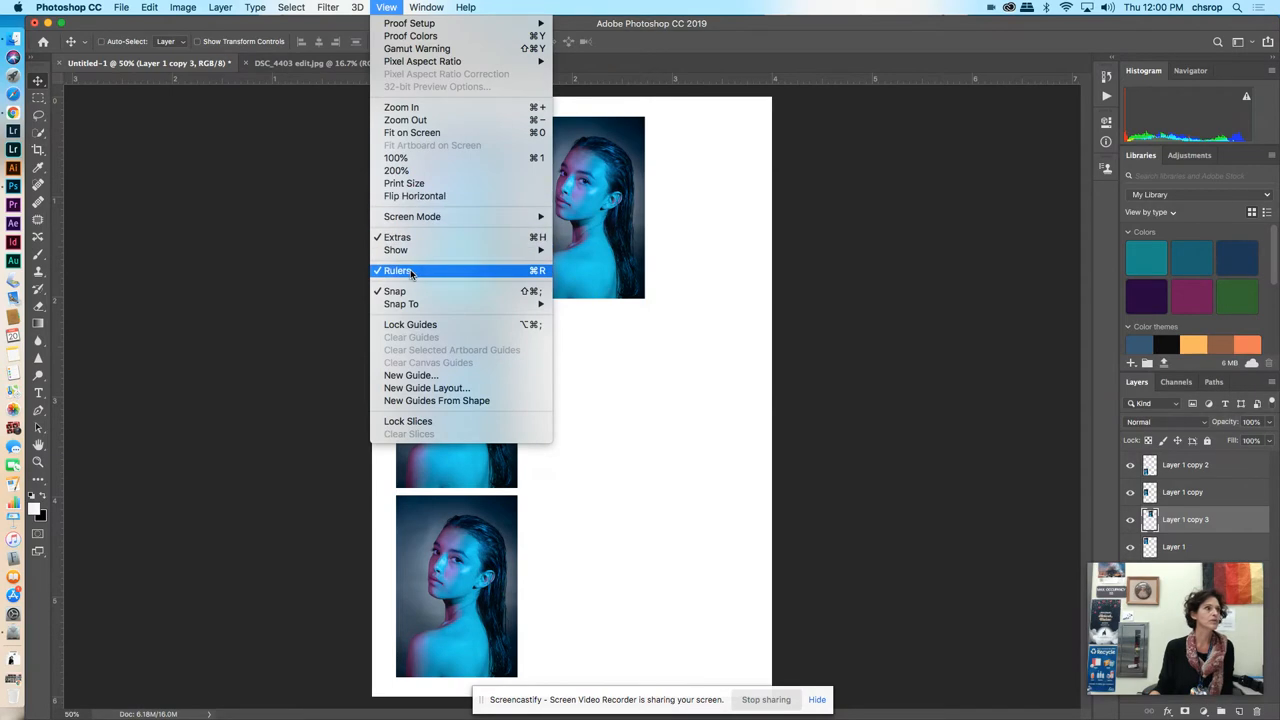
Step: Turn on rulers and snapping from the View menu
click(398, 270)
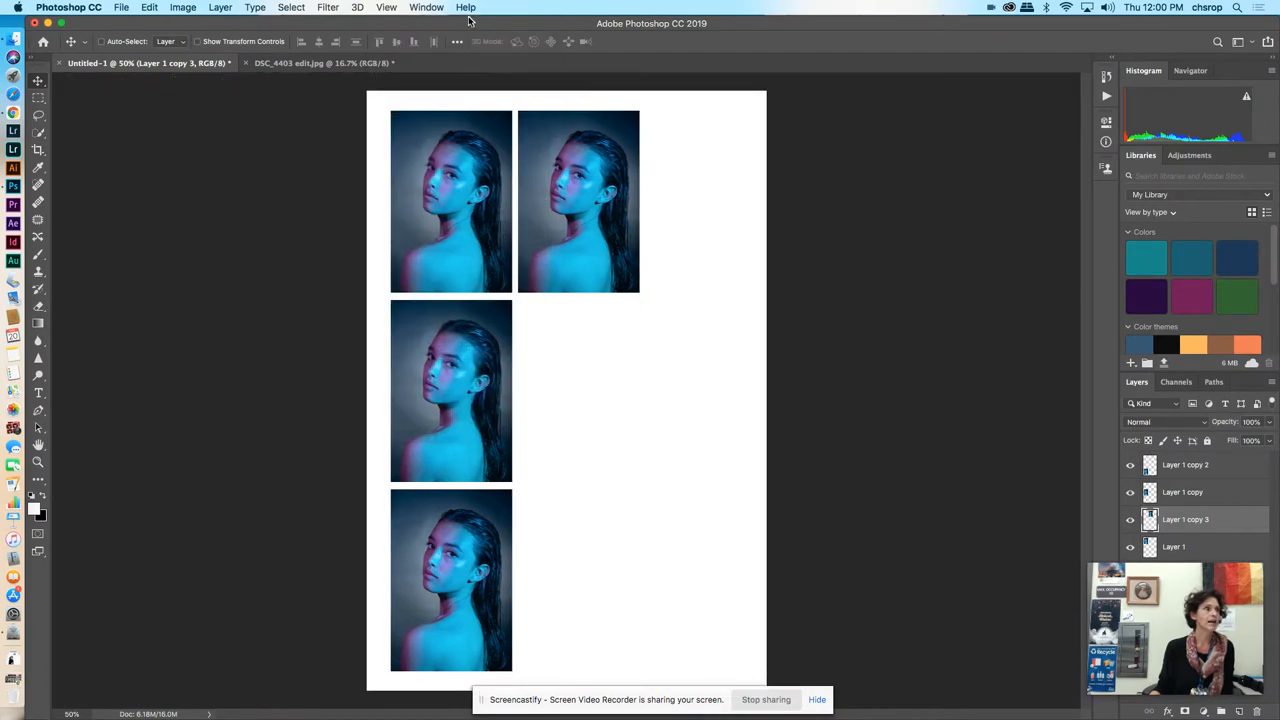
click(426, 8)
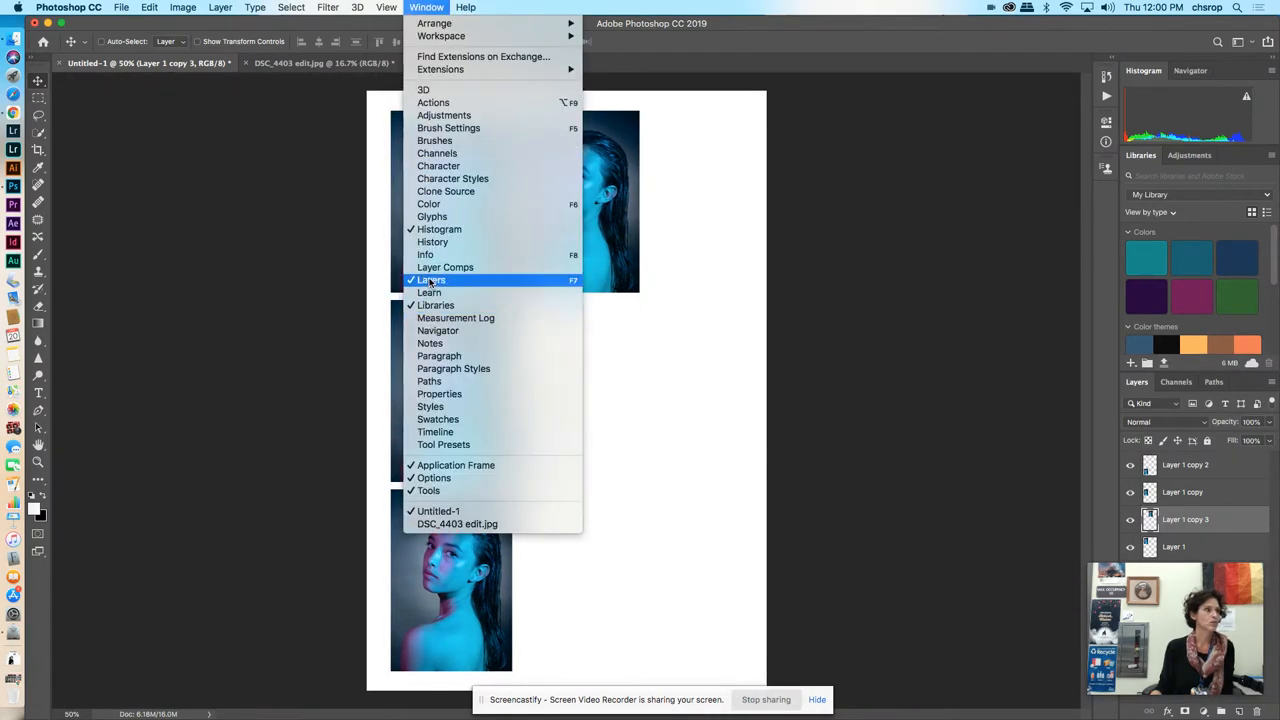
click(386, 8)
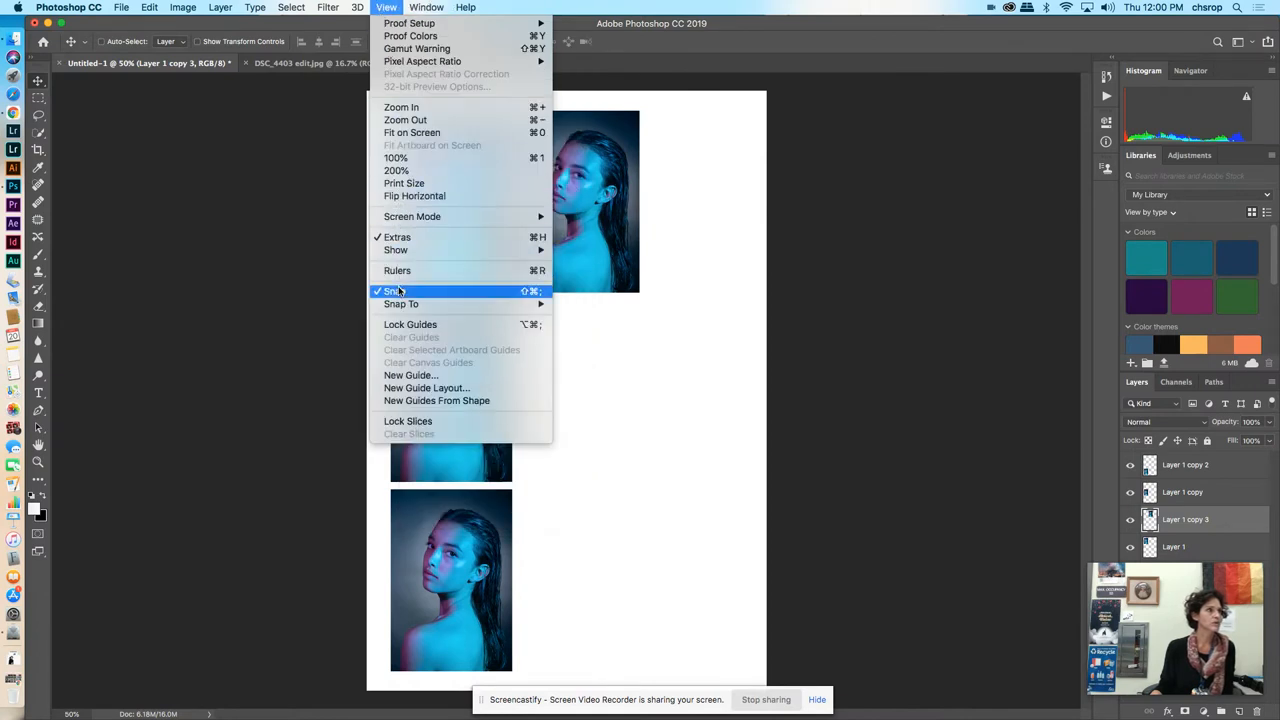
click(392, 292)
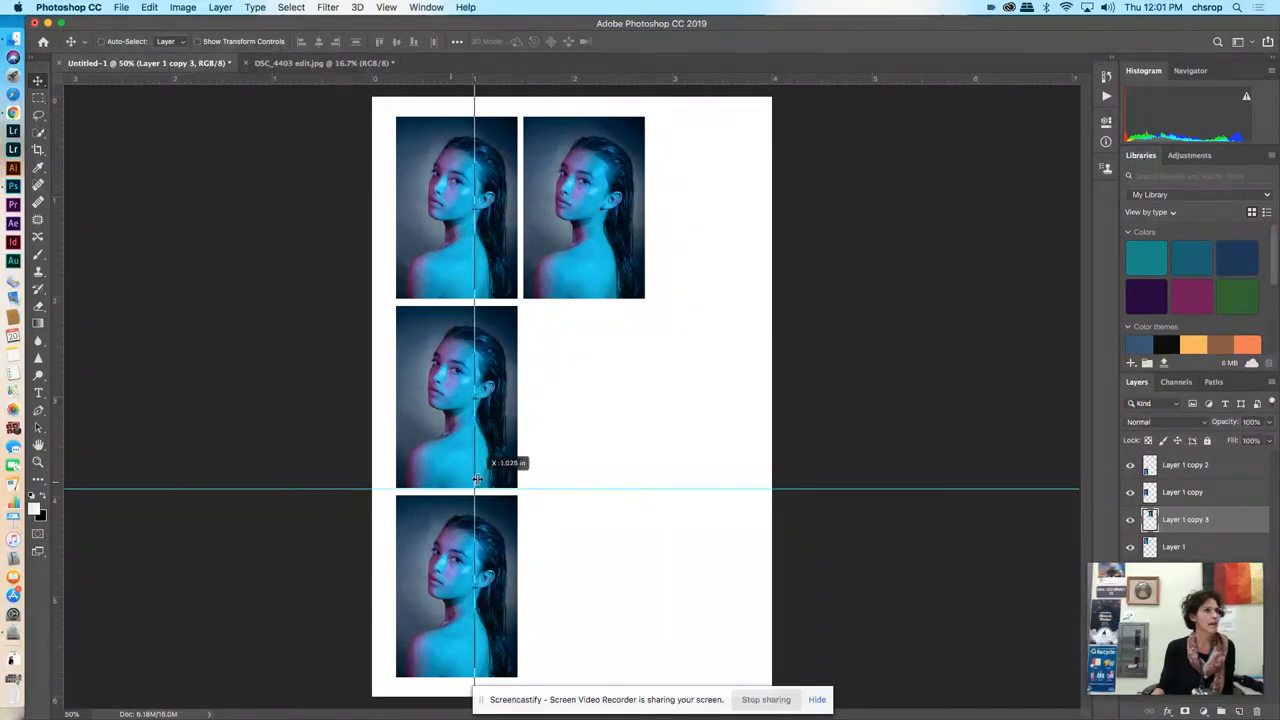
Step: Drag a vertical guide to sit between the first two photo columns
drag(476, 480, 644, 488)
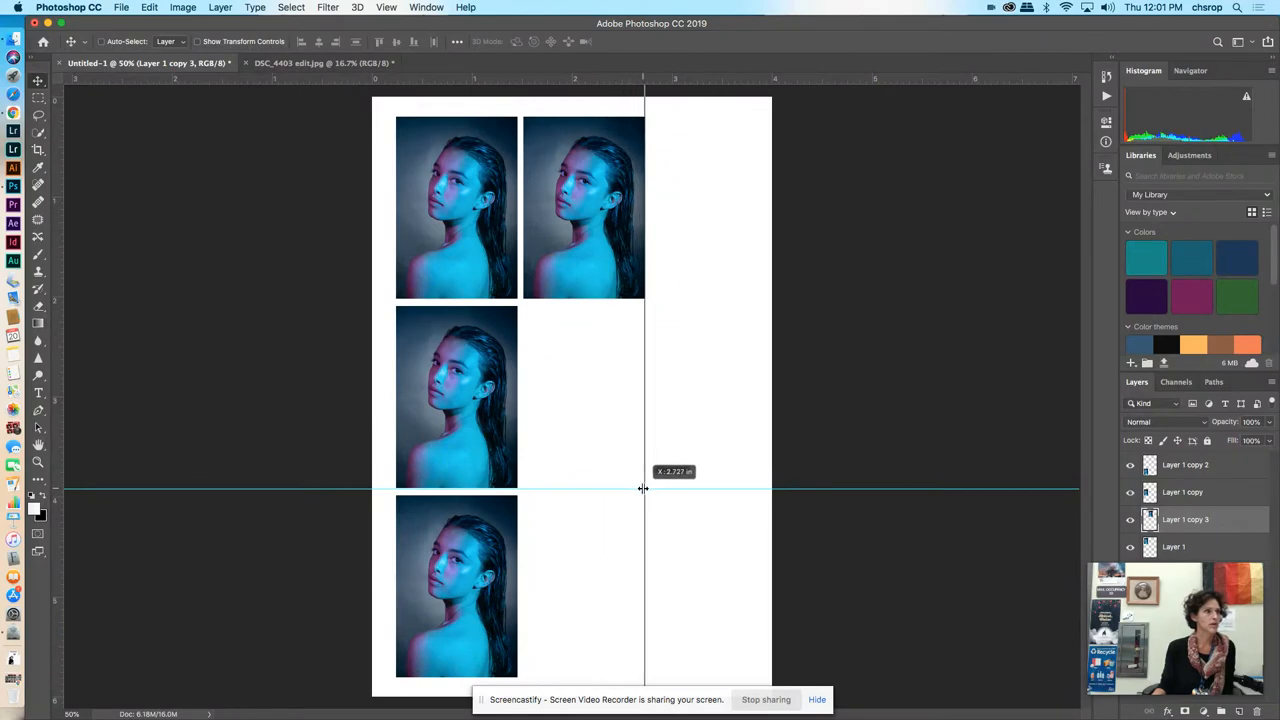
drag(644, 488, 528, 472)
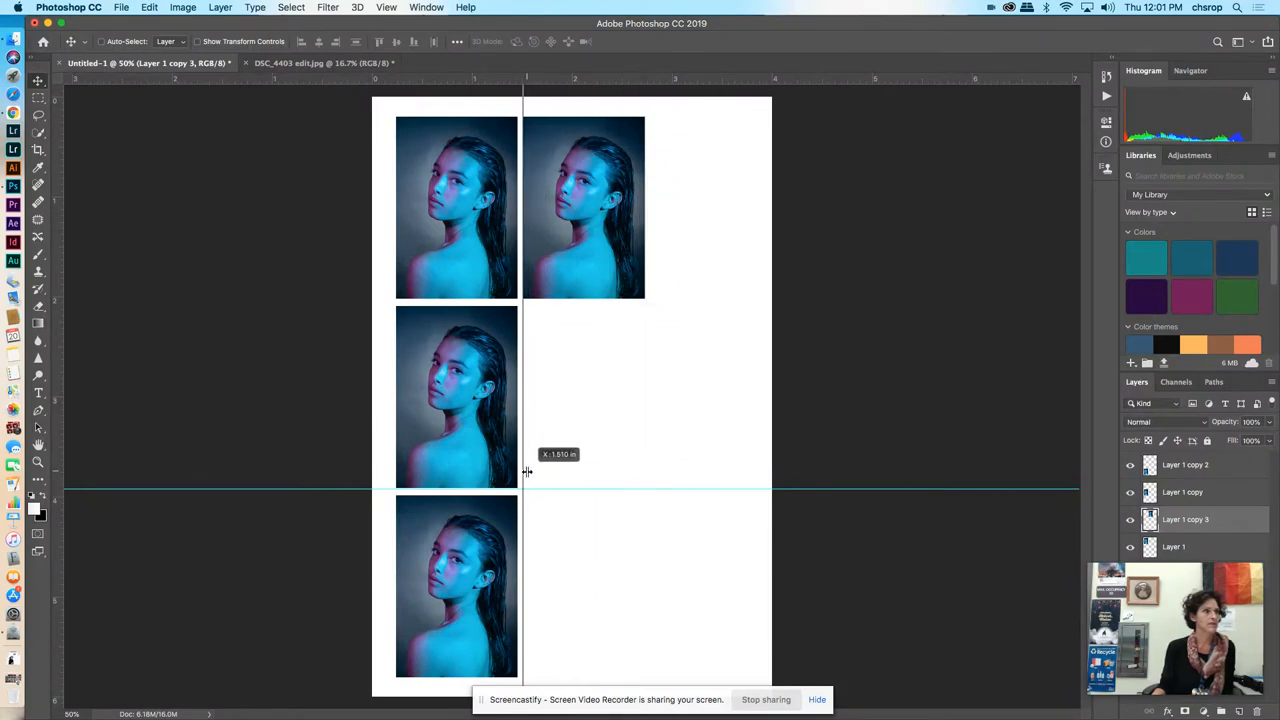
click(120, 8)
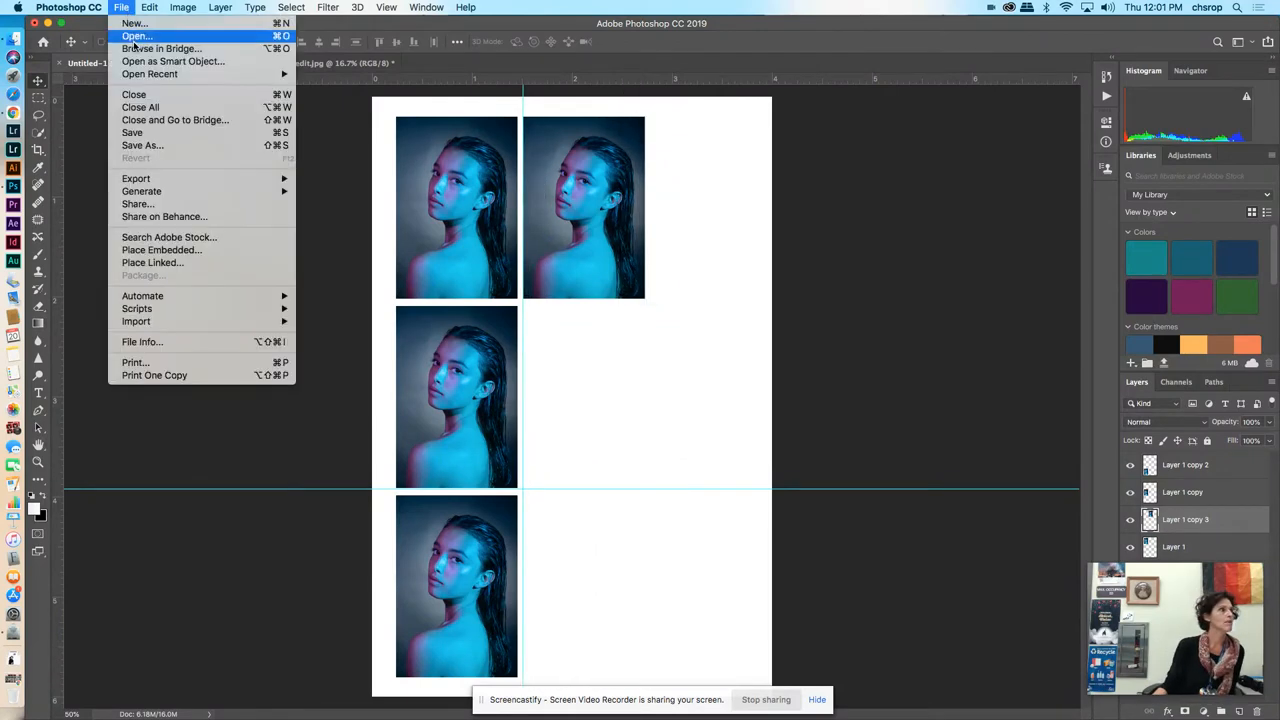
Step: Open DSC_4340 edit.jpg, shrink its image size and bring it into the grid document
click(136, 36)
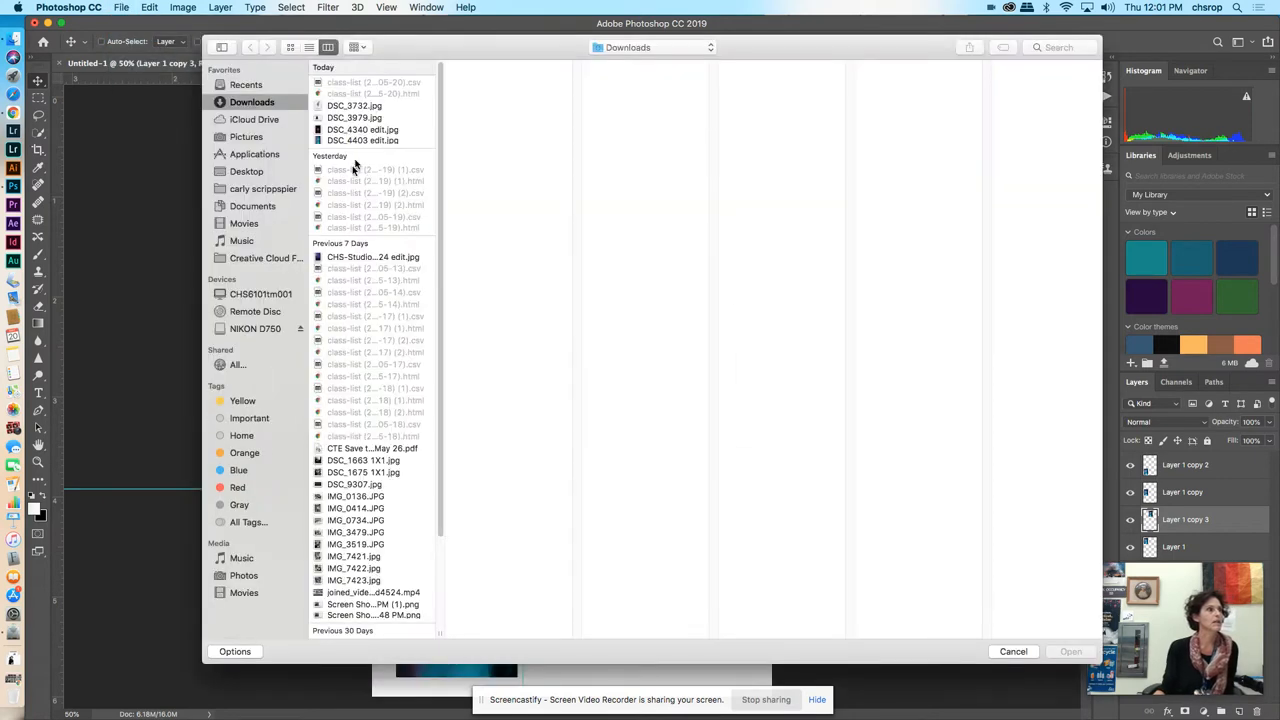
click(362, 128)
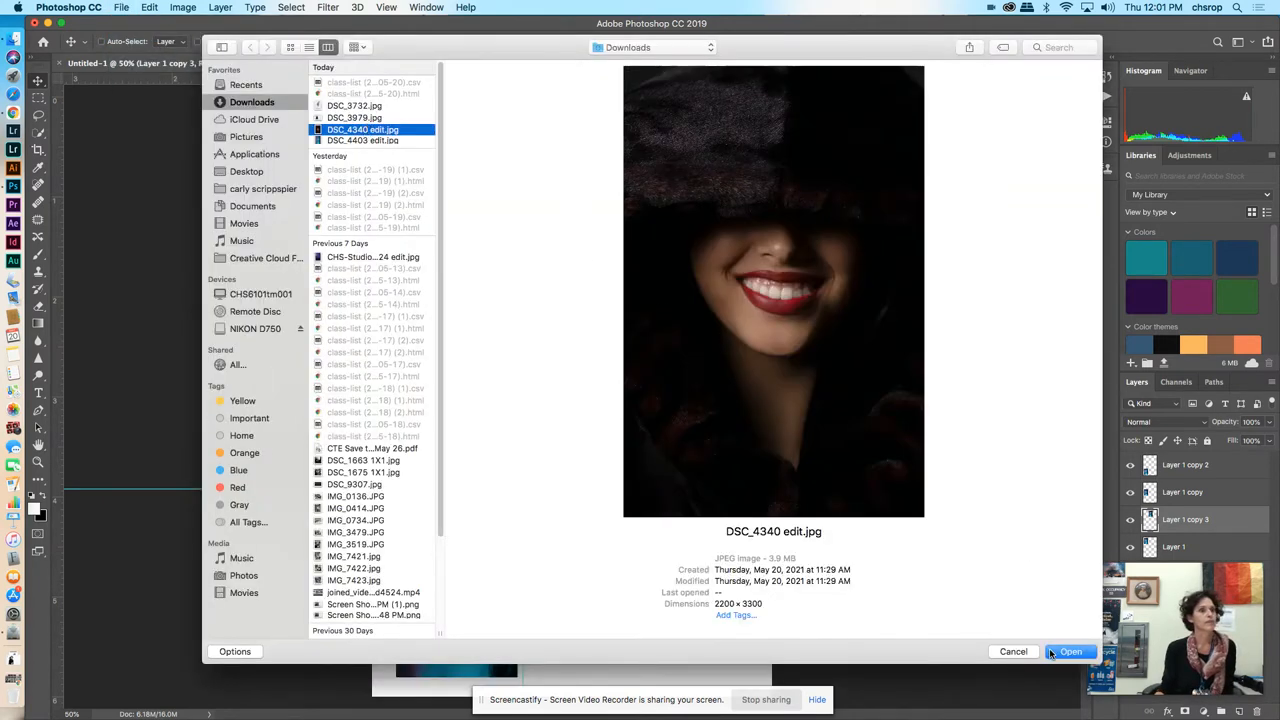
click(182, 8)
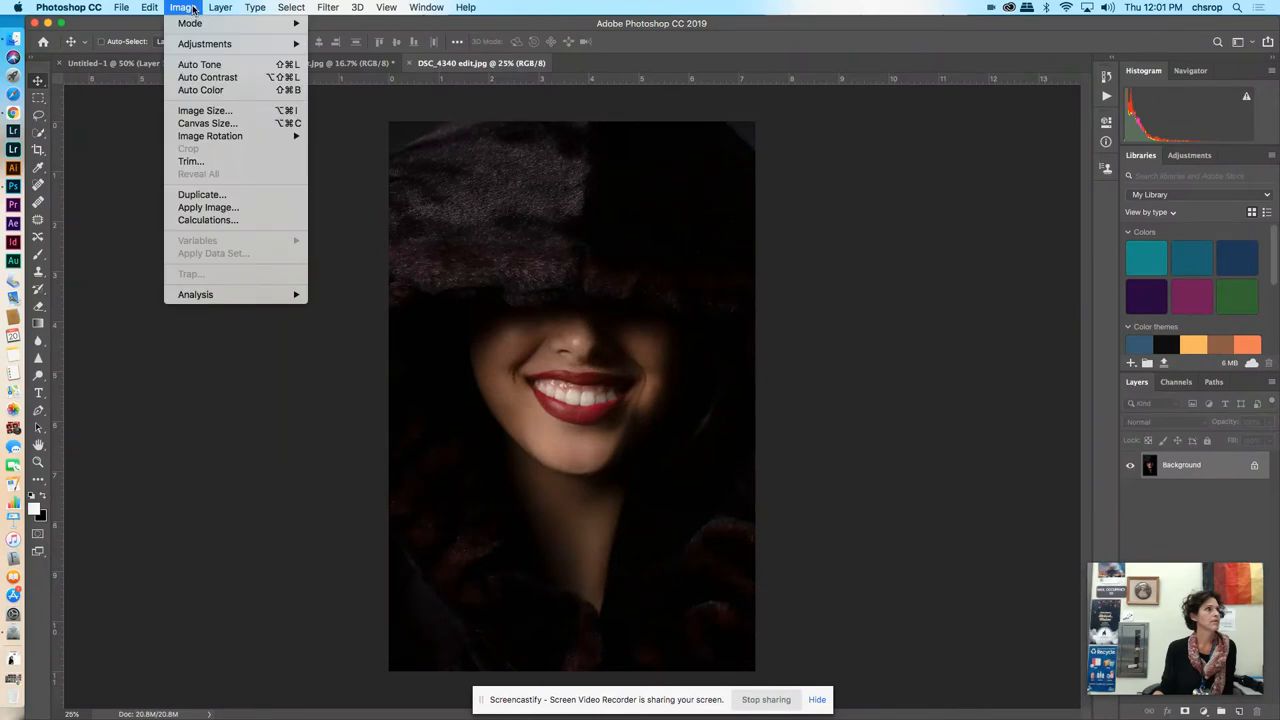
click(204, 110)
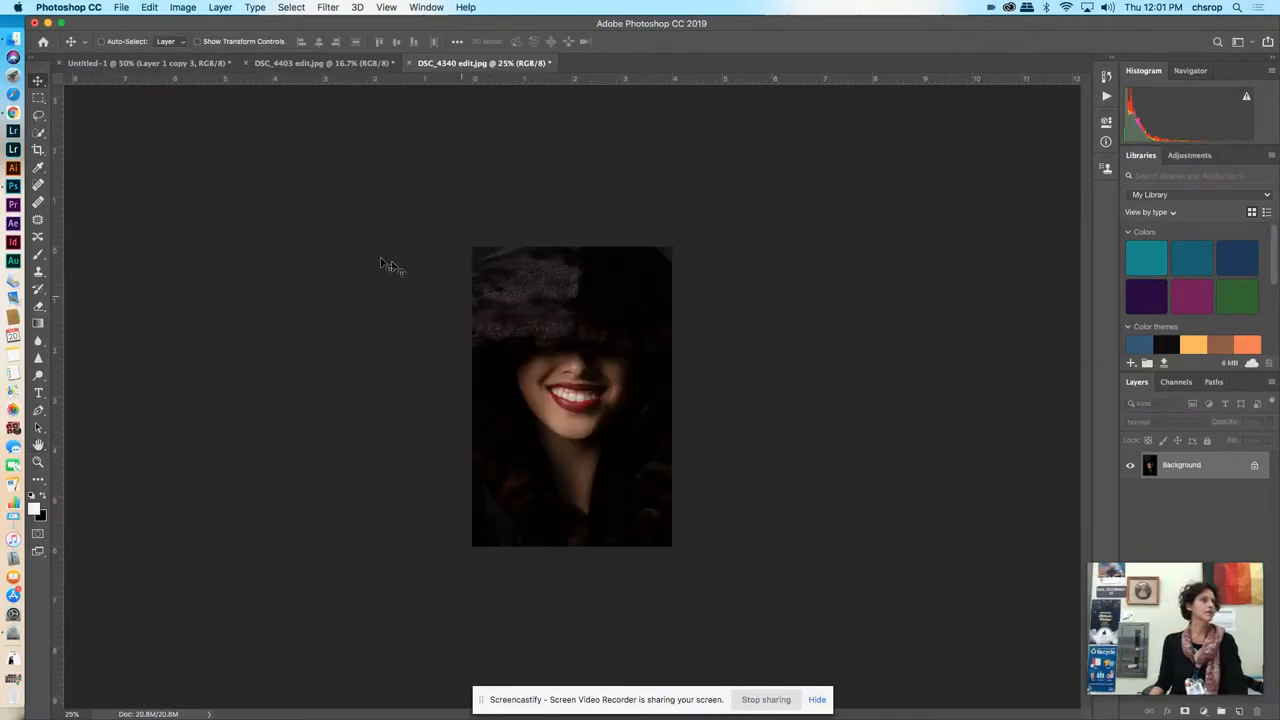
click(38, 98)
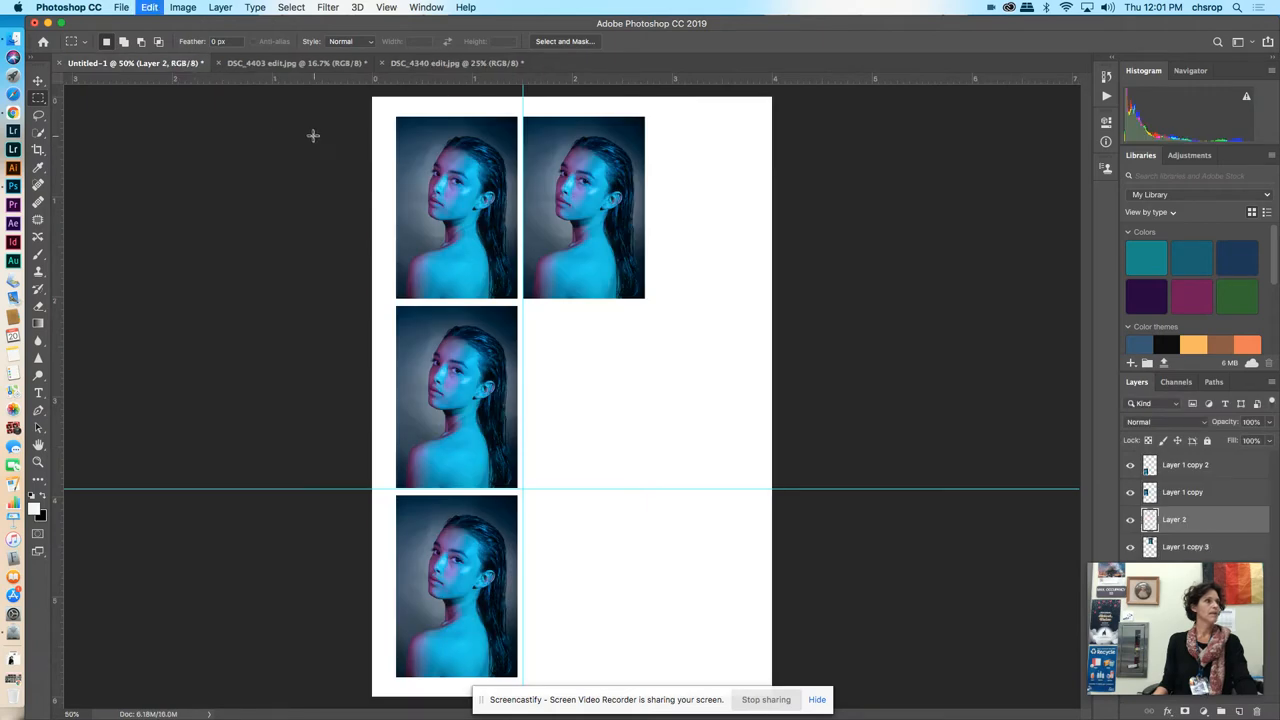
Step: Free Transform the smiling hooded portrait to photo size beside the top-left photo
click(148, 8)
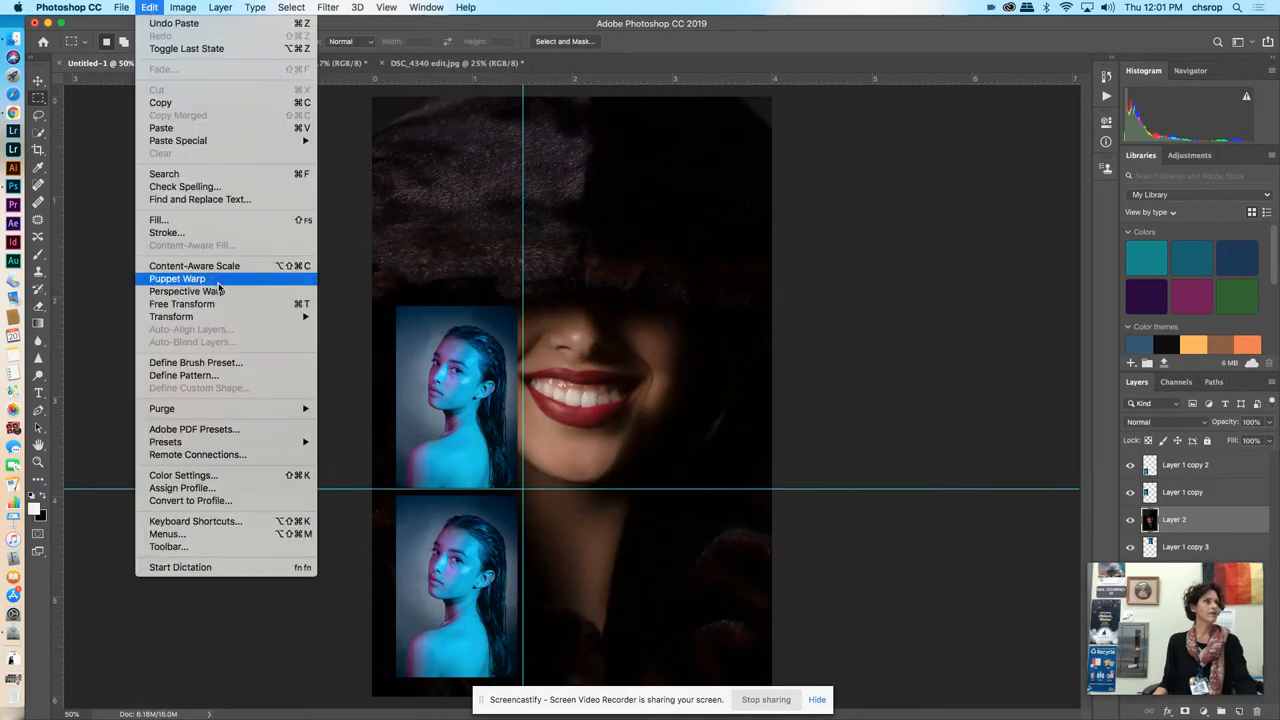
click(180, 304)
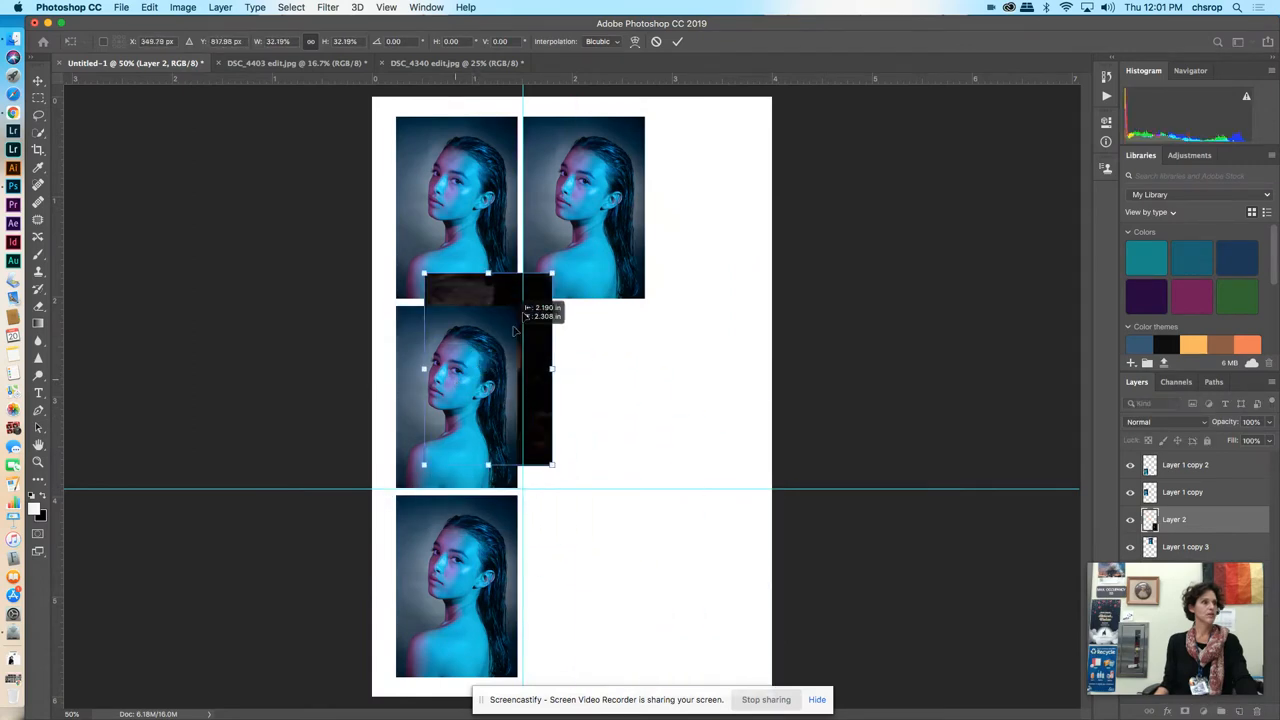
drag(470, 390, 588, 210)
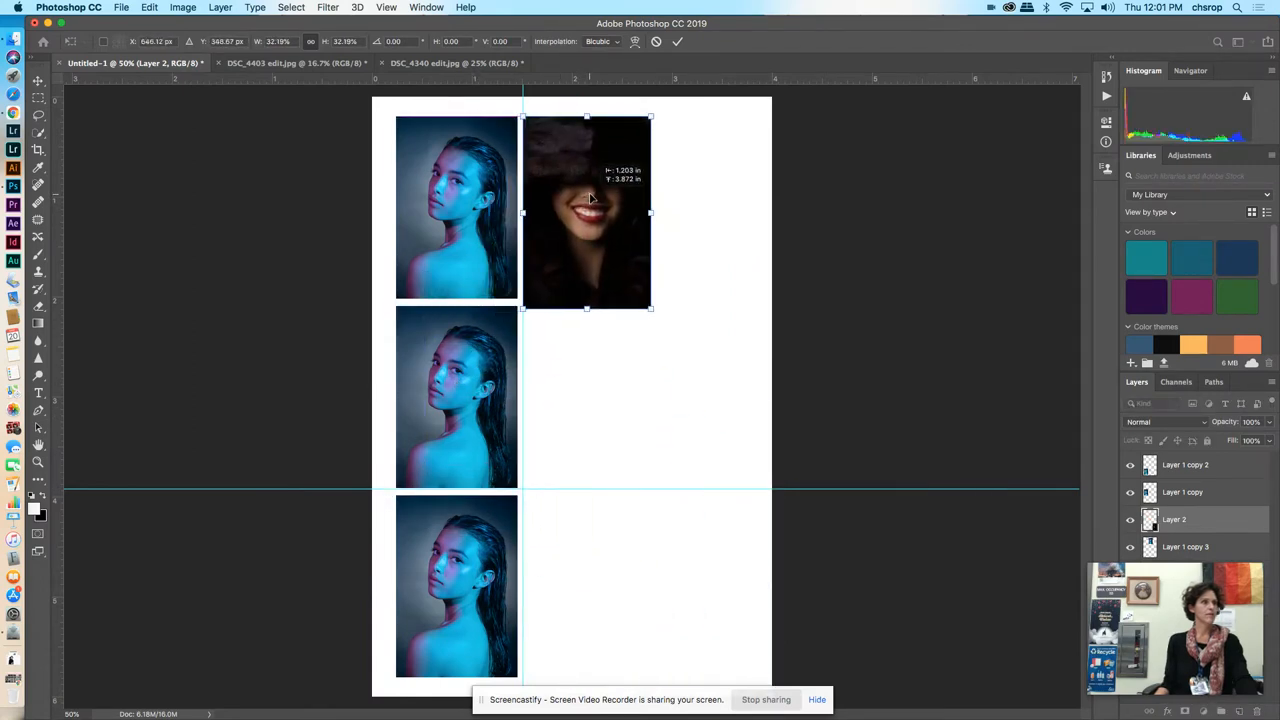
drag(652, 308, 640, 294)
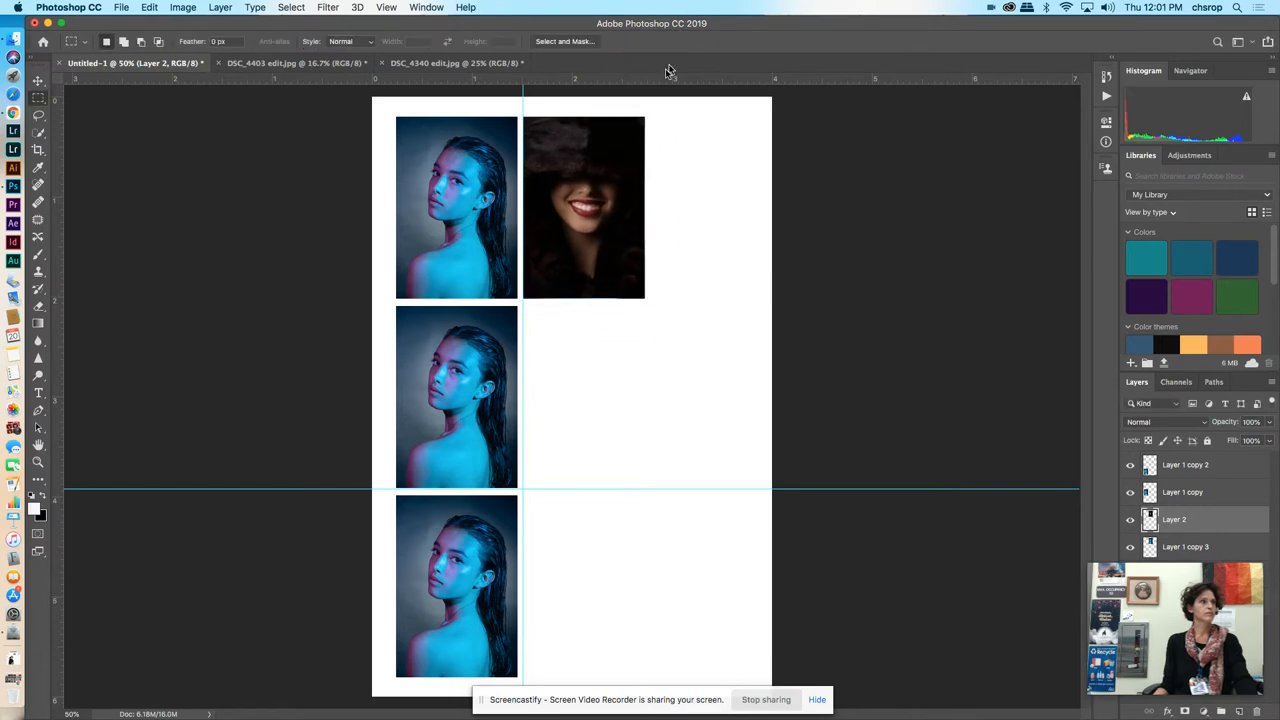
mouse_move(30, 90)
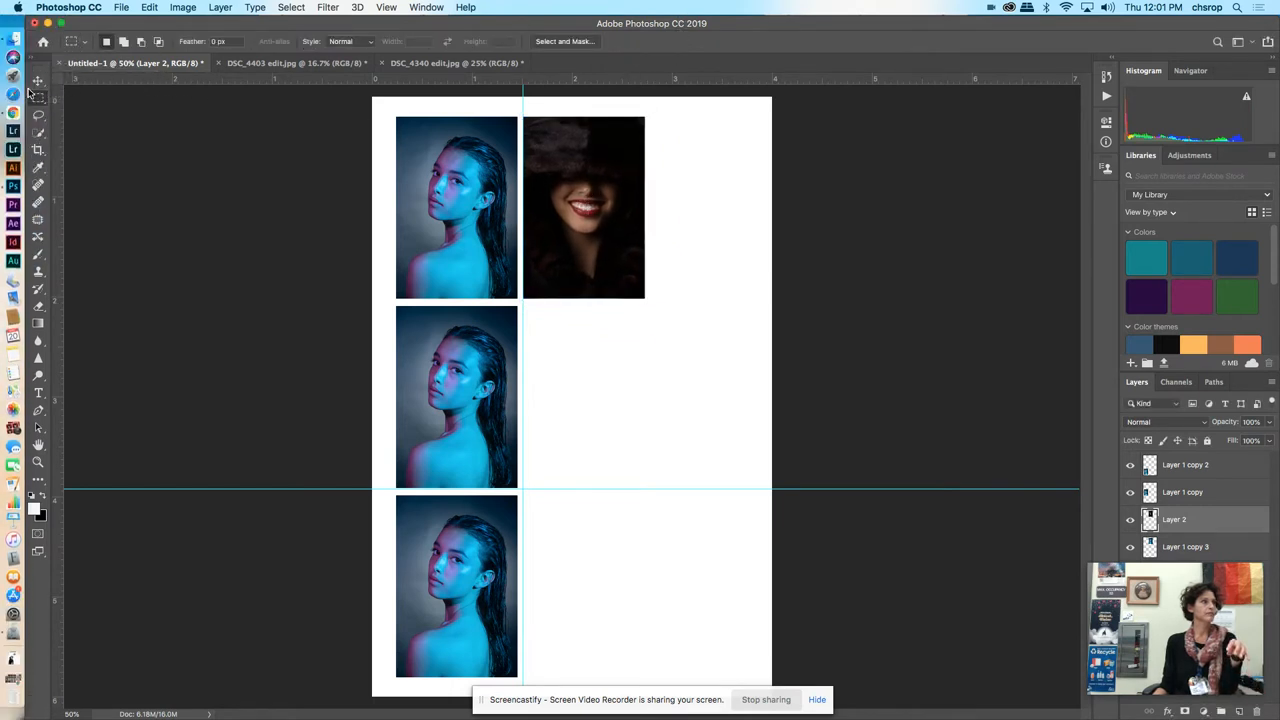
drag(584, 206, 584, 400)
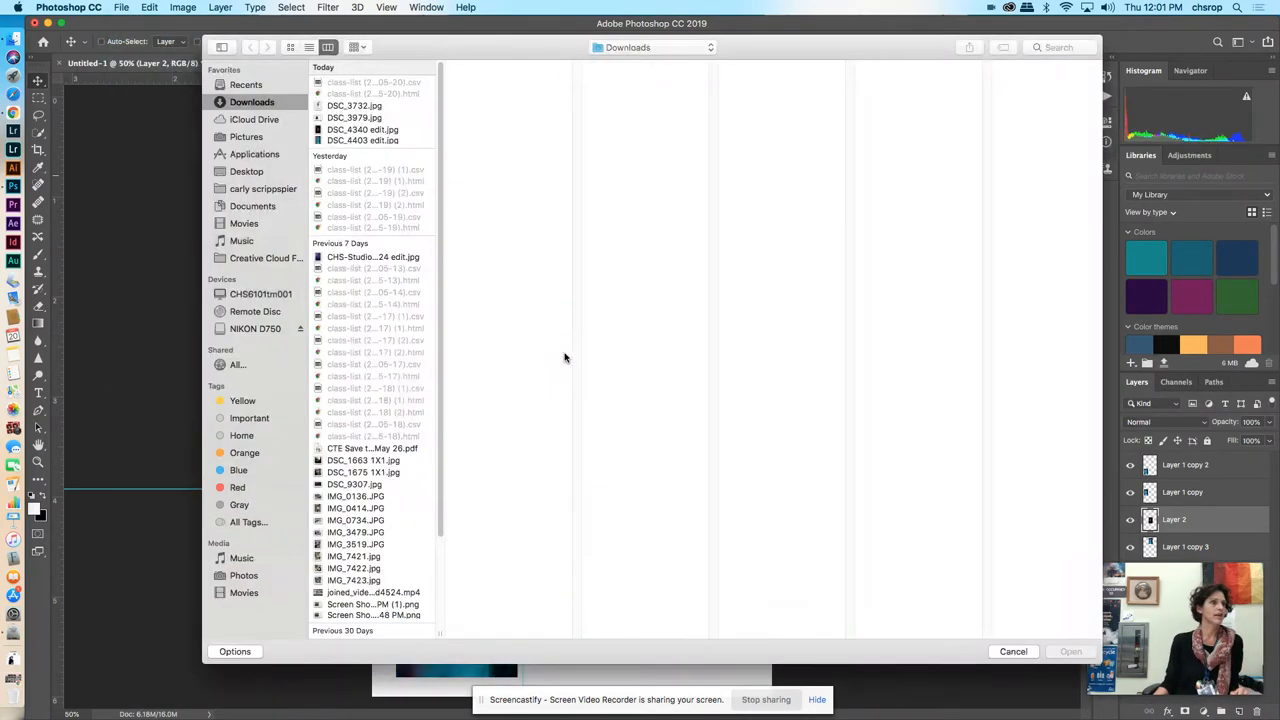
Step: Open the black-and-white DSC_3979.jpg and crop it to portrait proportions
click(362, 140)
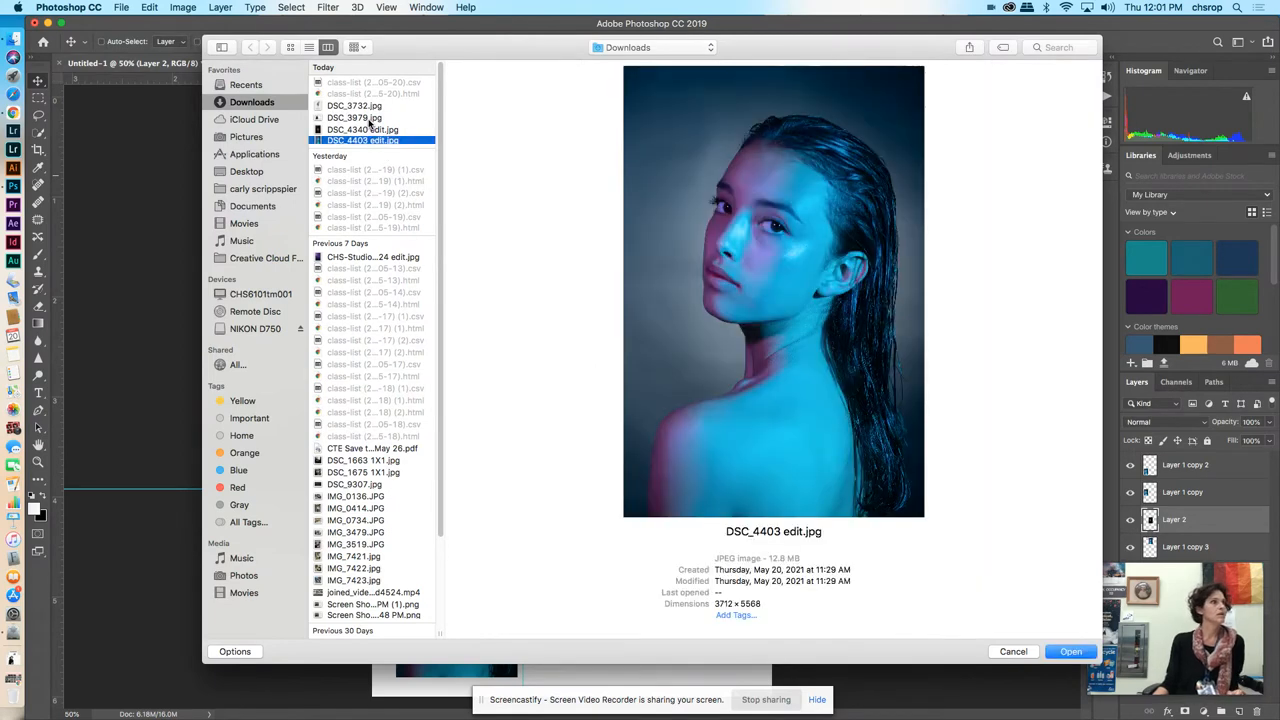
click(352, 116)
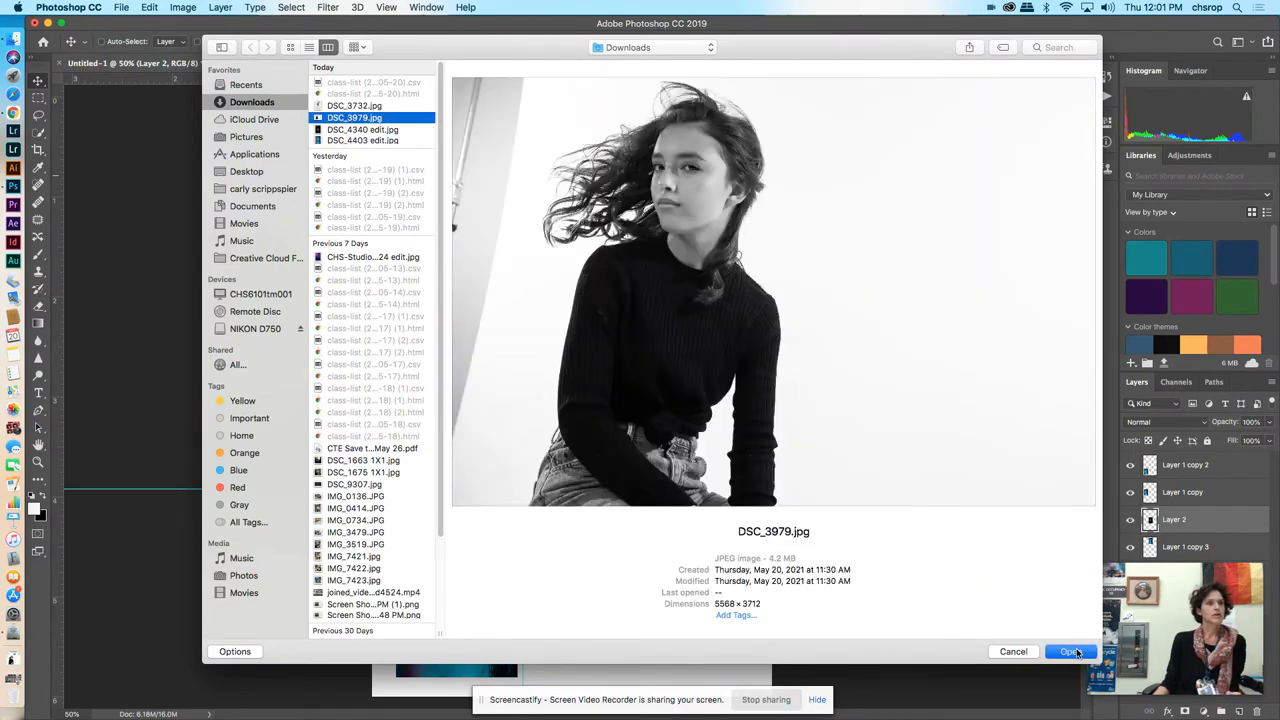
click(1070, 652)
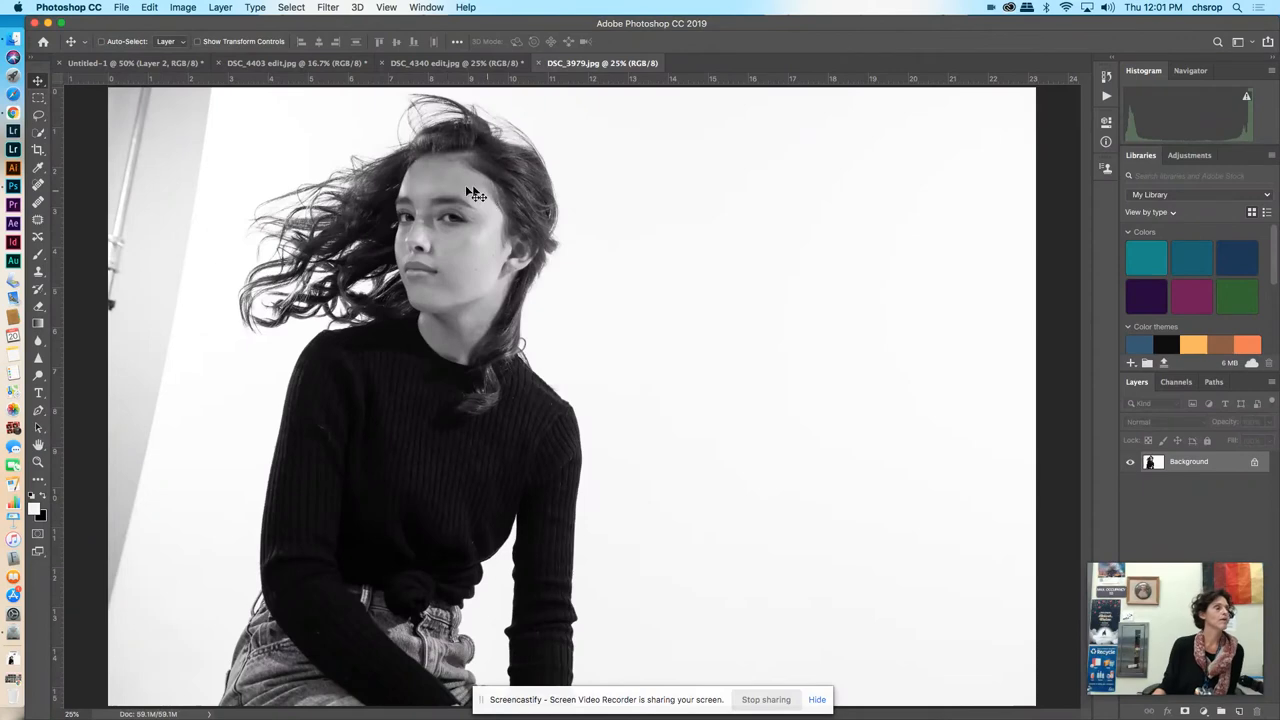
click(38, 148)
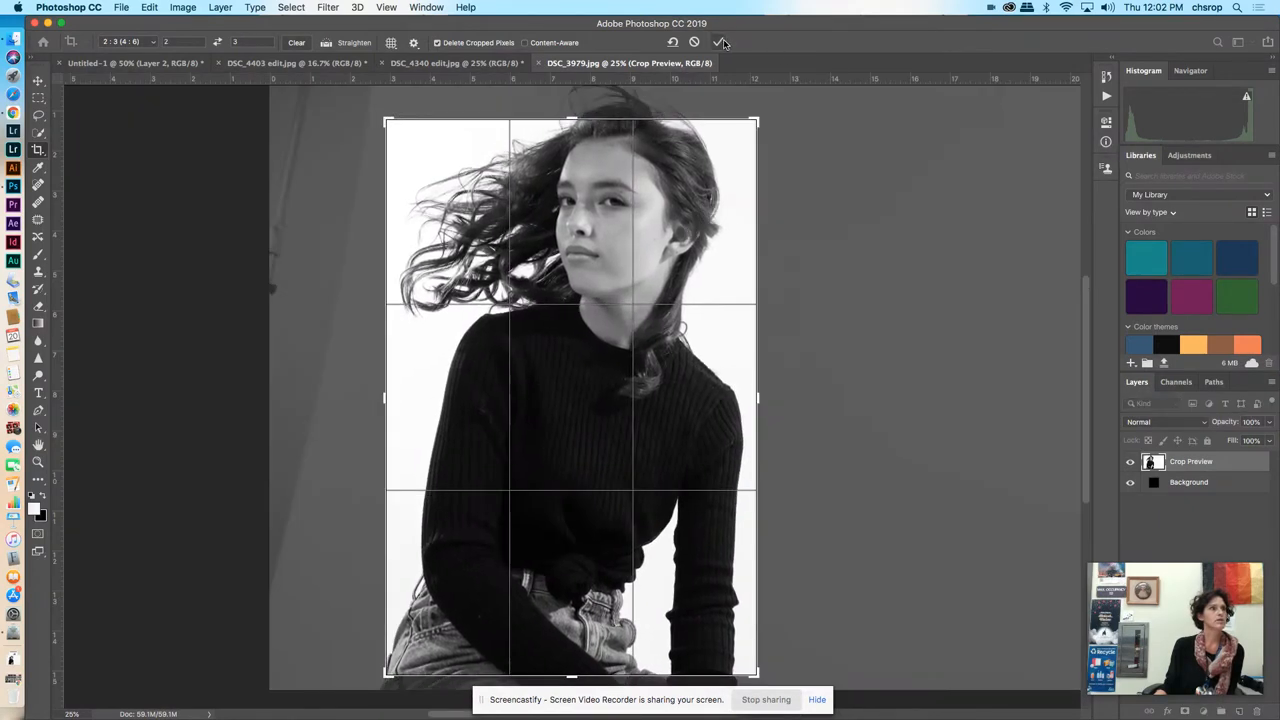
Step: Resize DSC_3979 to 4 inches wide and return to the grid document
click(720, 42)
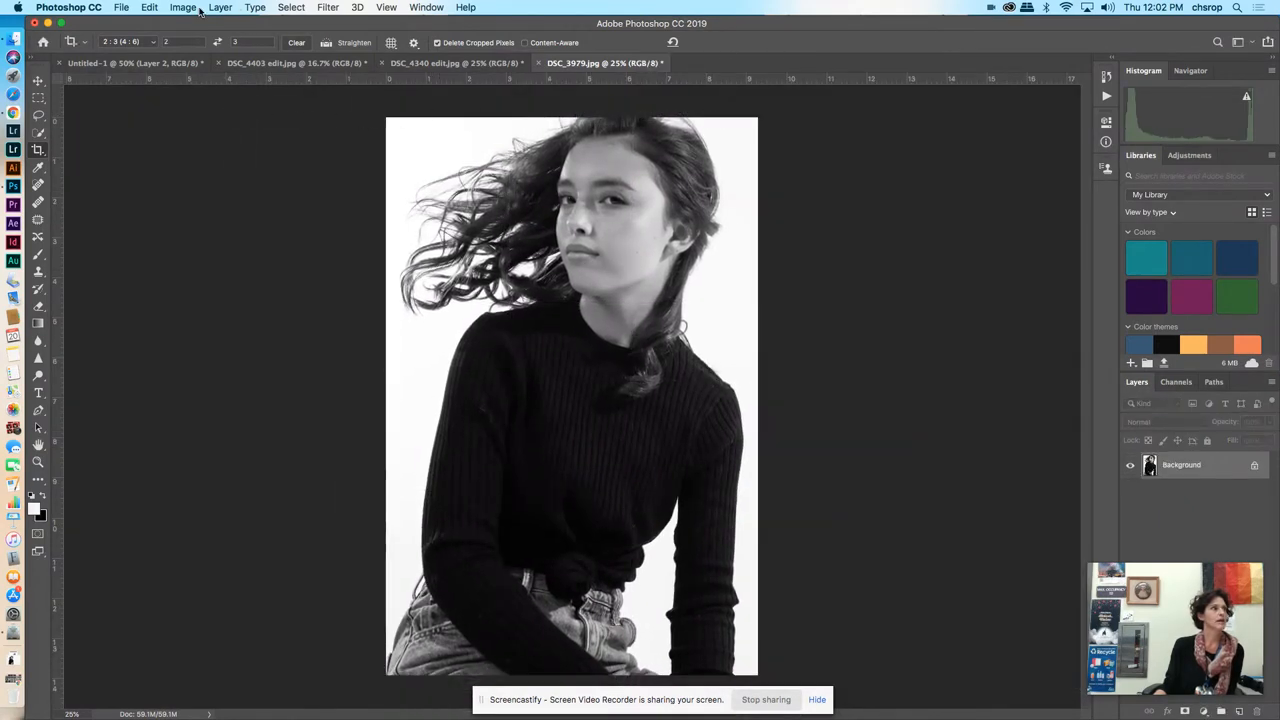
click(182, 8)
text(4)
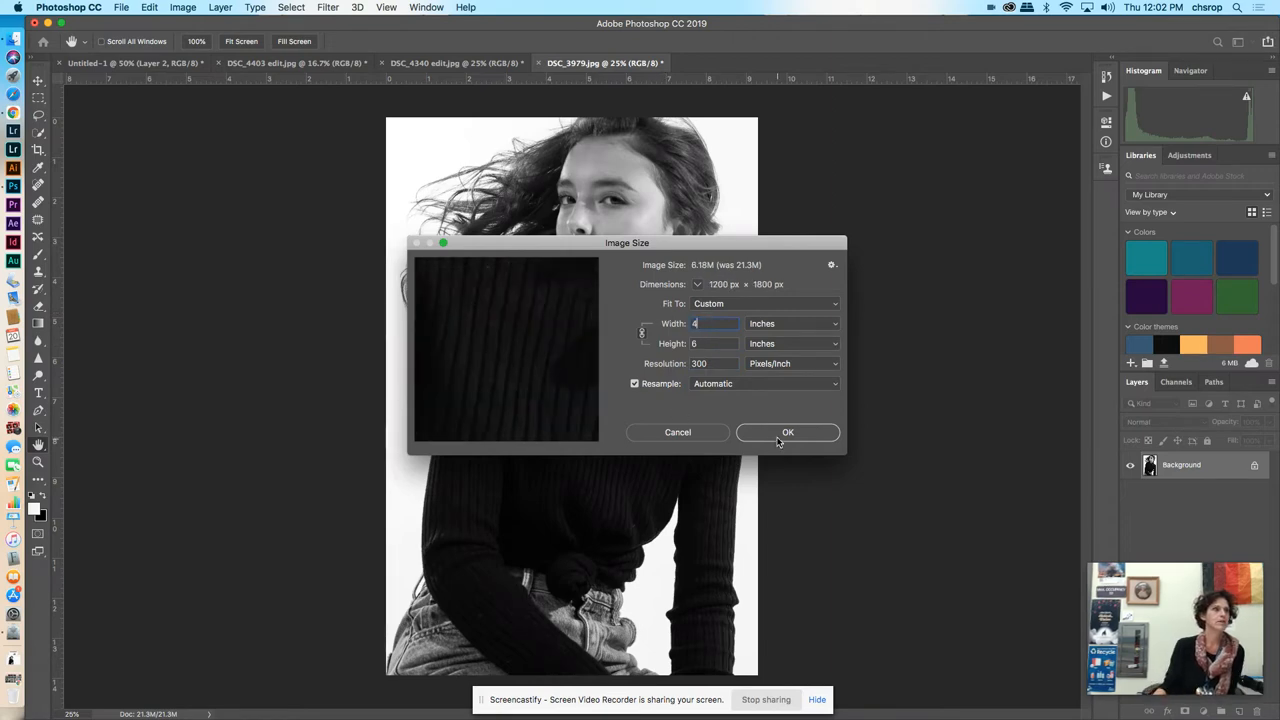
click(788, 432)
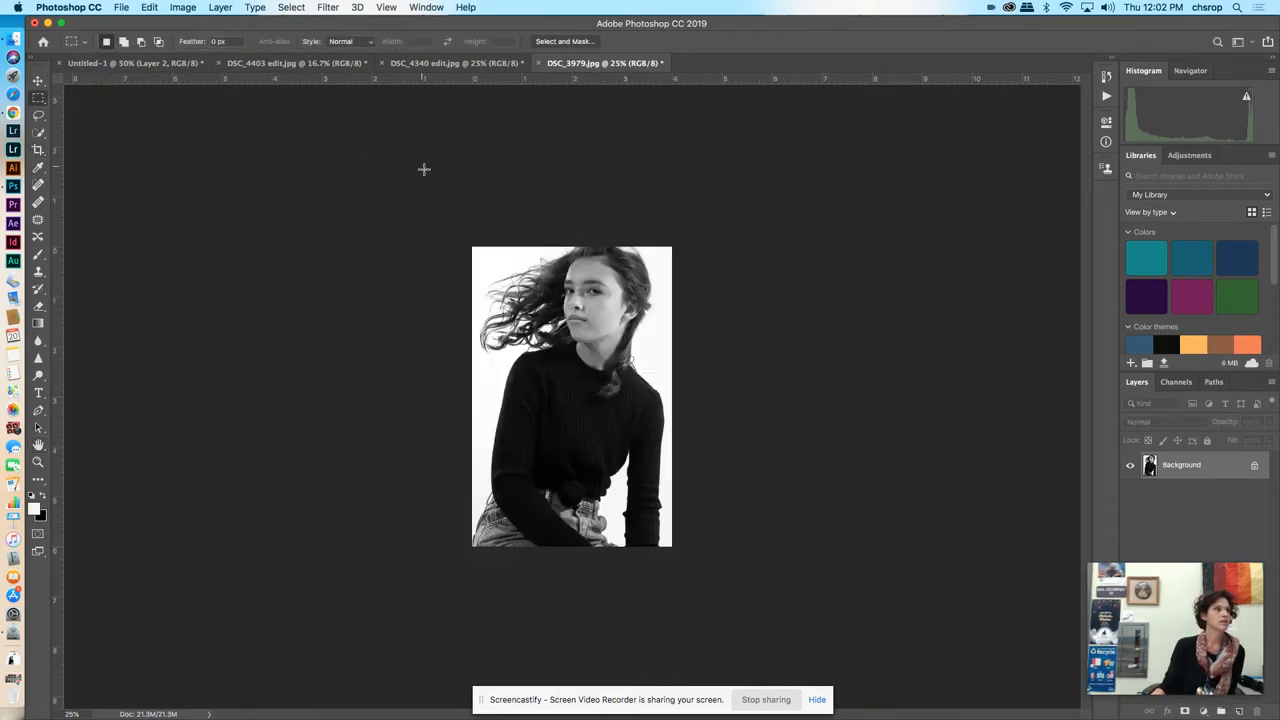
click(148, 8)
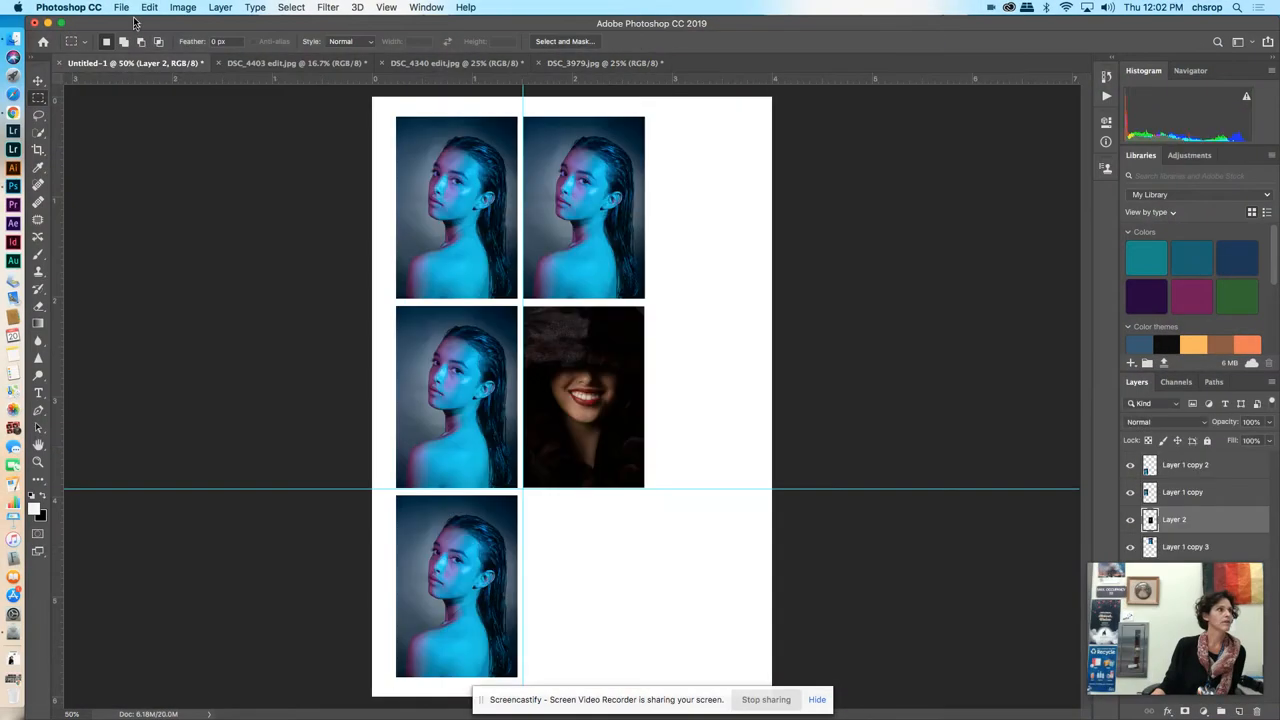
Step: Paste the black-and-white portrait into the Untitled-1 grid document
click(148, 8)
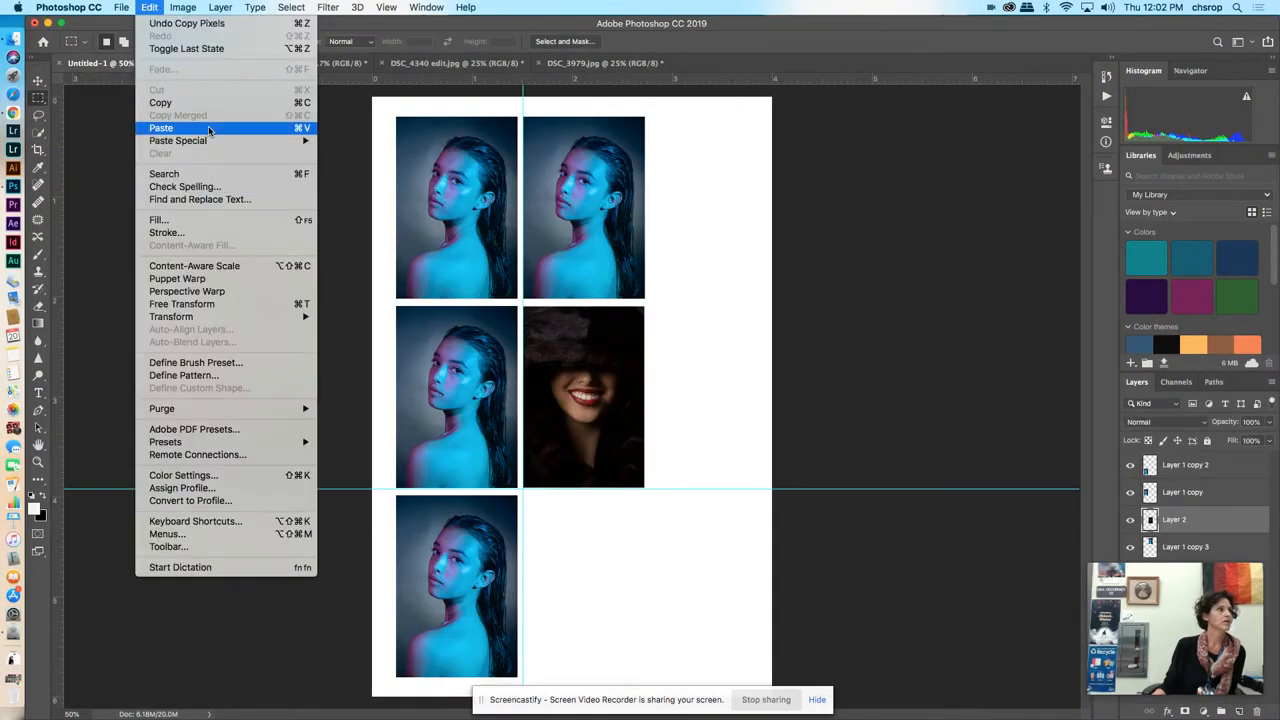
click(160, 128)
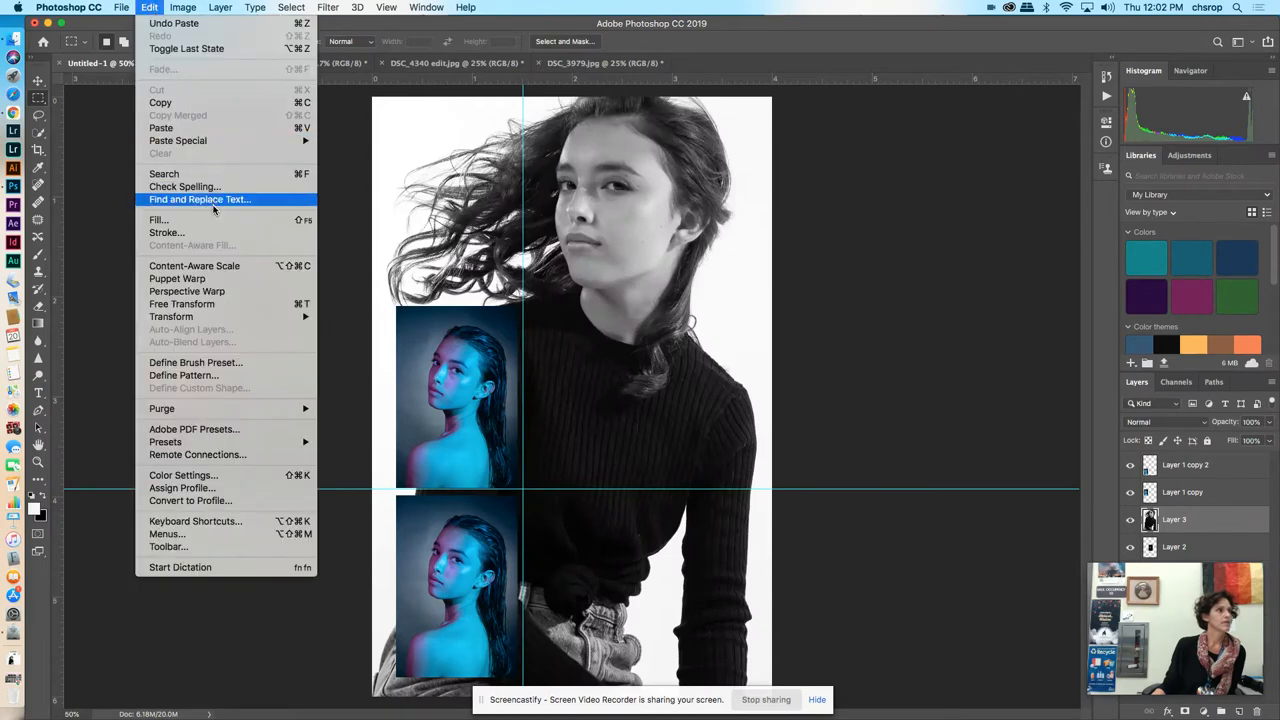
click(188, 292)
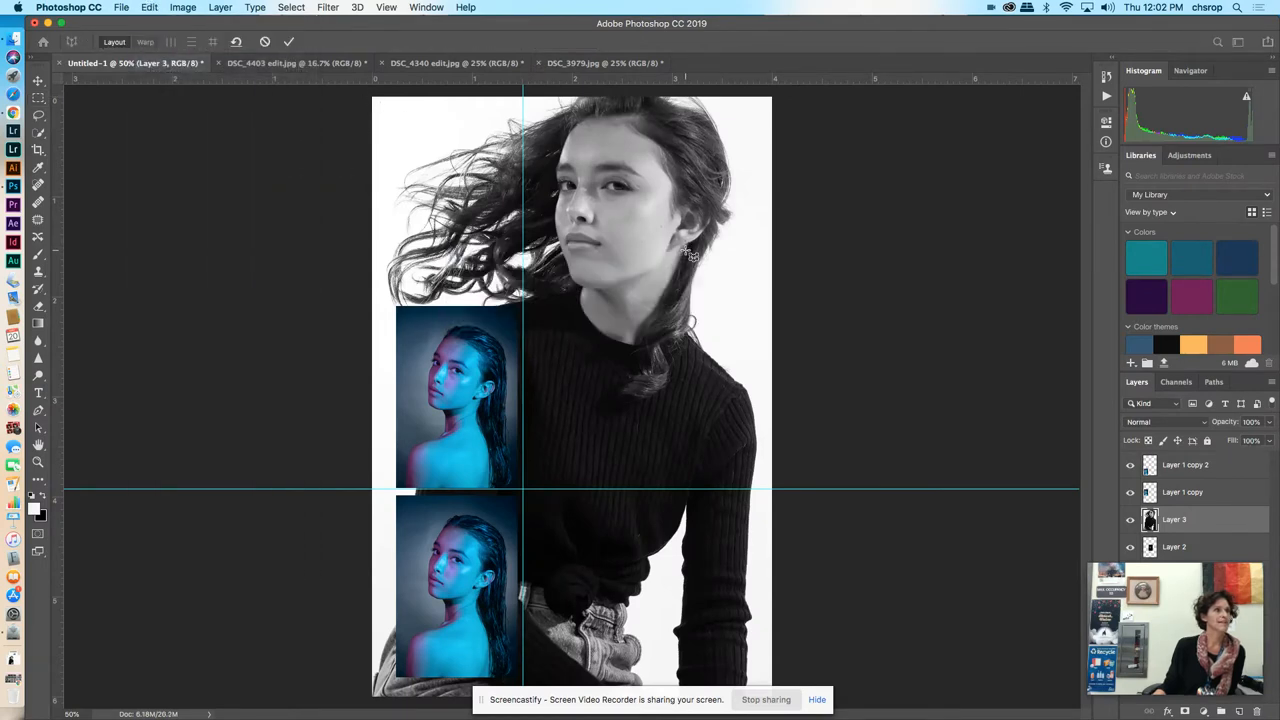
click(38, 98)
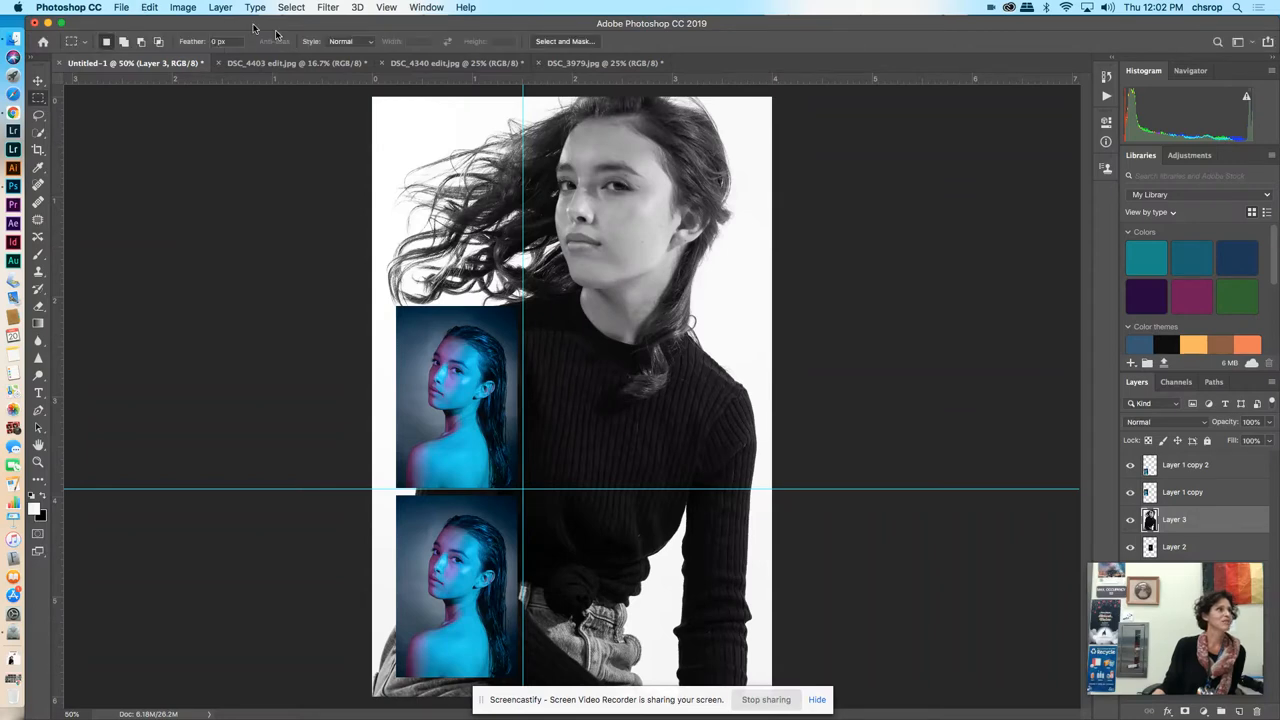
Step: Free Transform the portrait to slot size and move it into the empty bottom-middle slot
click(148, 8)
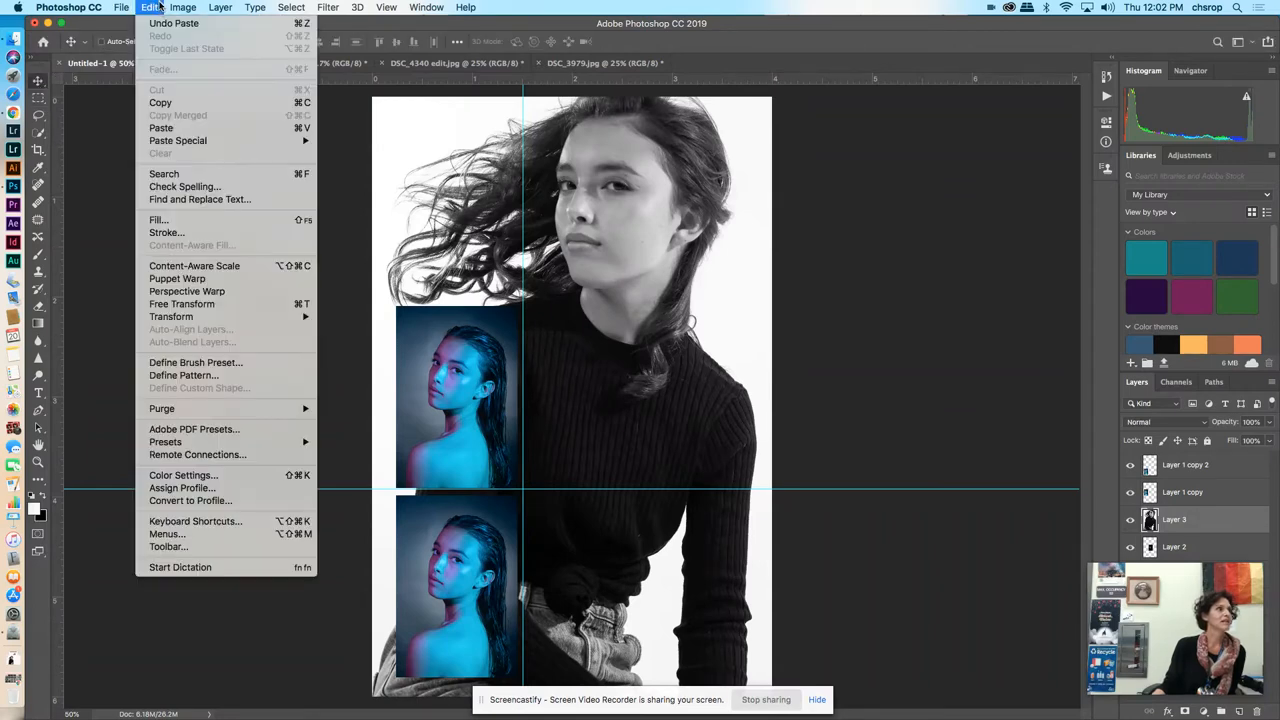
mouse_move(188, 292)
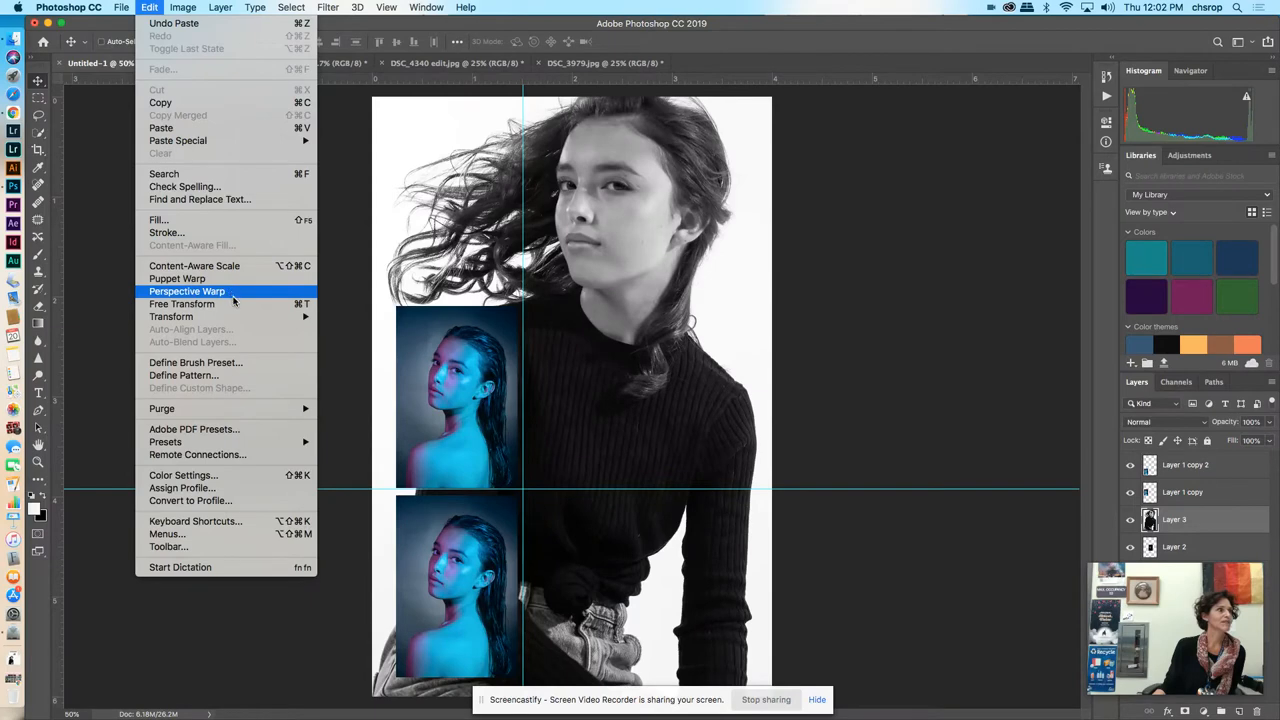
click(182, 304)
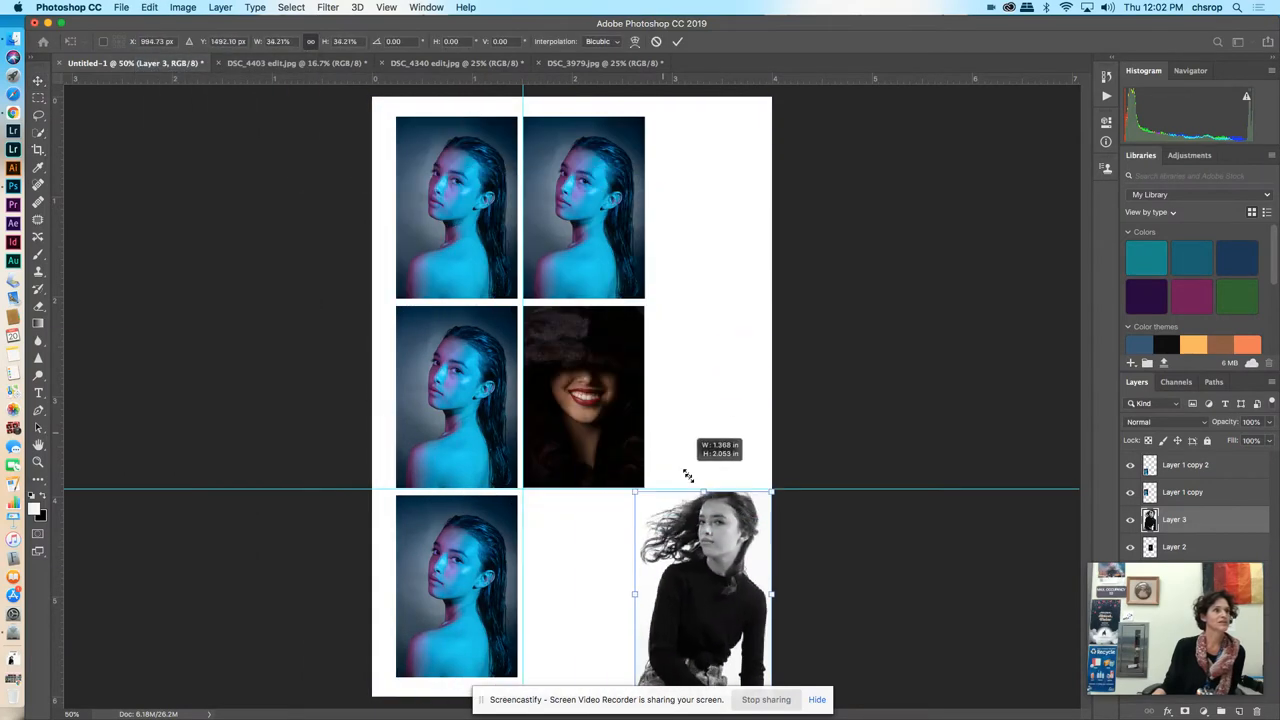
drag(700, 590, 464, 244)
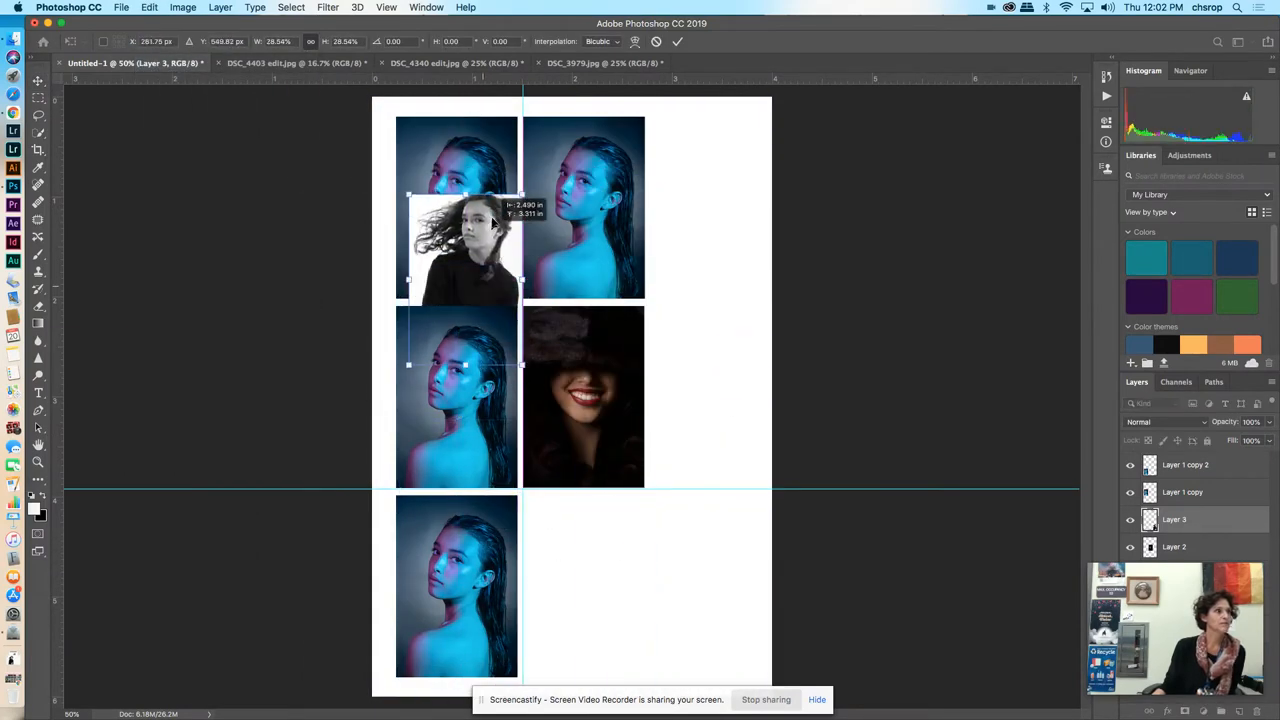
drag(464, 244, 452, 204)
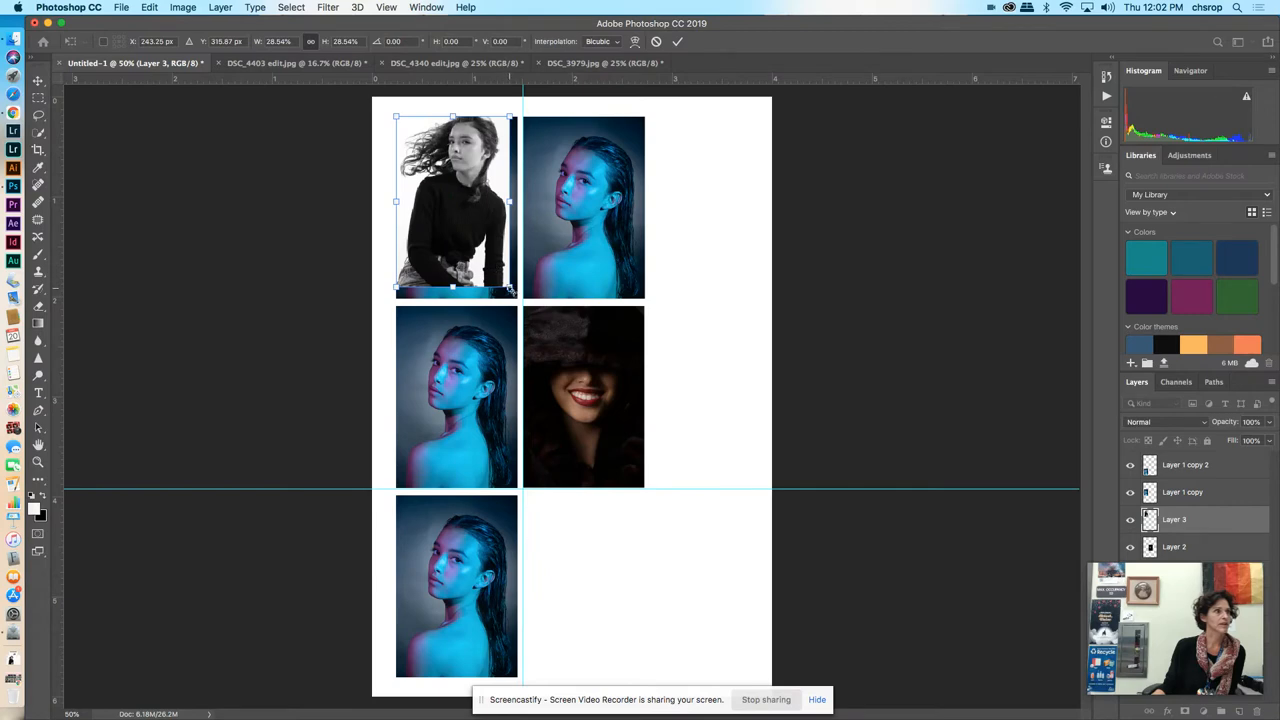
drag(452, 200, 588, 564)
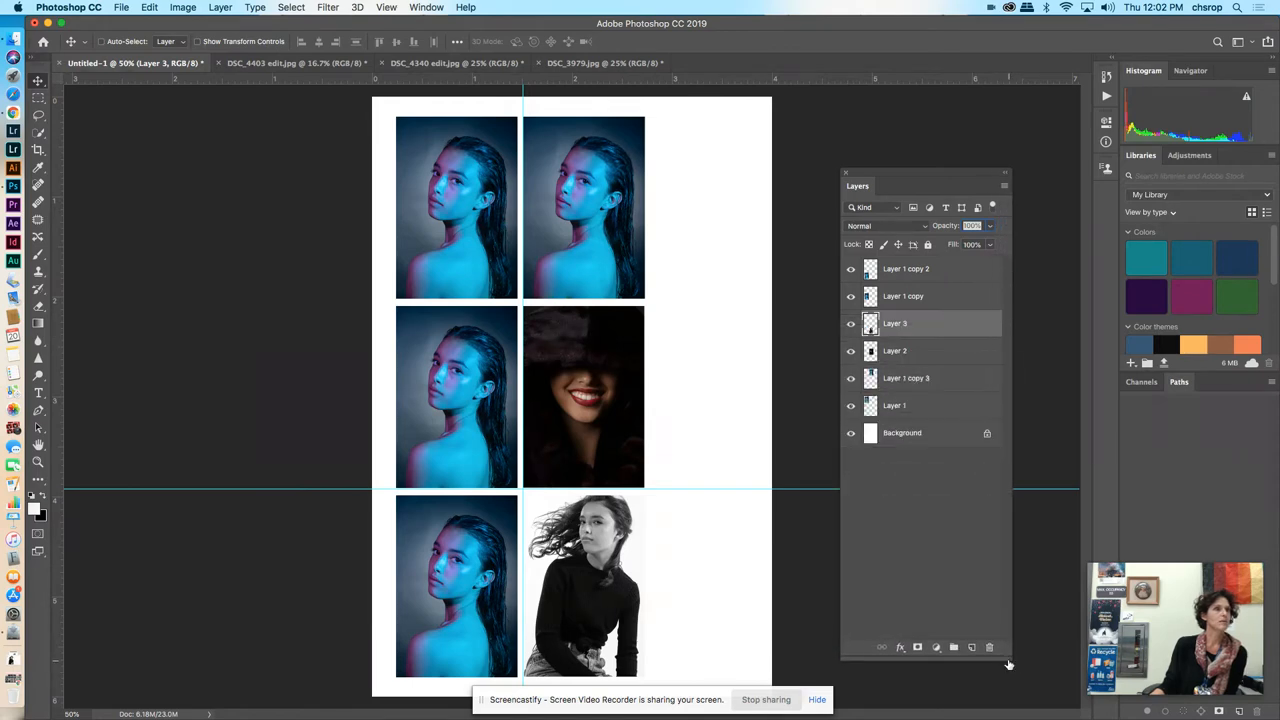
Step: Draw a full-page rectangle shape and set its fill to black in the Color Picker
click(38, 478)
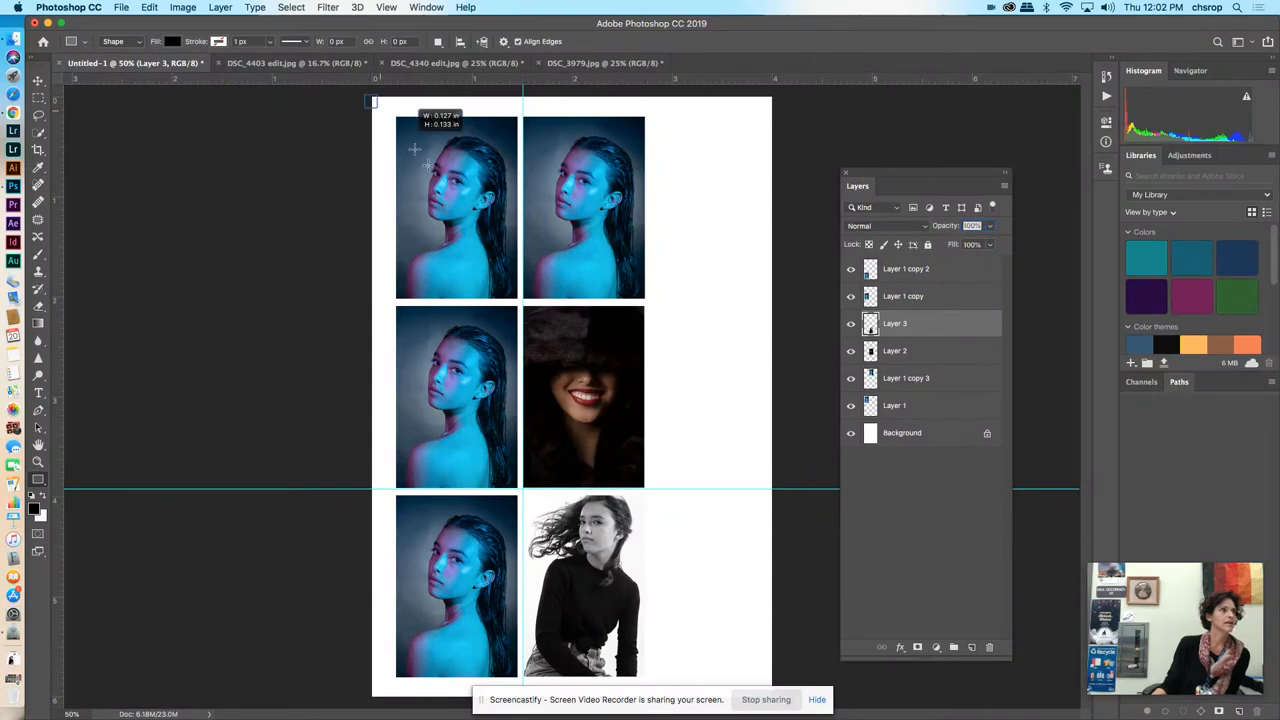
drag(364, 96, 784, 710)
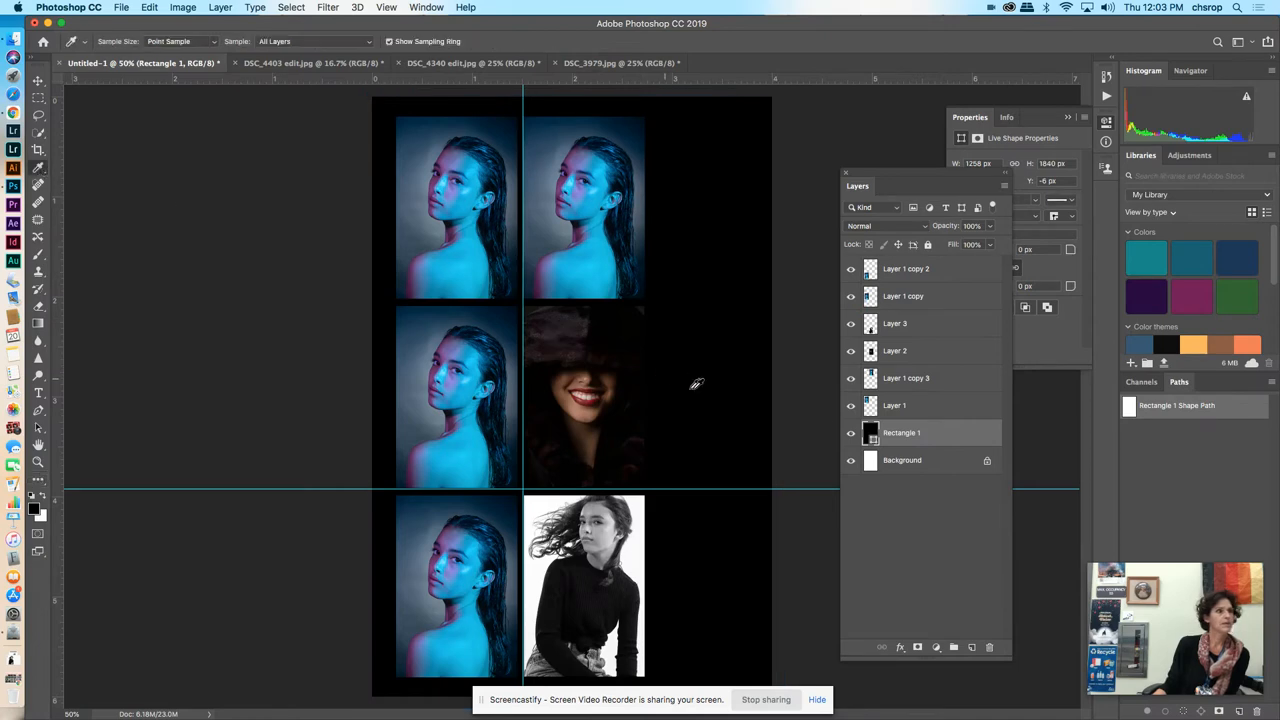
double_click(868, 432)
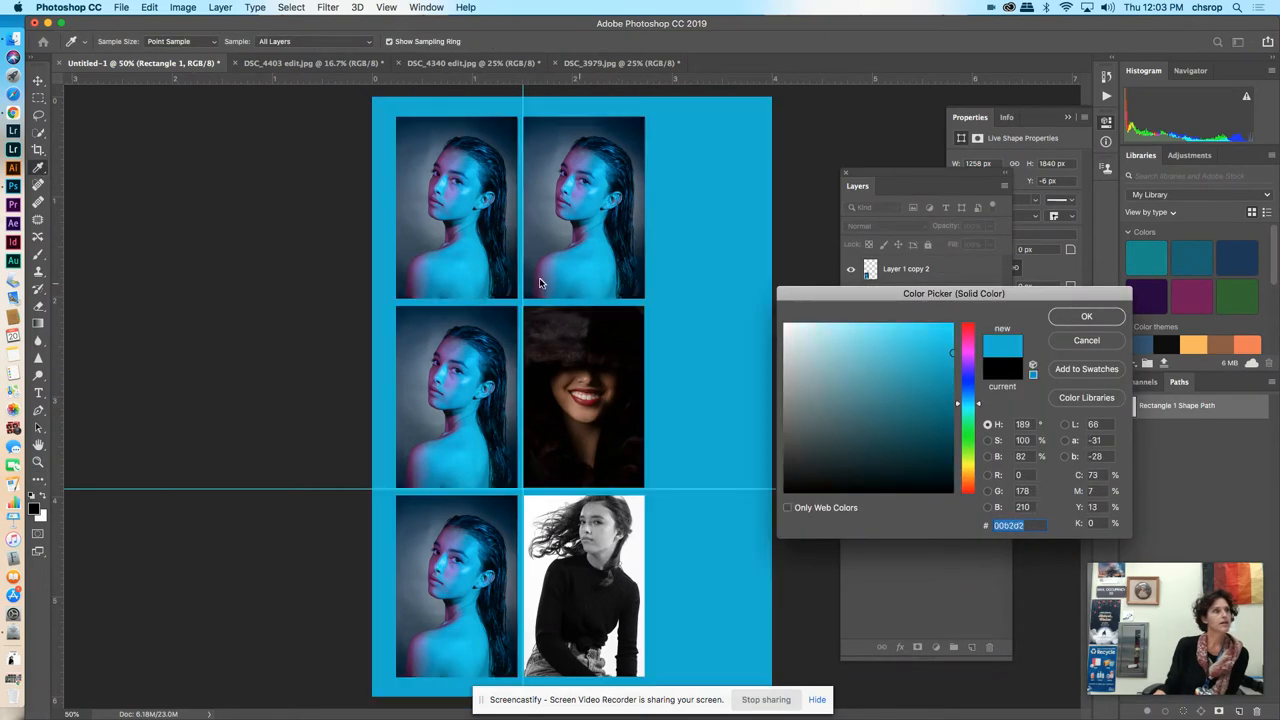
click(884, 444)
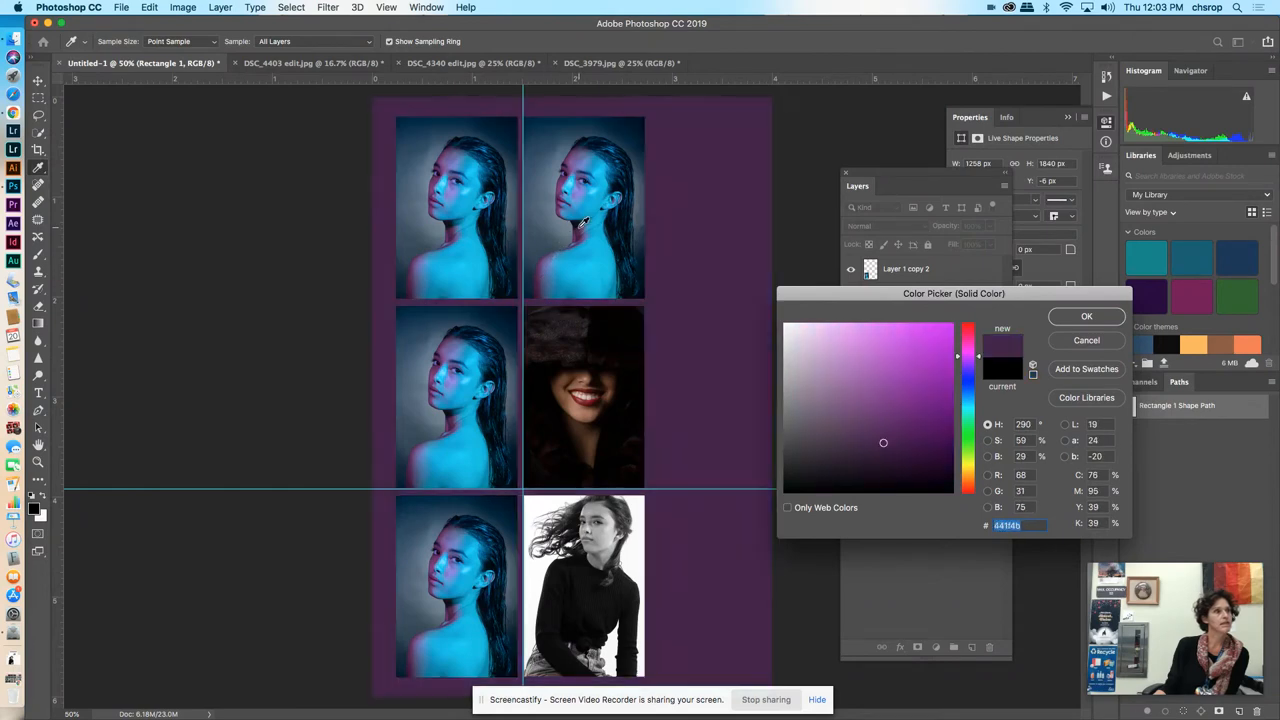
click(868, 490)
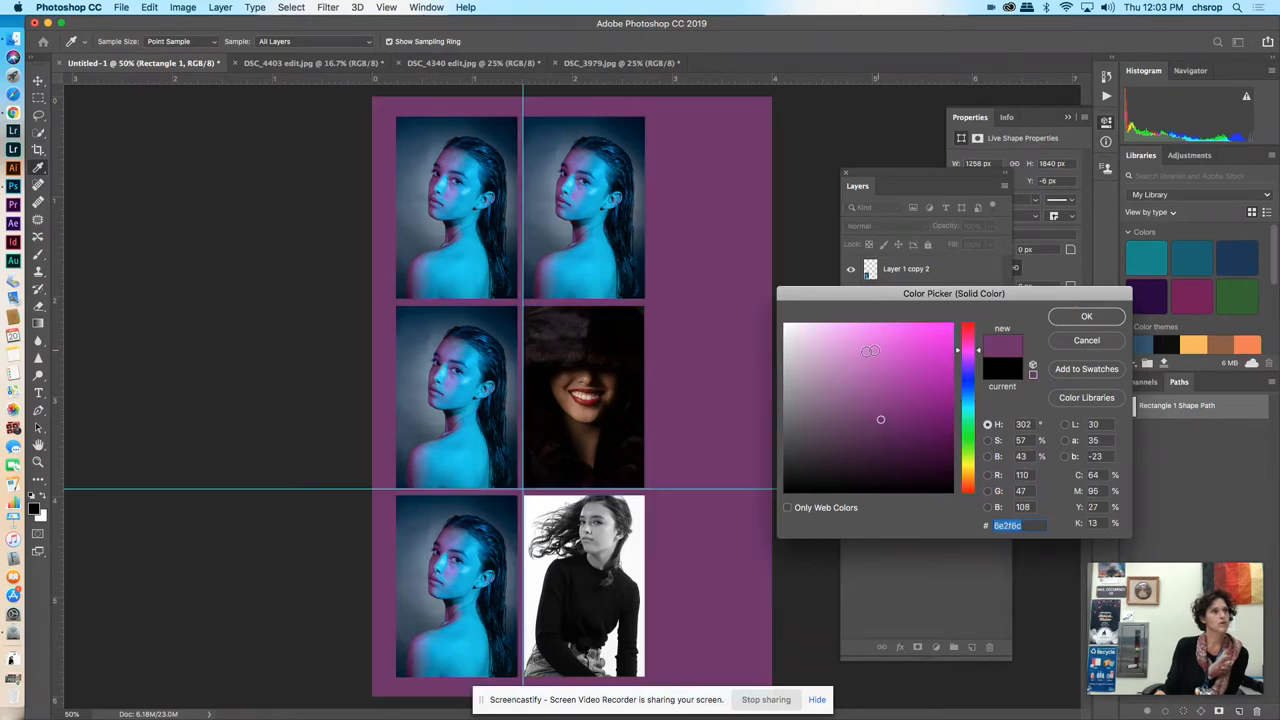
click(930, 344)
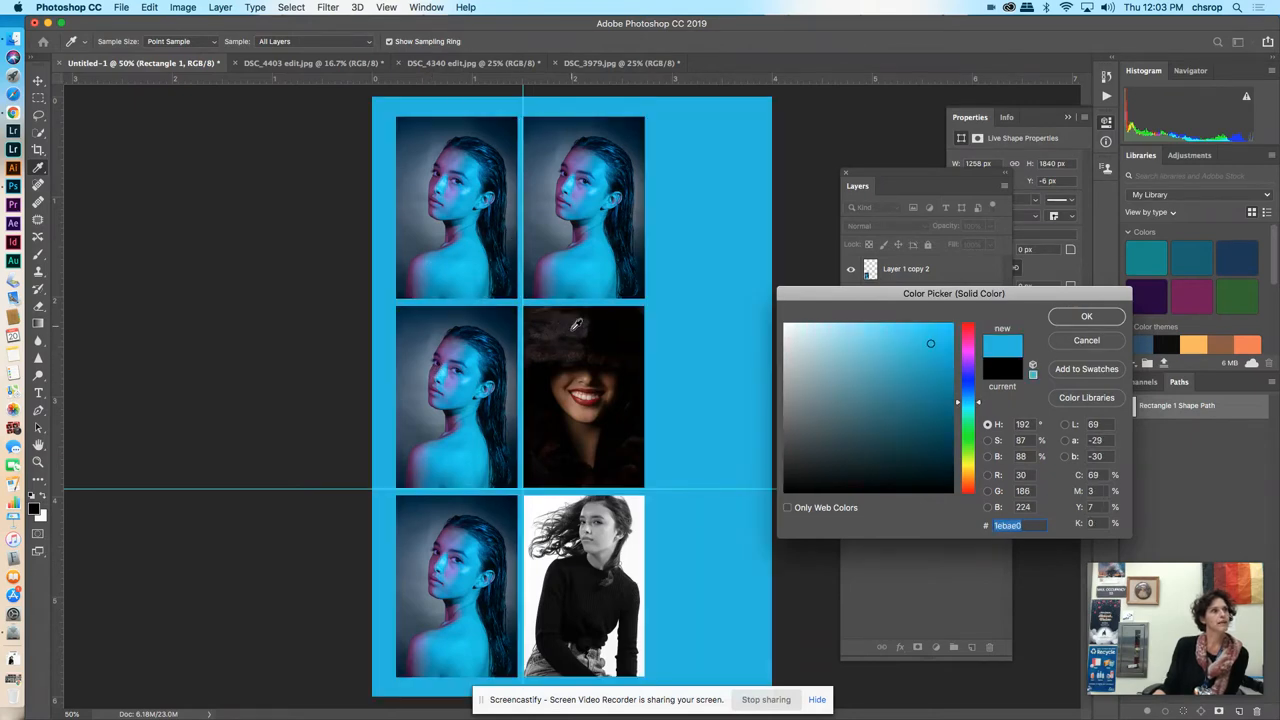
click(1086, 316)
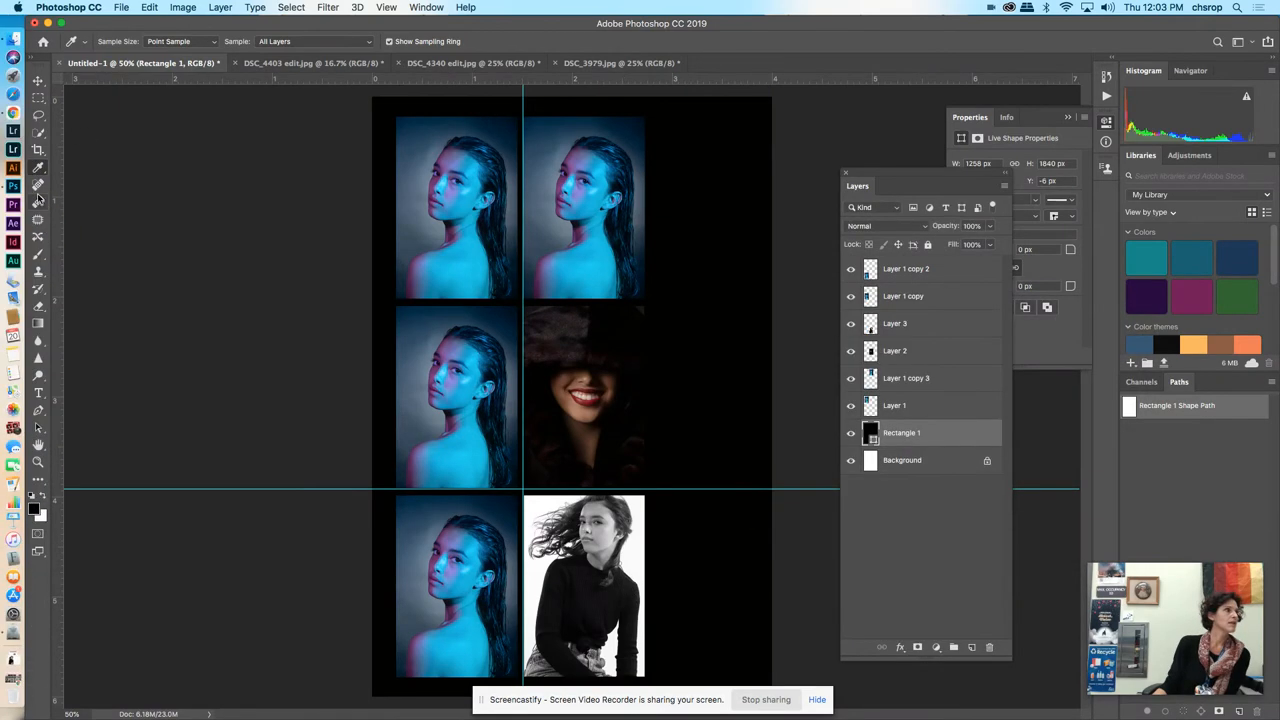
click(38, 252)
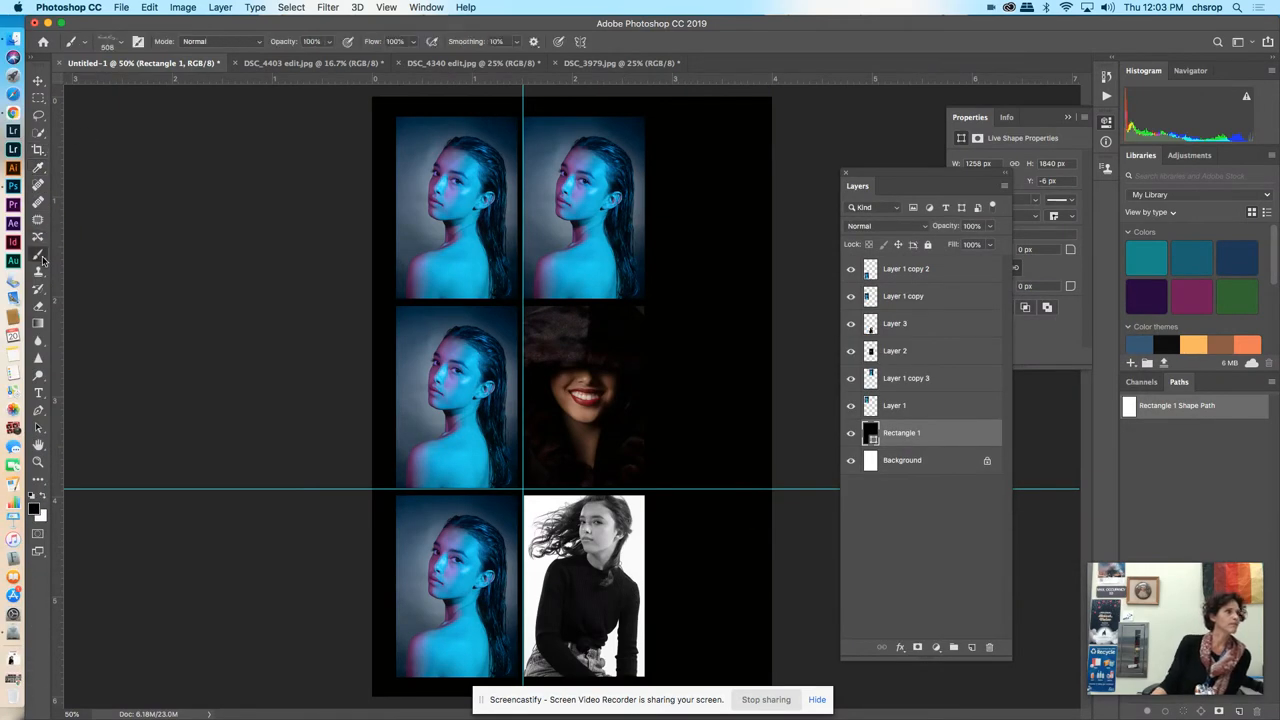
mouse_move(50, 508)
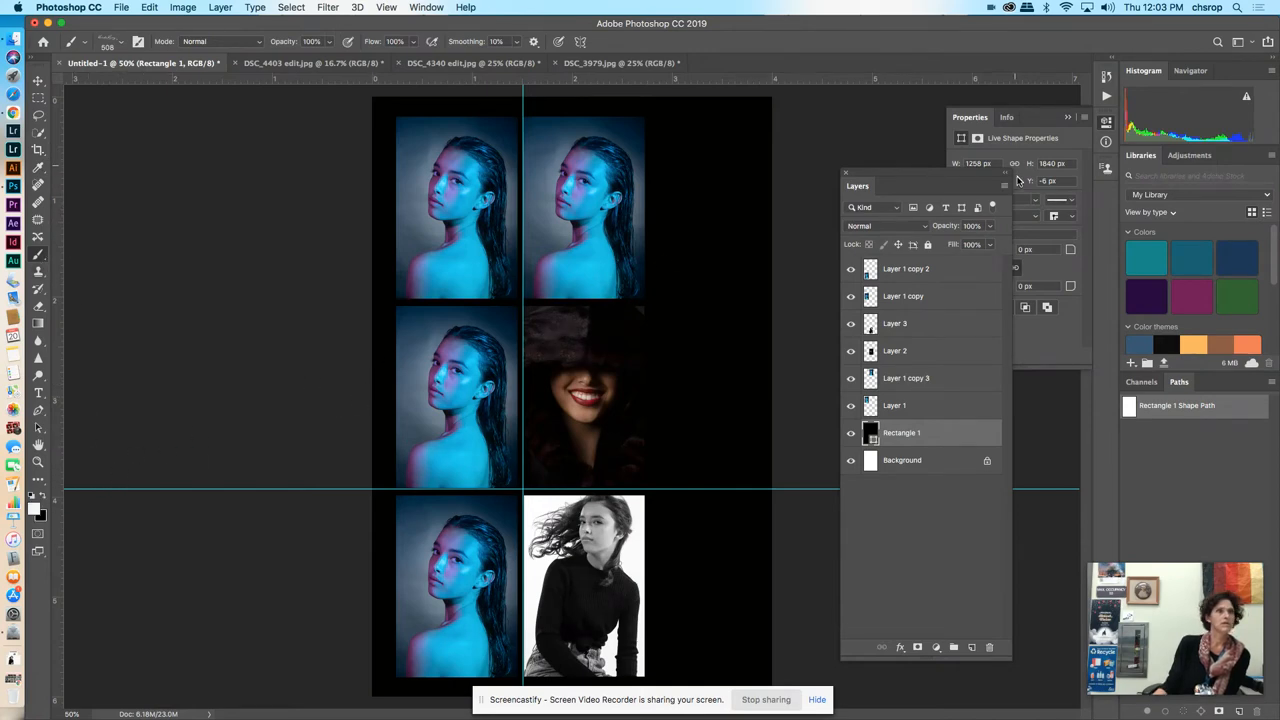
Step: Add a new layer and enlarge the stamped Krista King watermark with Free Transform
click(972, 648)
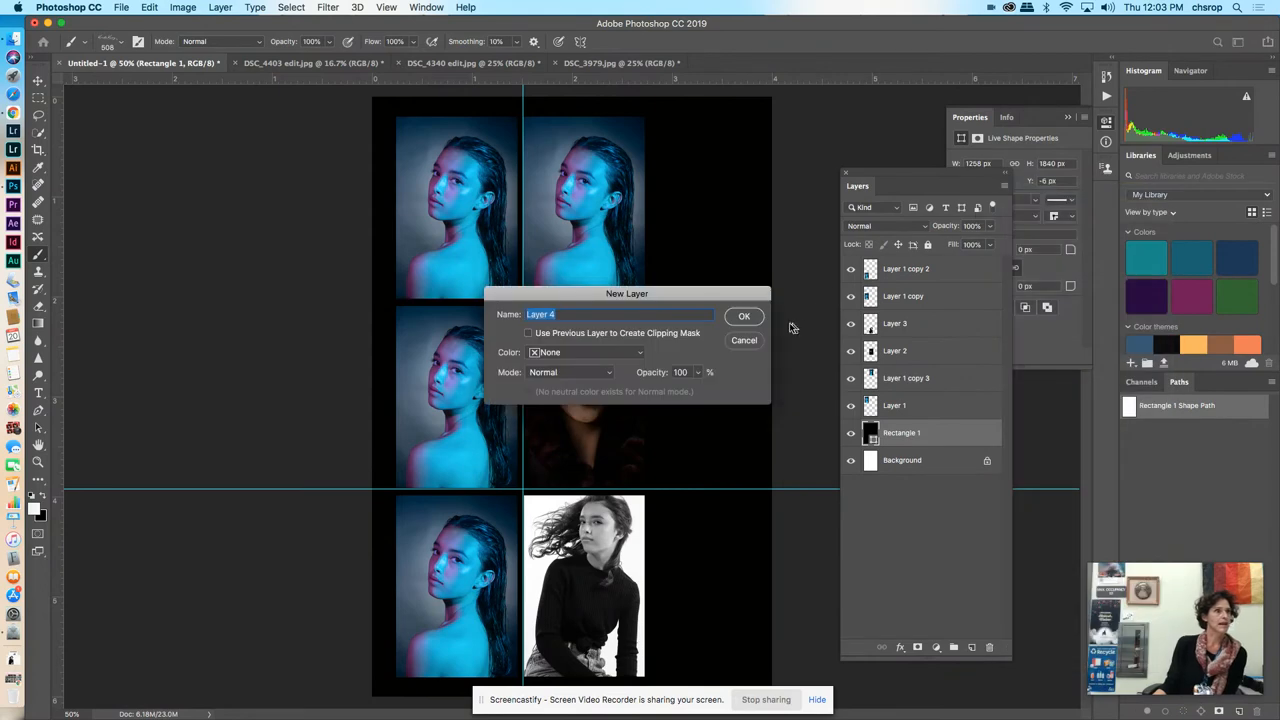
click(744, 316)
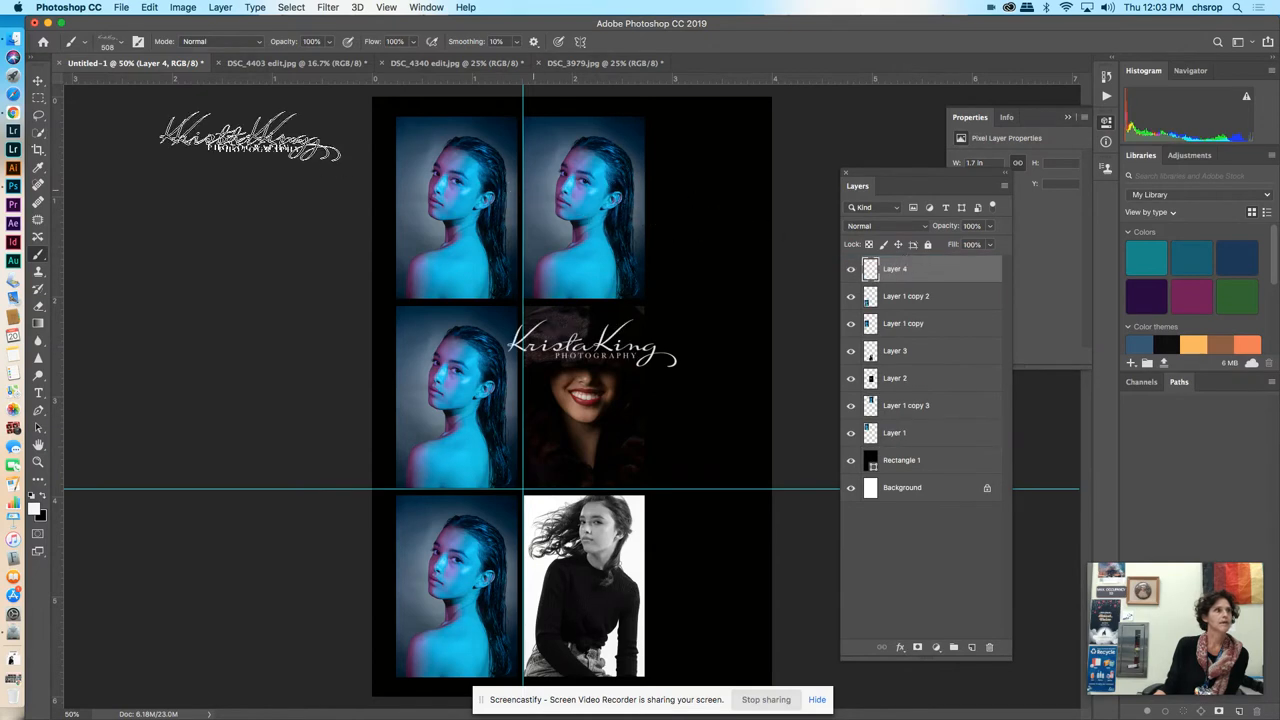
click(148, 8)
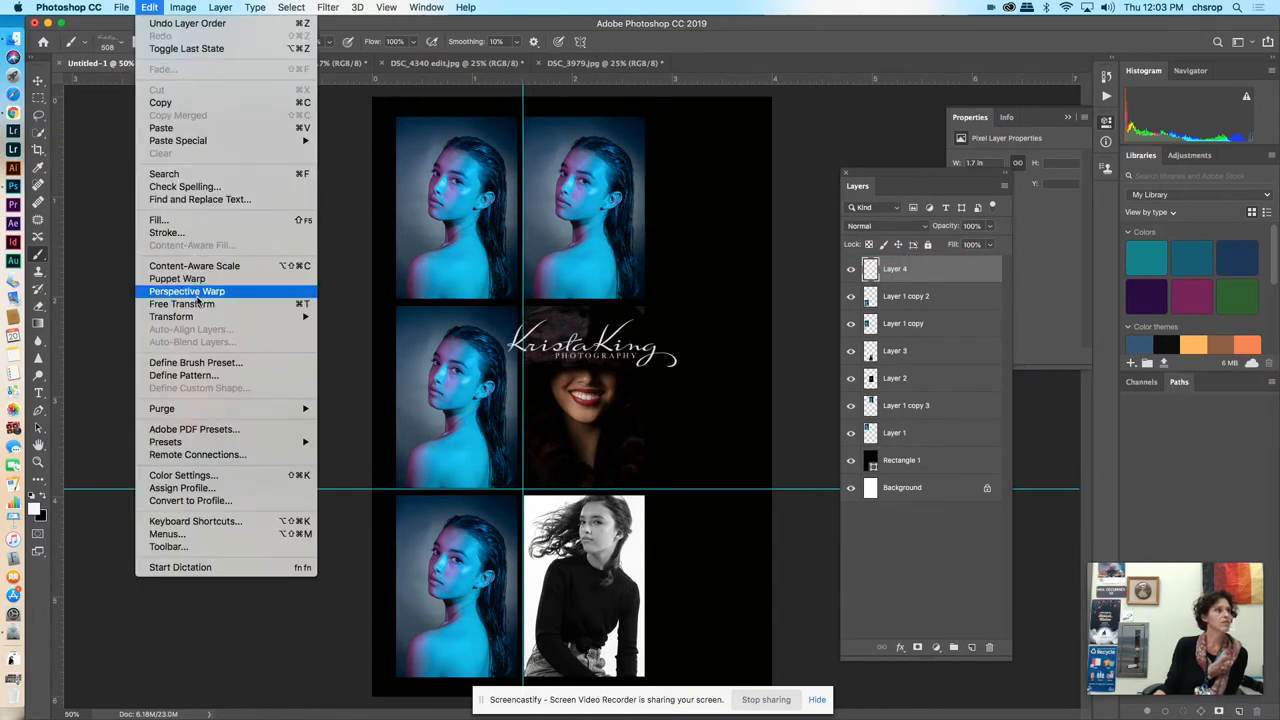
click(188, 292)
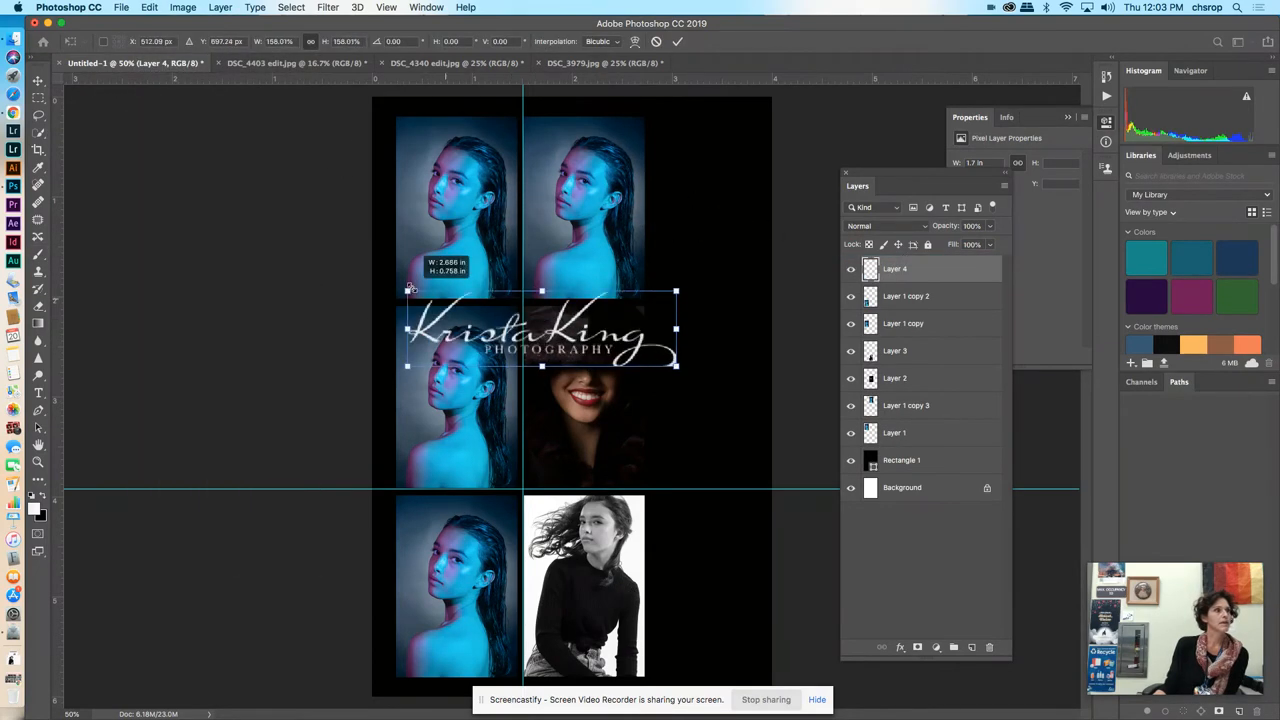
drag(540, 330, 584, 384)
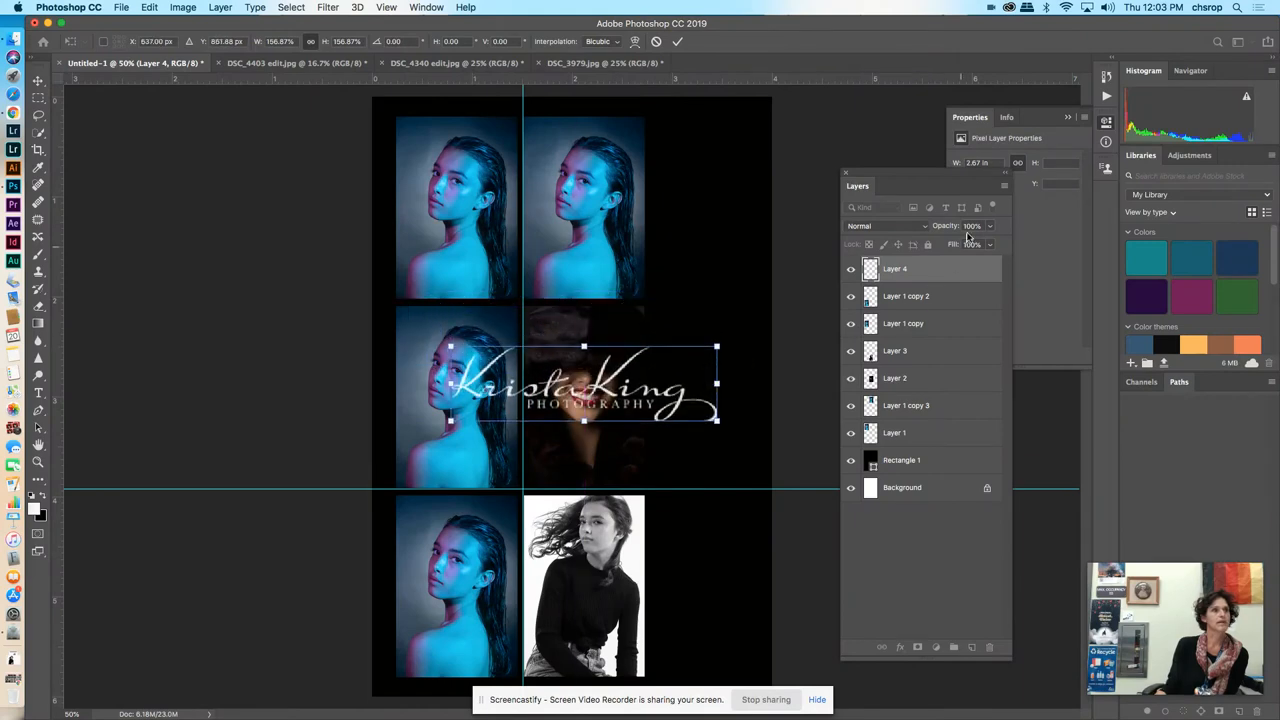
Step: Commit the resize and hide the Layer 4 watermark layers so the middle portrait shows
click(676, 40)
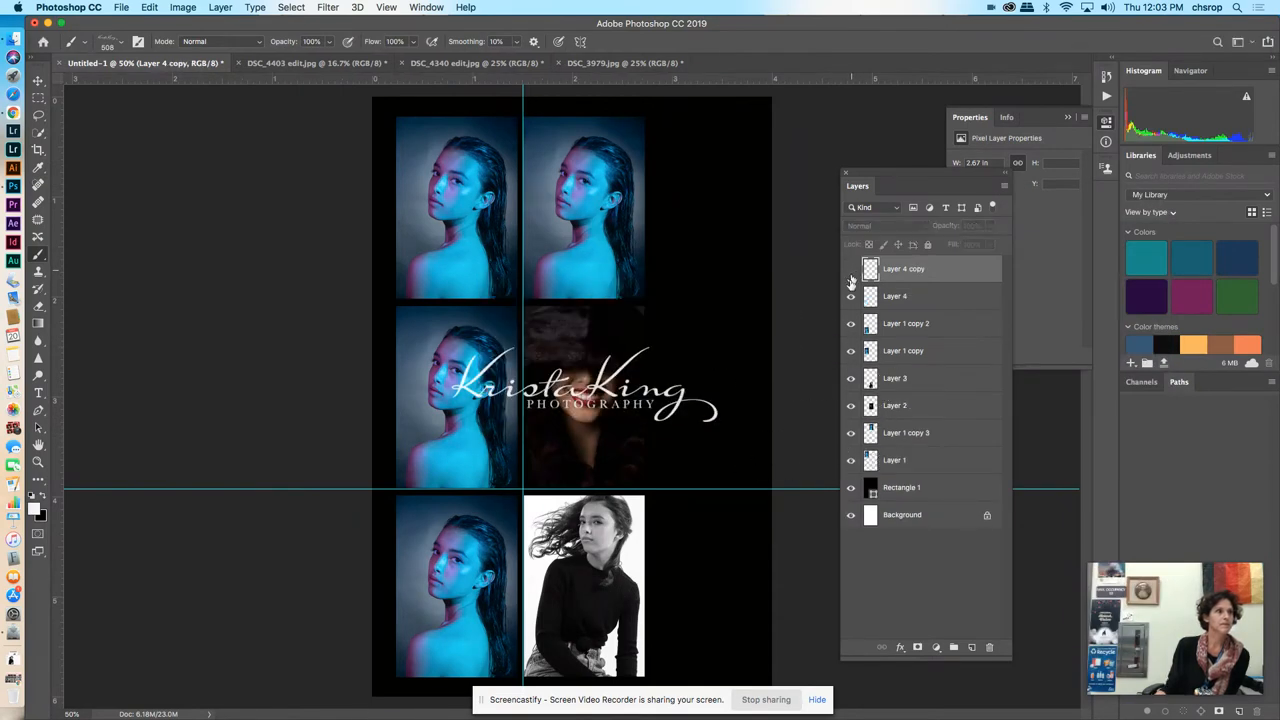
click(852, 268)
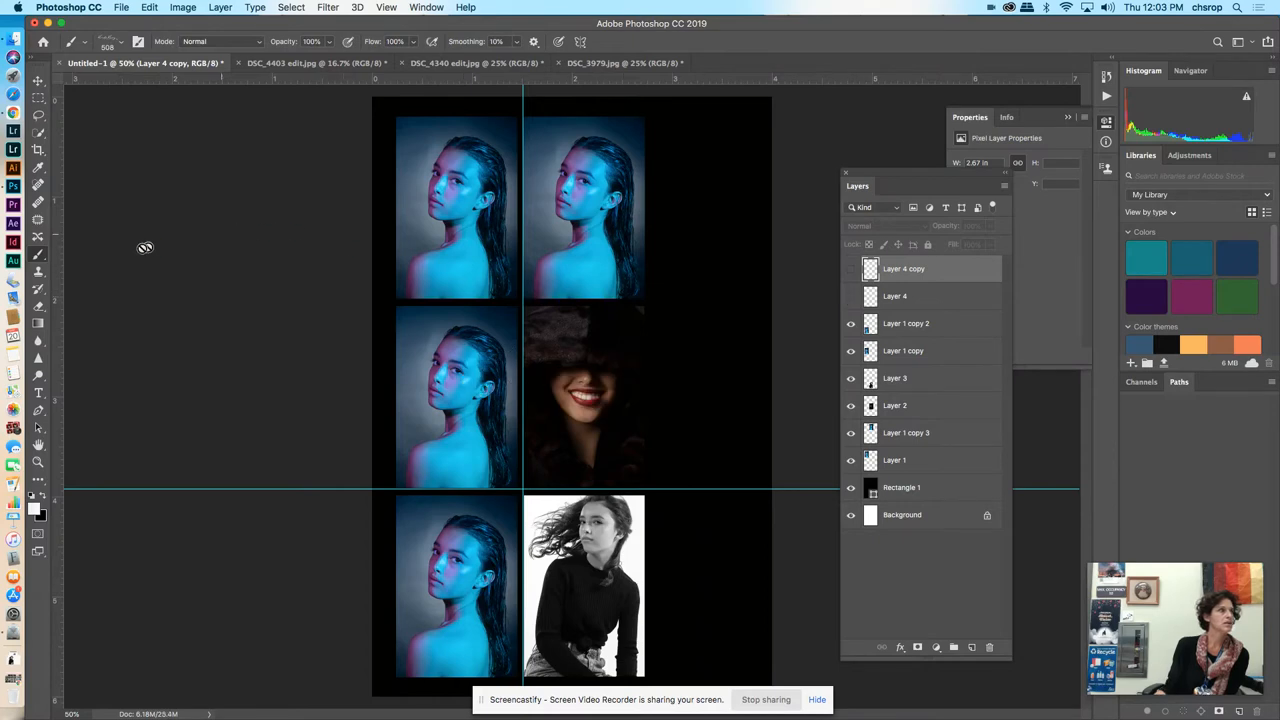
click(14, 392)
text(King)
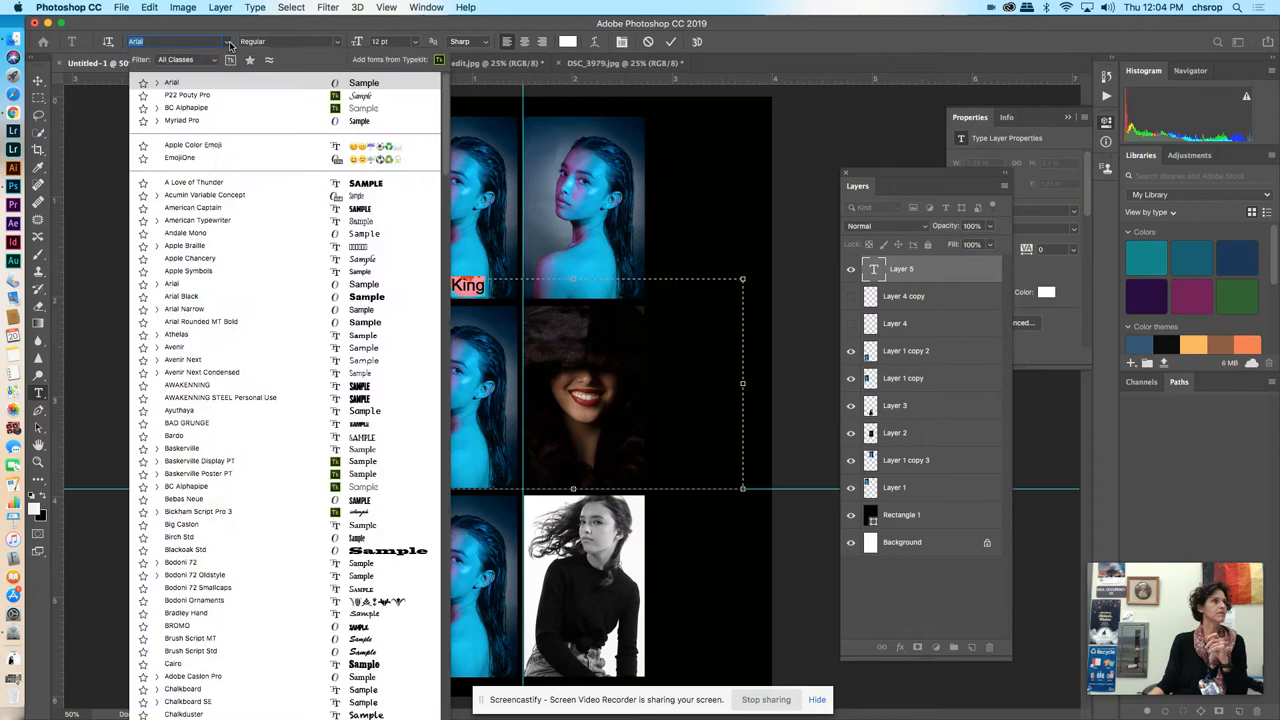
Step: Try Apple Chancery on the Krista King text, then set it in a signature-style script font
click(190, 258)
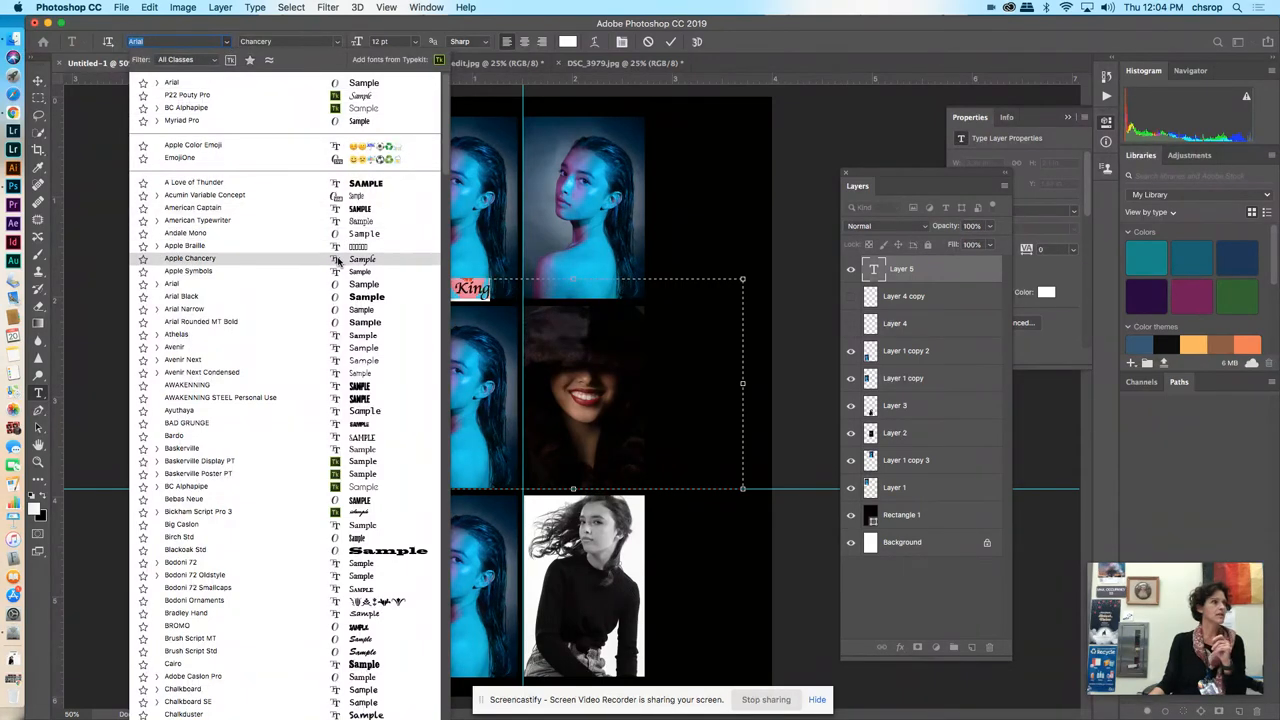
click(188, 258)
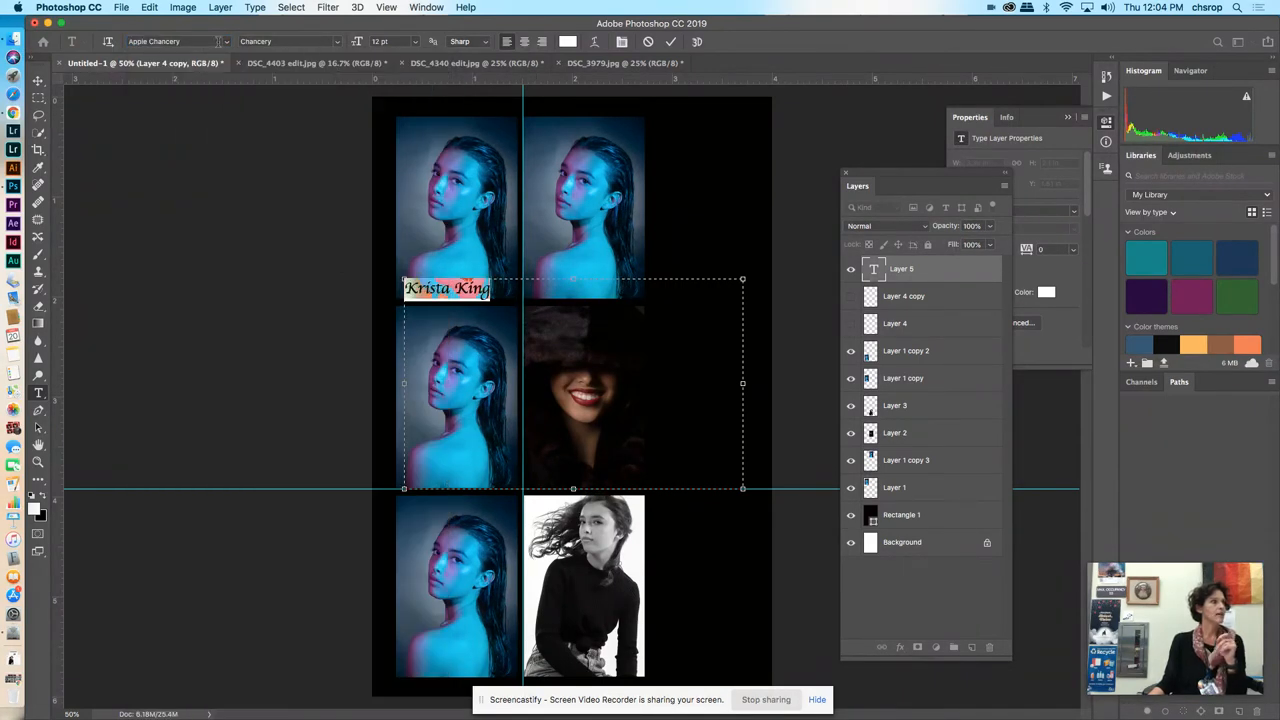
click(178, 40)
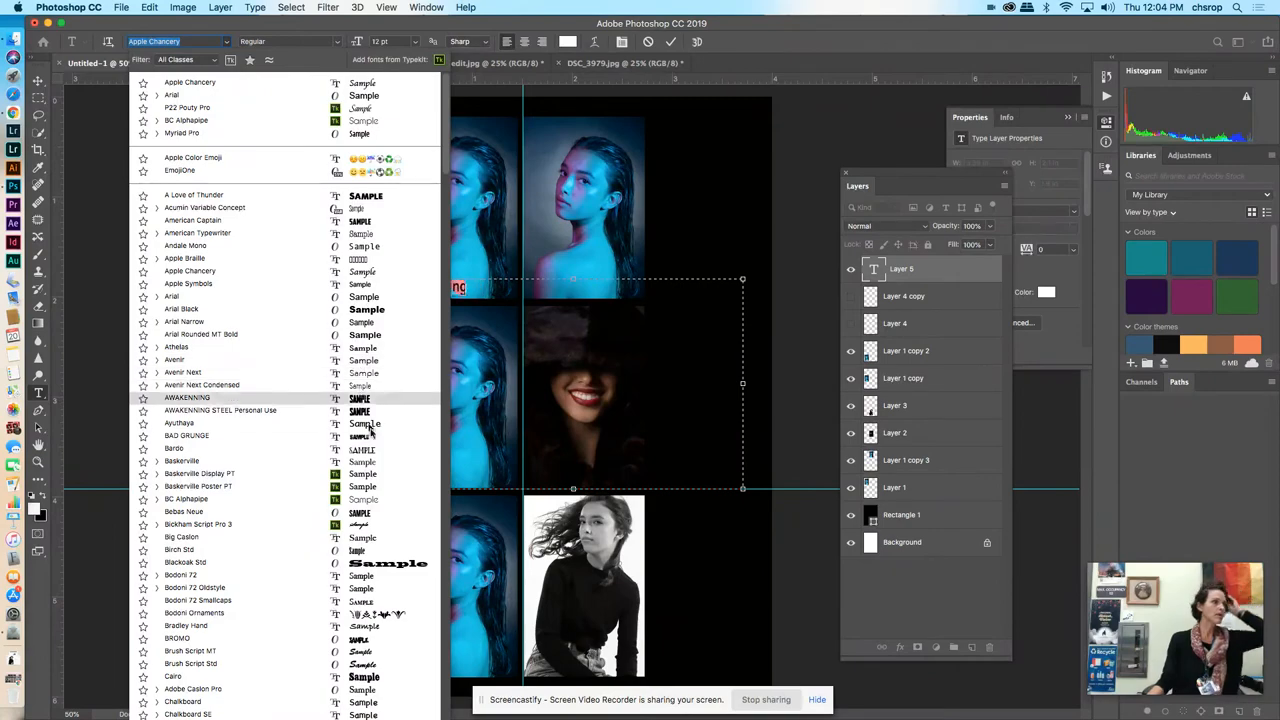
scroll(down, 3)
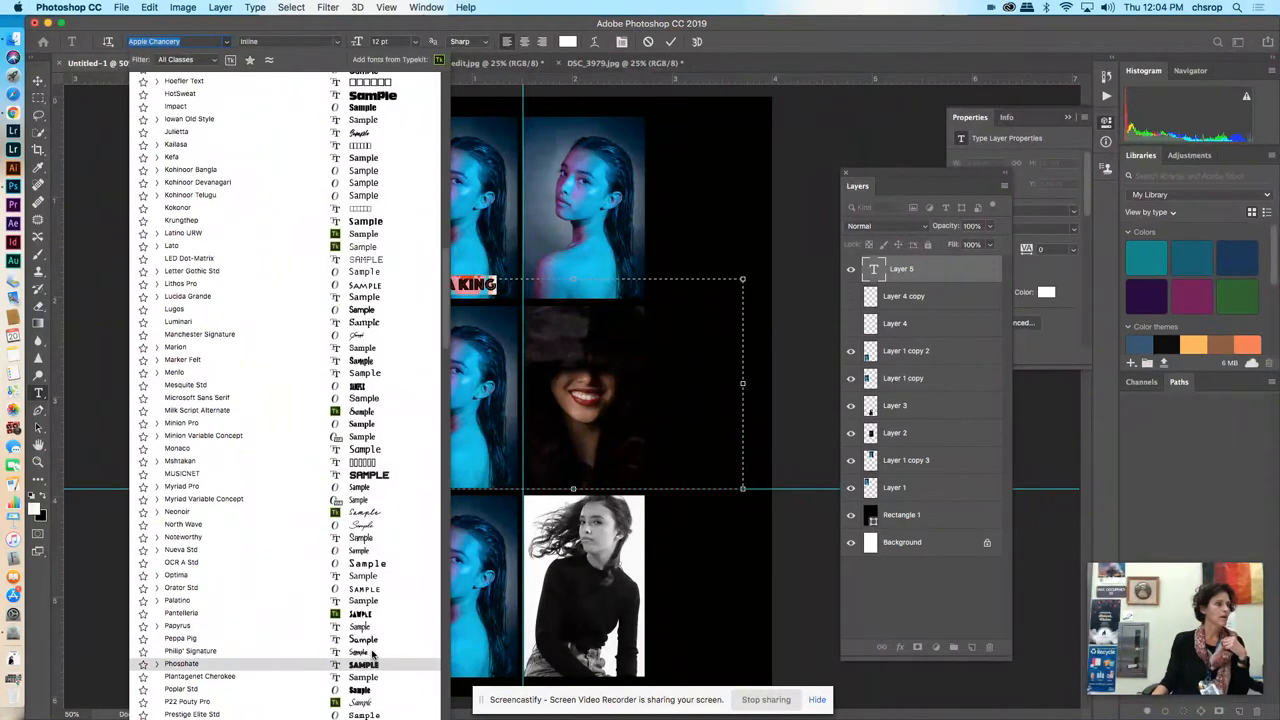
scroll(down, 3)
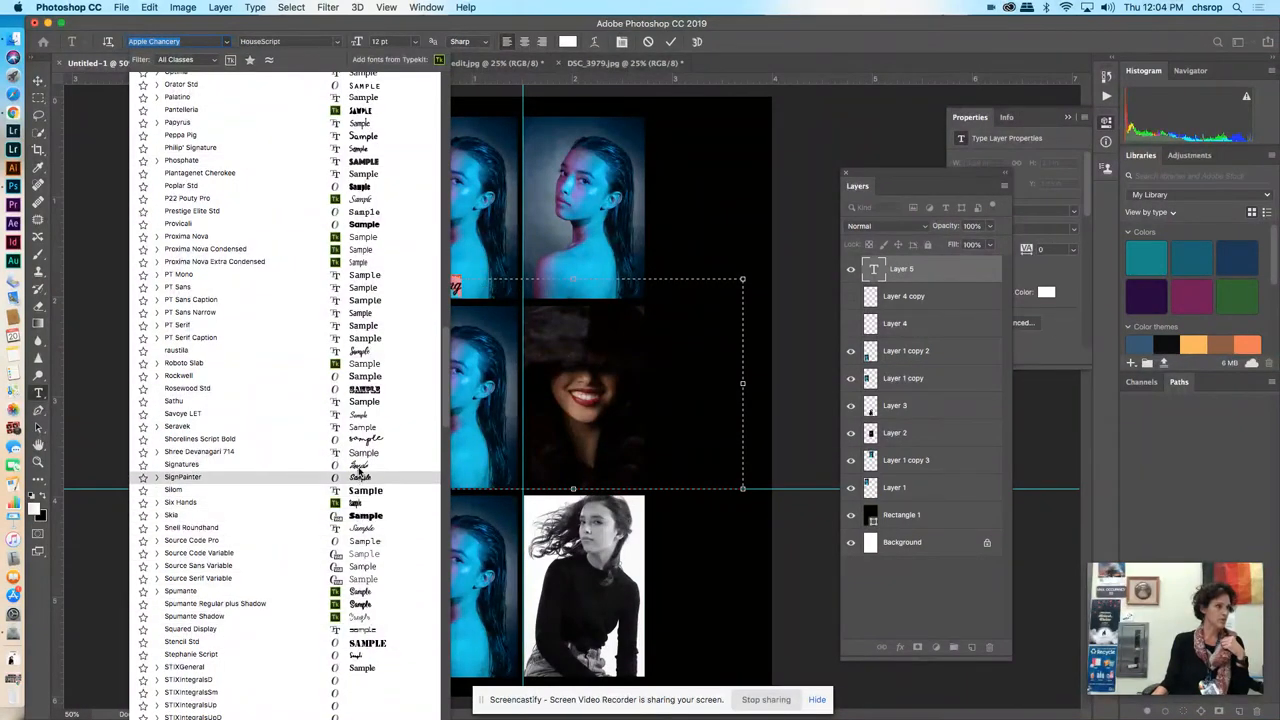
click(182, 476)
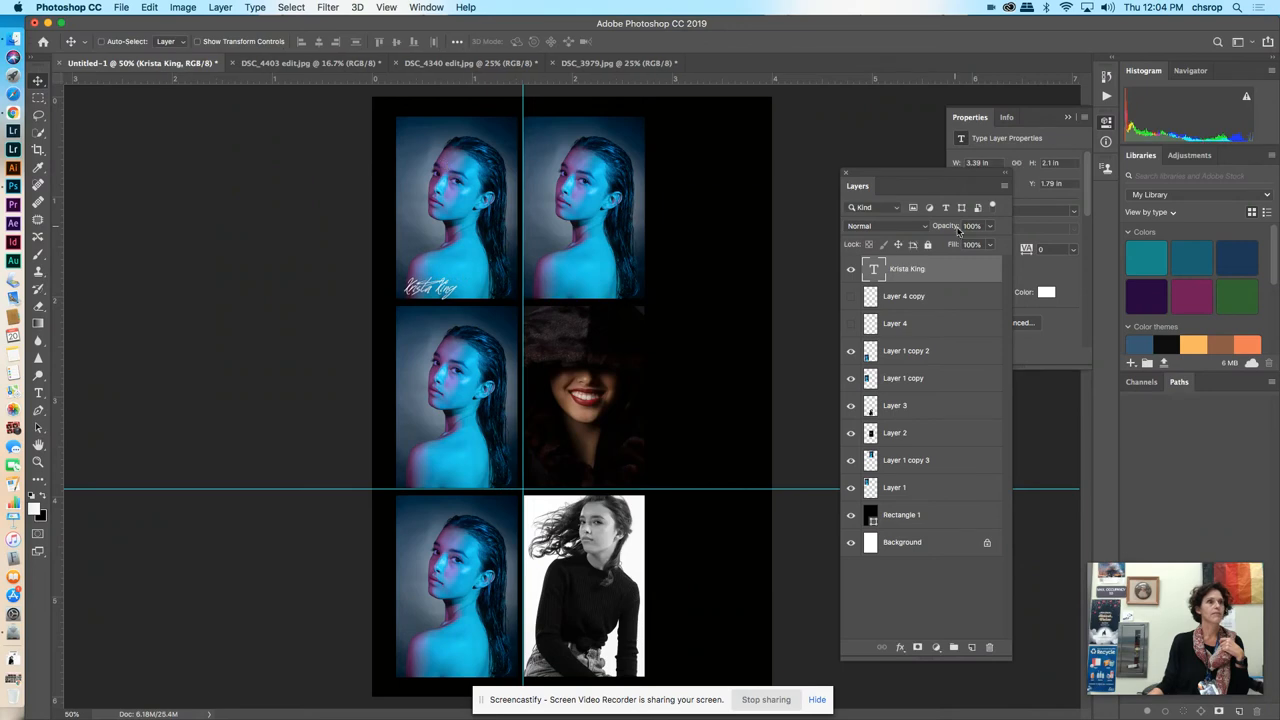
Step: Convert the Krista King text layer to a shape and scale it up across the grid centre
right_click(906, 268)
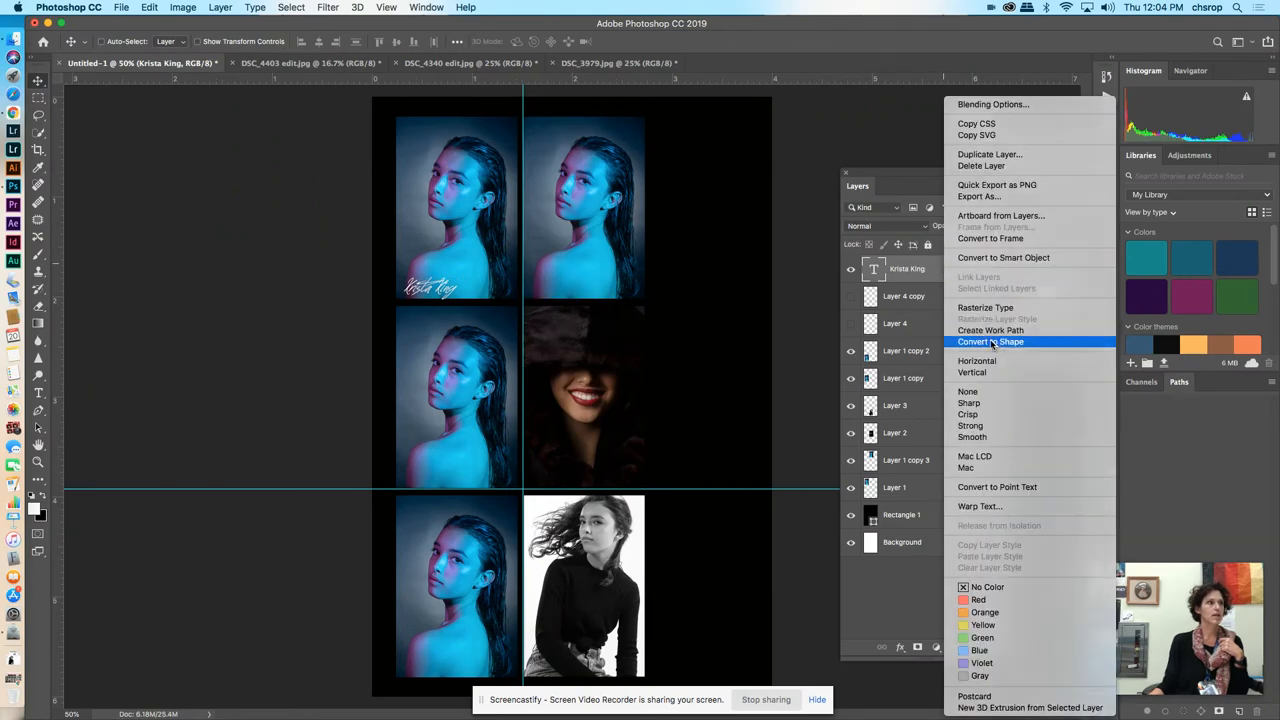
click(148, 8)
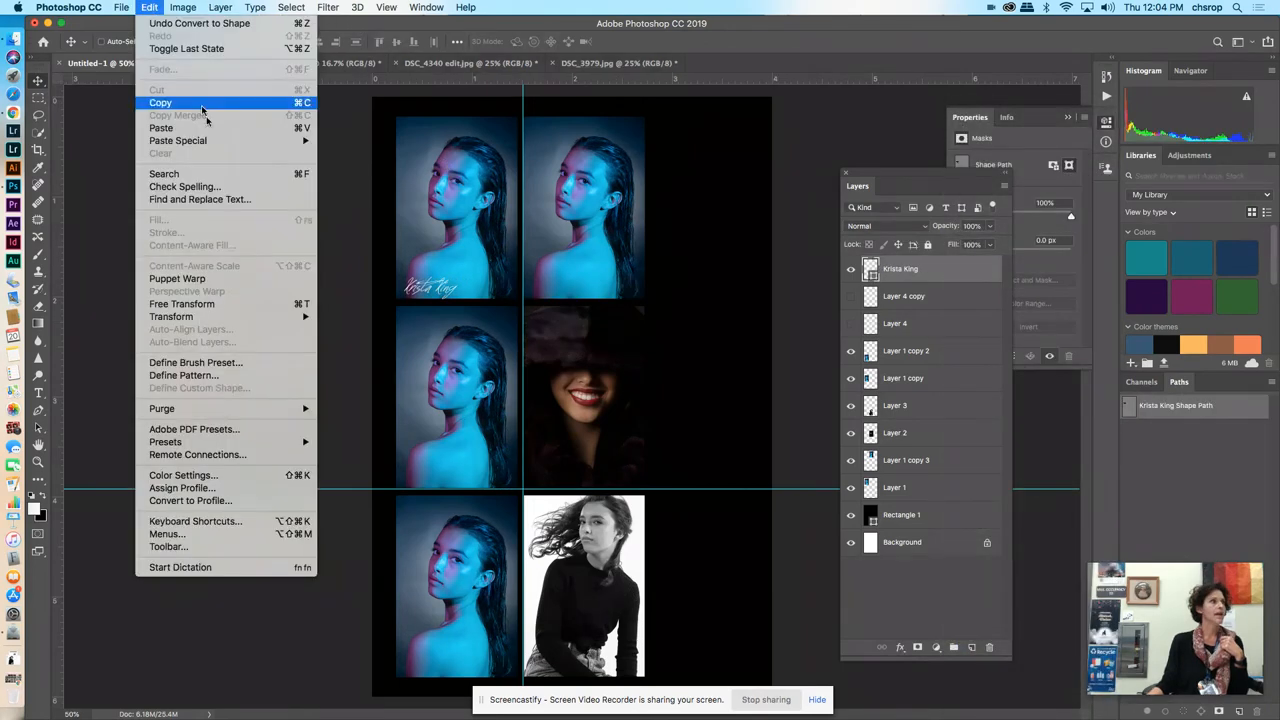
mouse_move(180, 304)
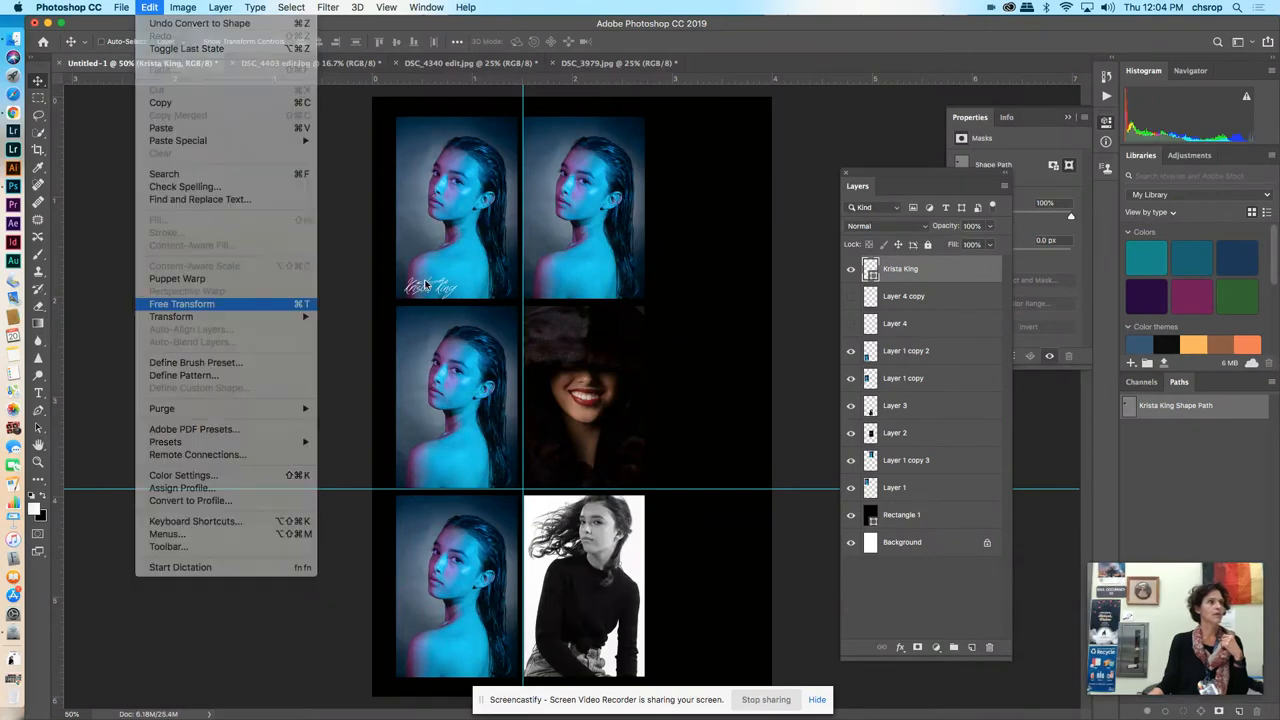
click(180, 304)
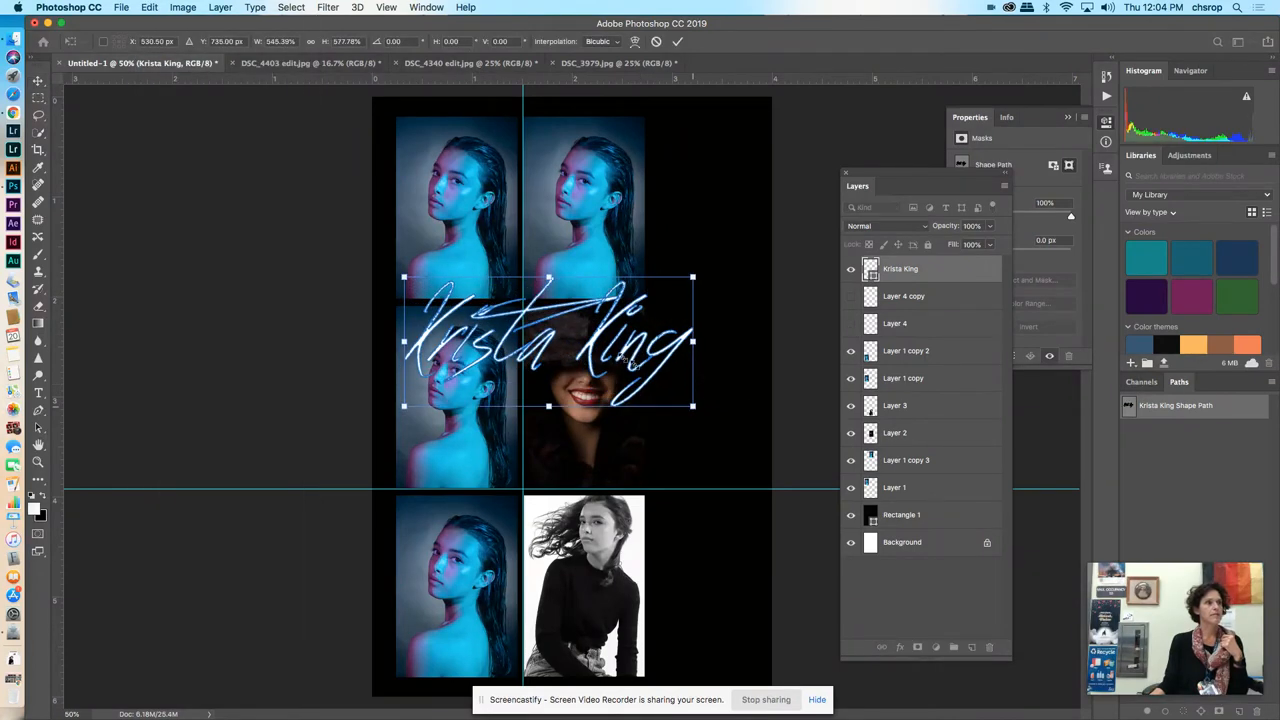
drag(548, 340, 584, 400)
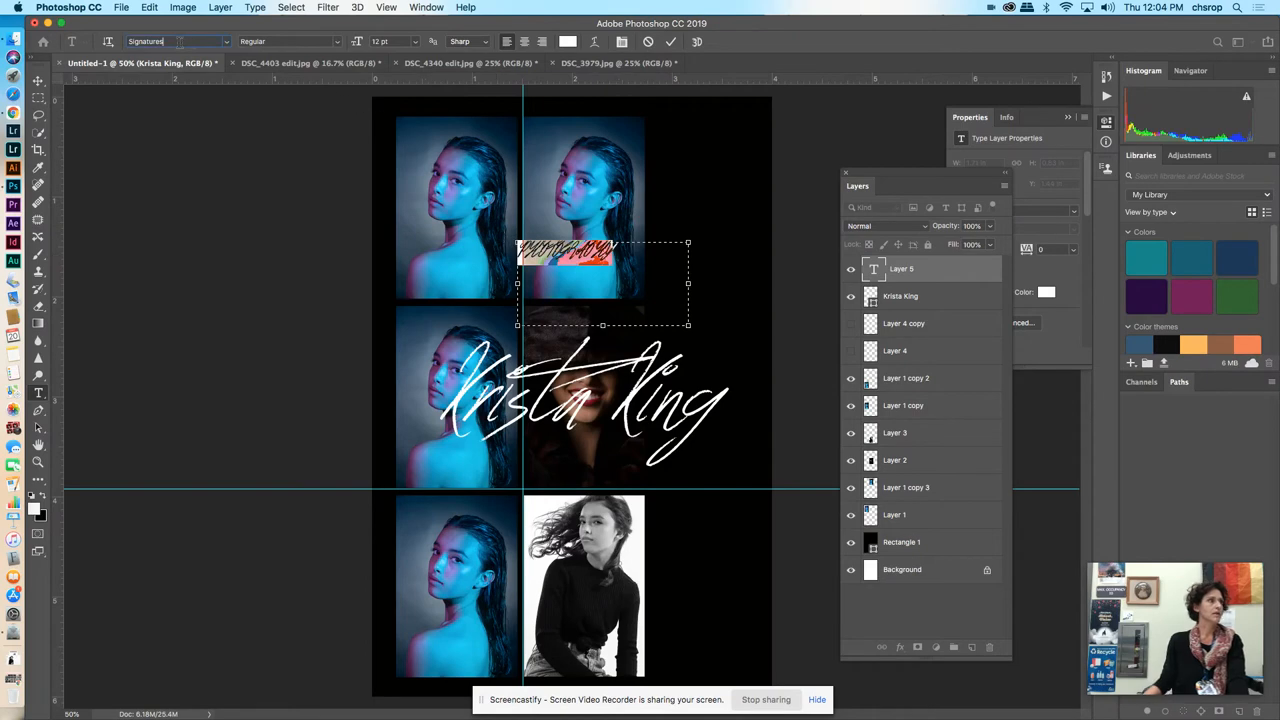
Step: Convert the PHOTOGRAPHY text layer to a shape and position it above the Krista King script
click(176, 40)
text(Arial)
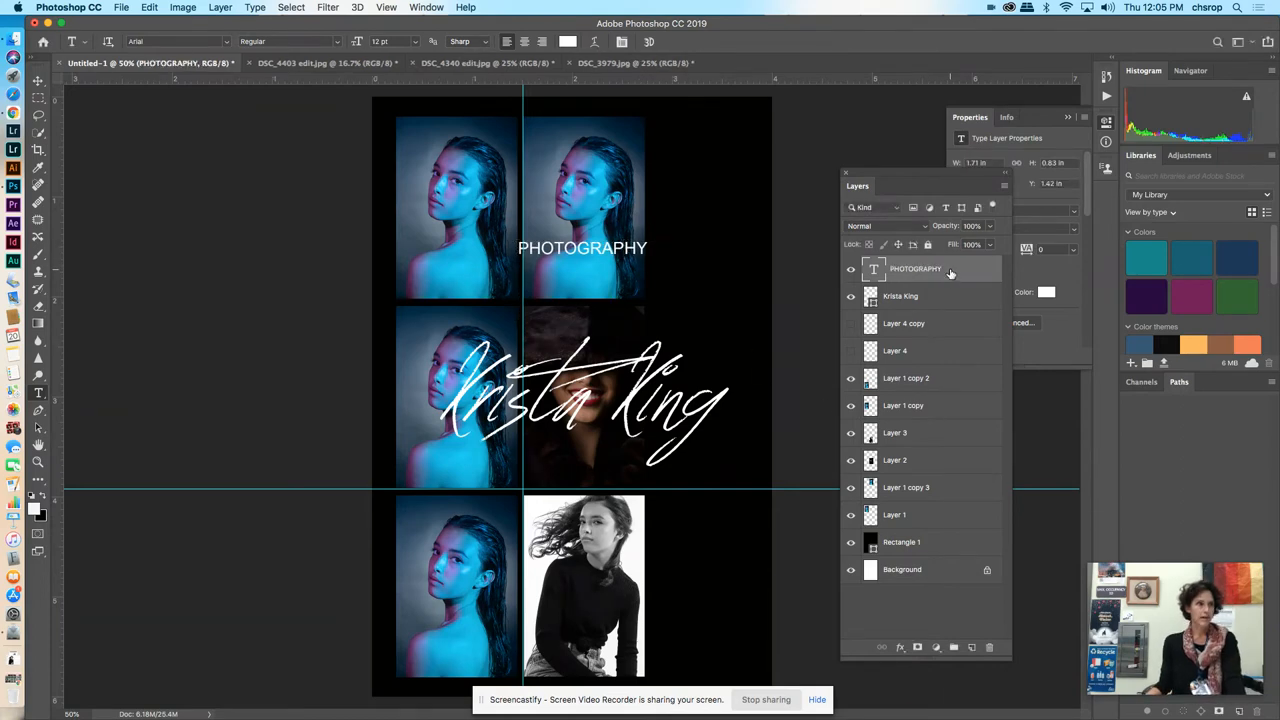
right_click(916, 268)
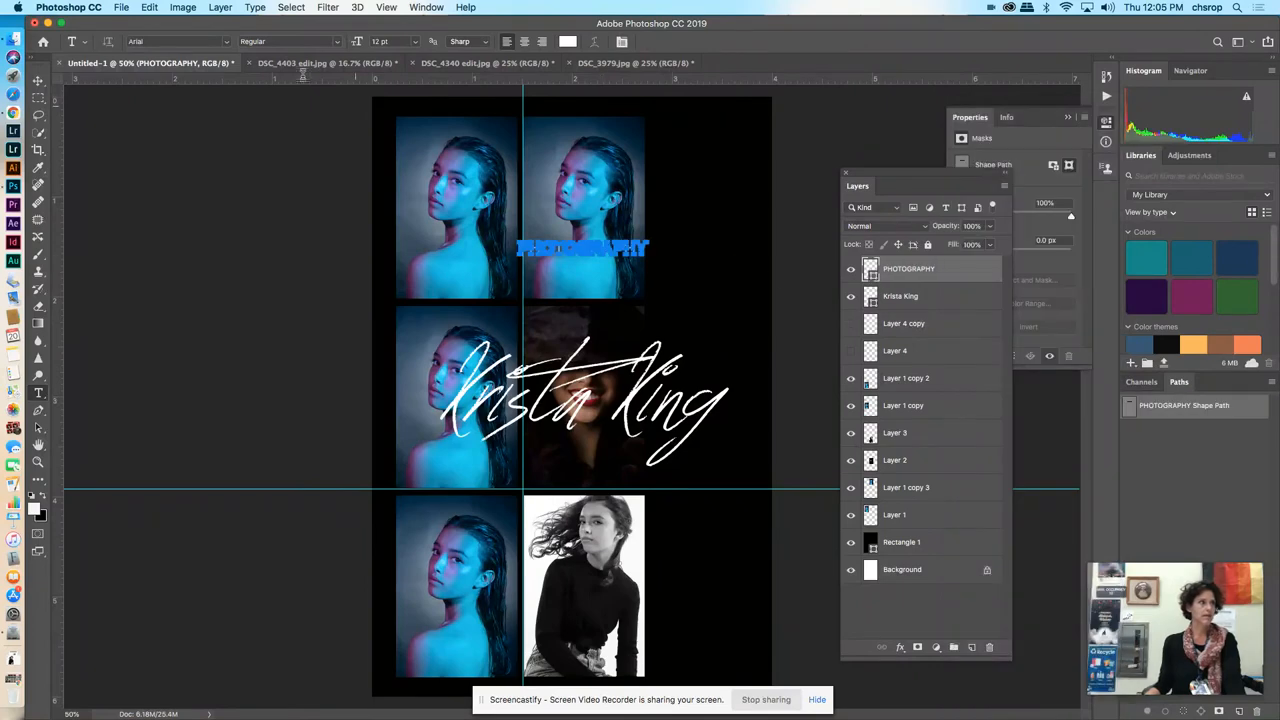
click(148, 8)
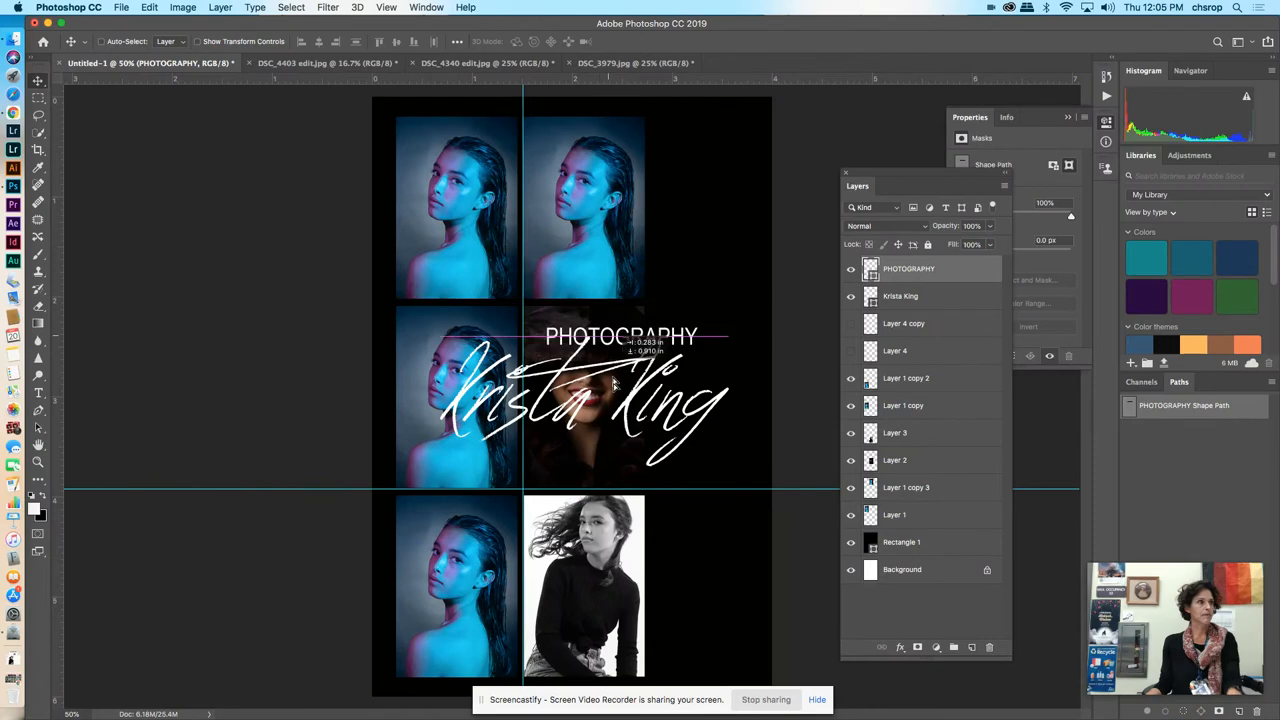
drag(620, 336, 584, 418)
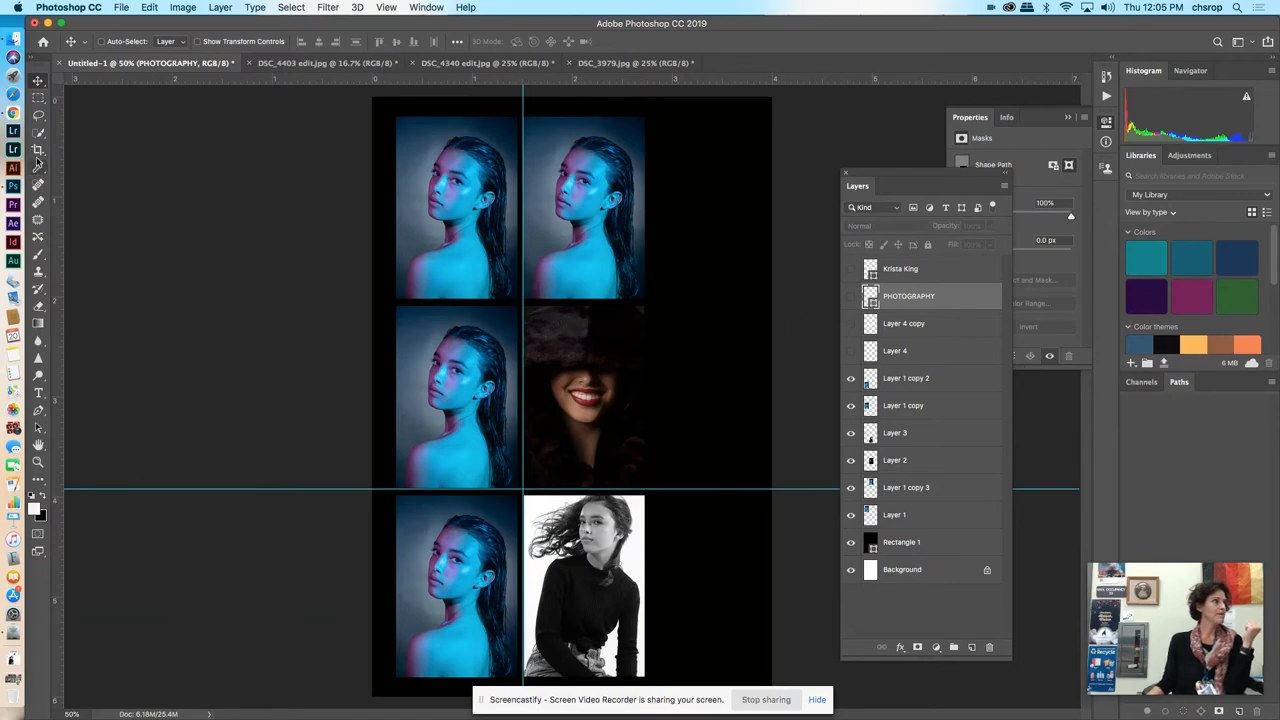
Step: Create Layer 5 holding the watermark from the Layers panel menu, then duplicate that layer
click(38, 256)
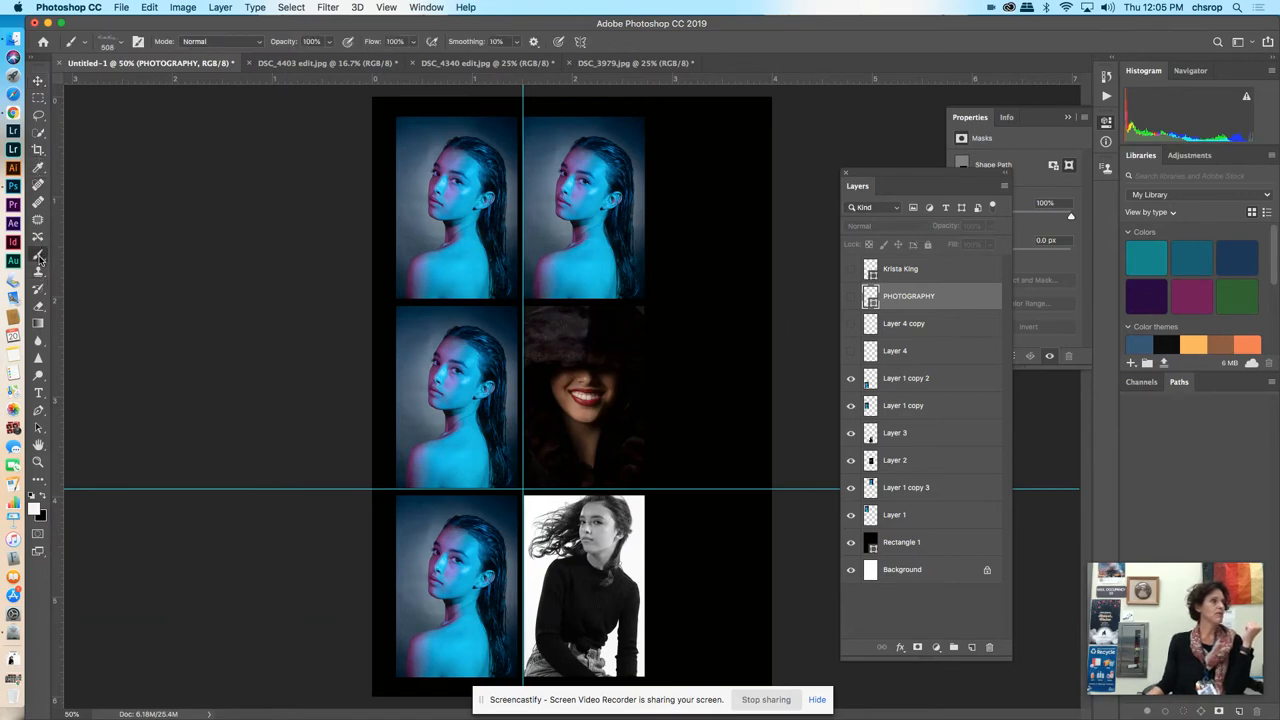
mouse_move(940, 256)
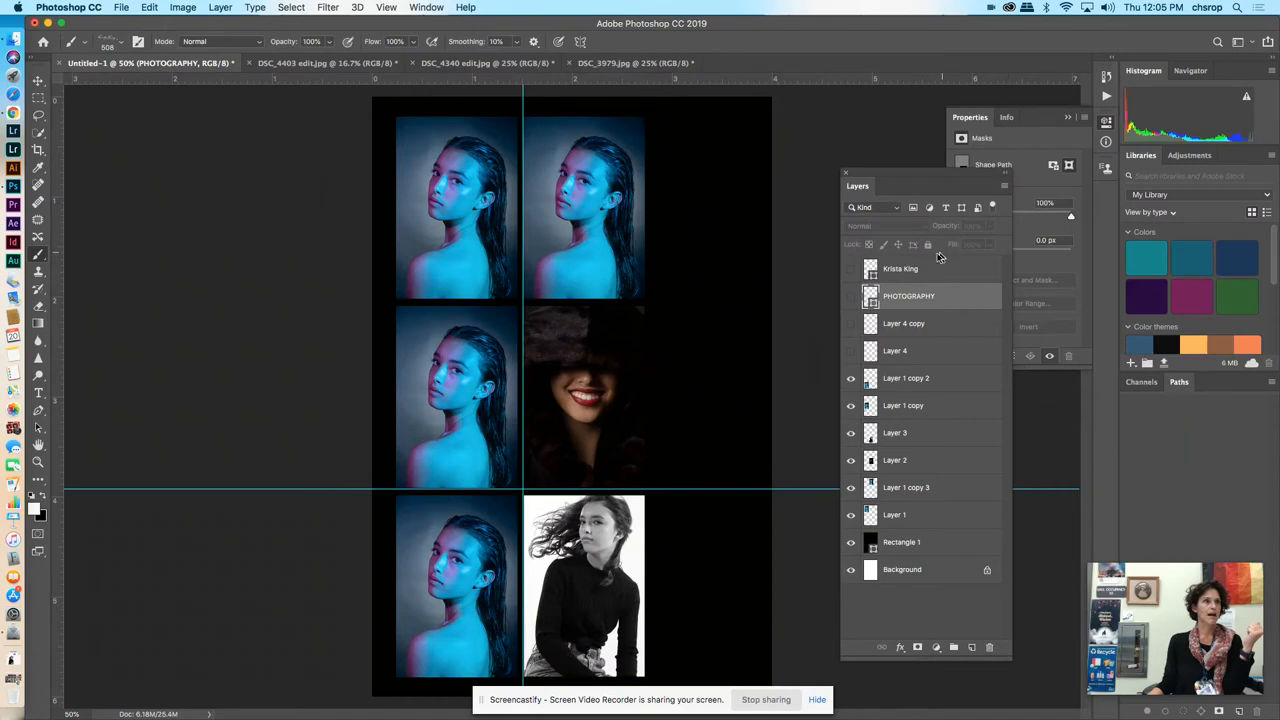
click(1004, 206)
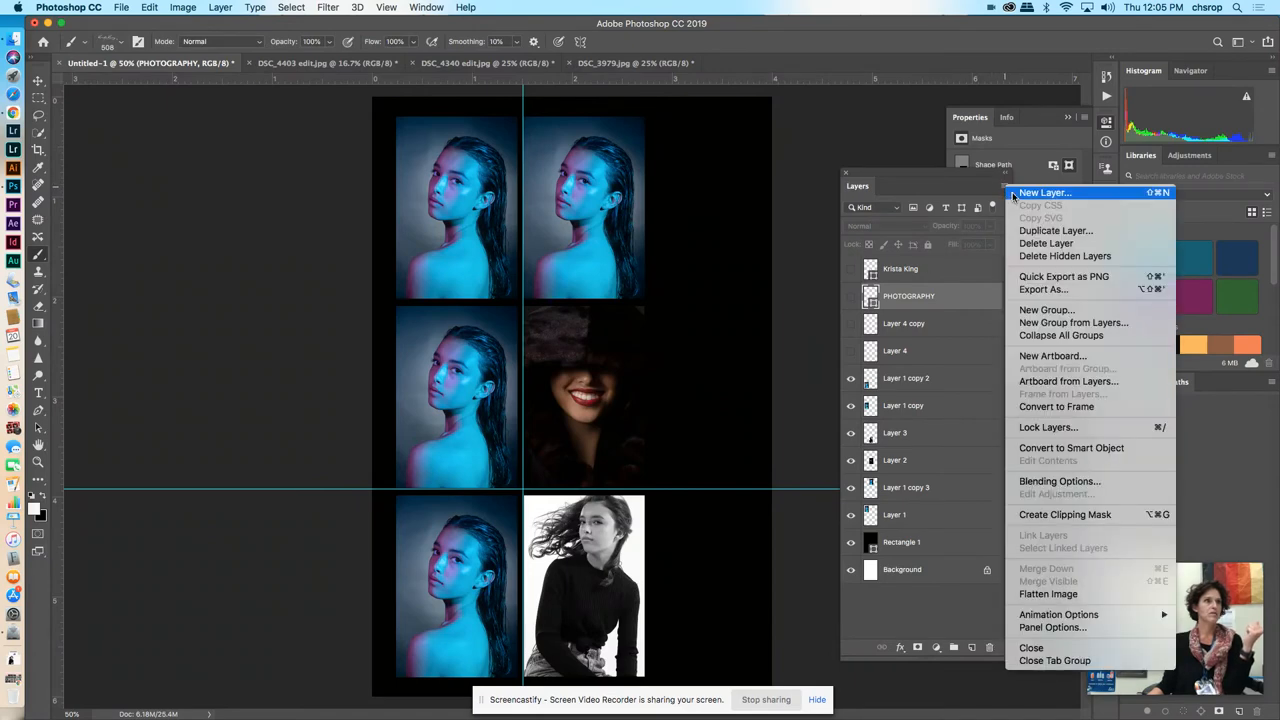
click(1044, 192)
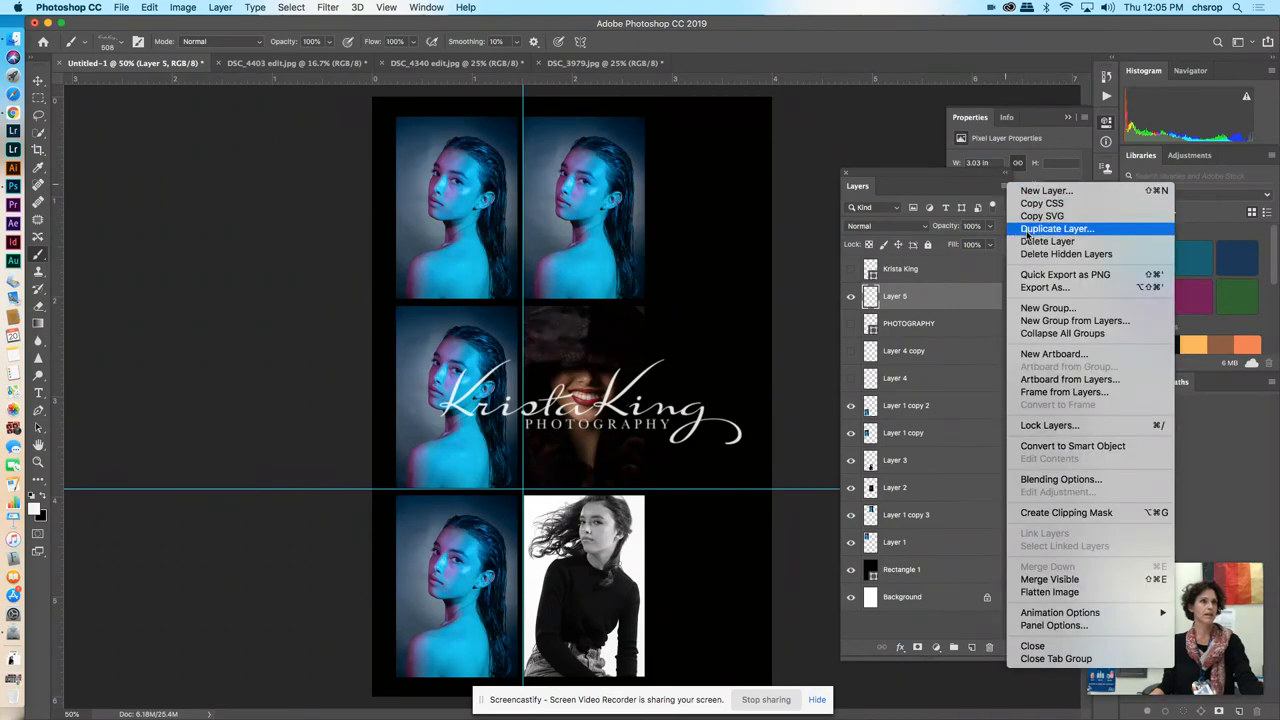
click(1056, 228)
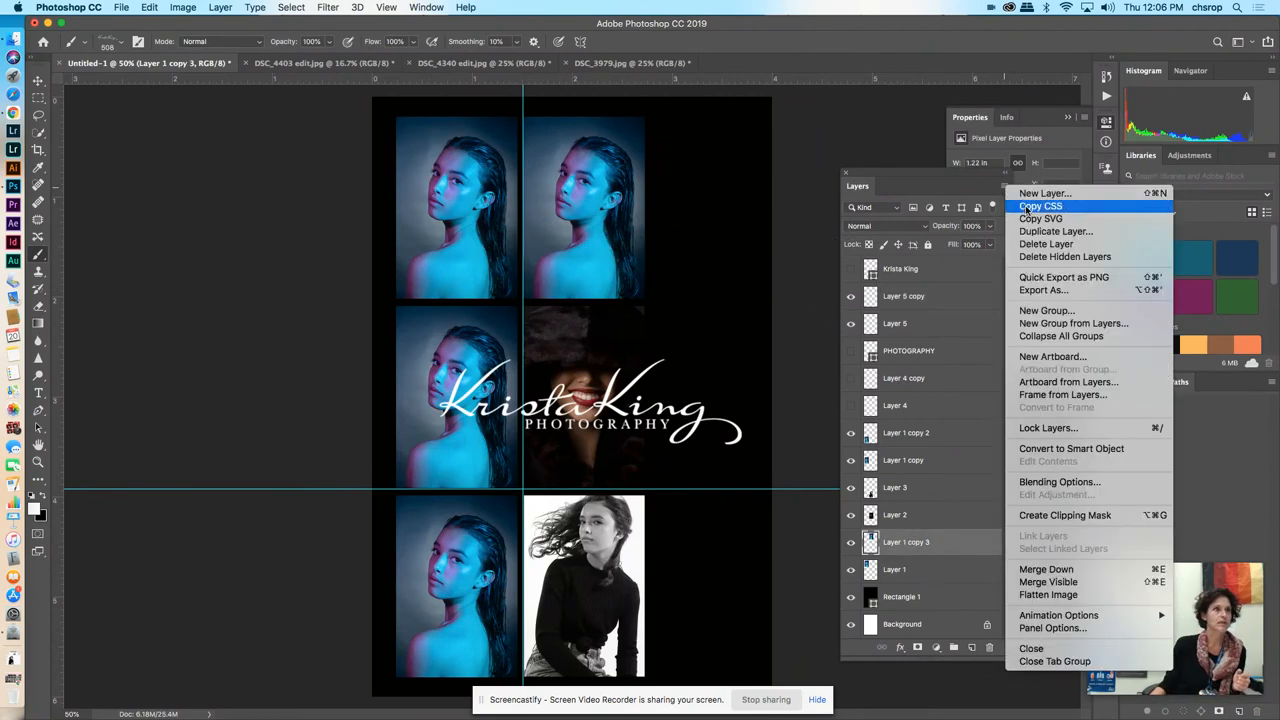
click(1056, 232)
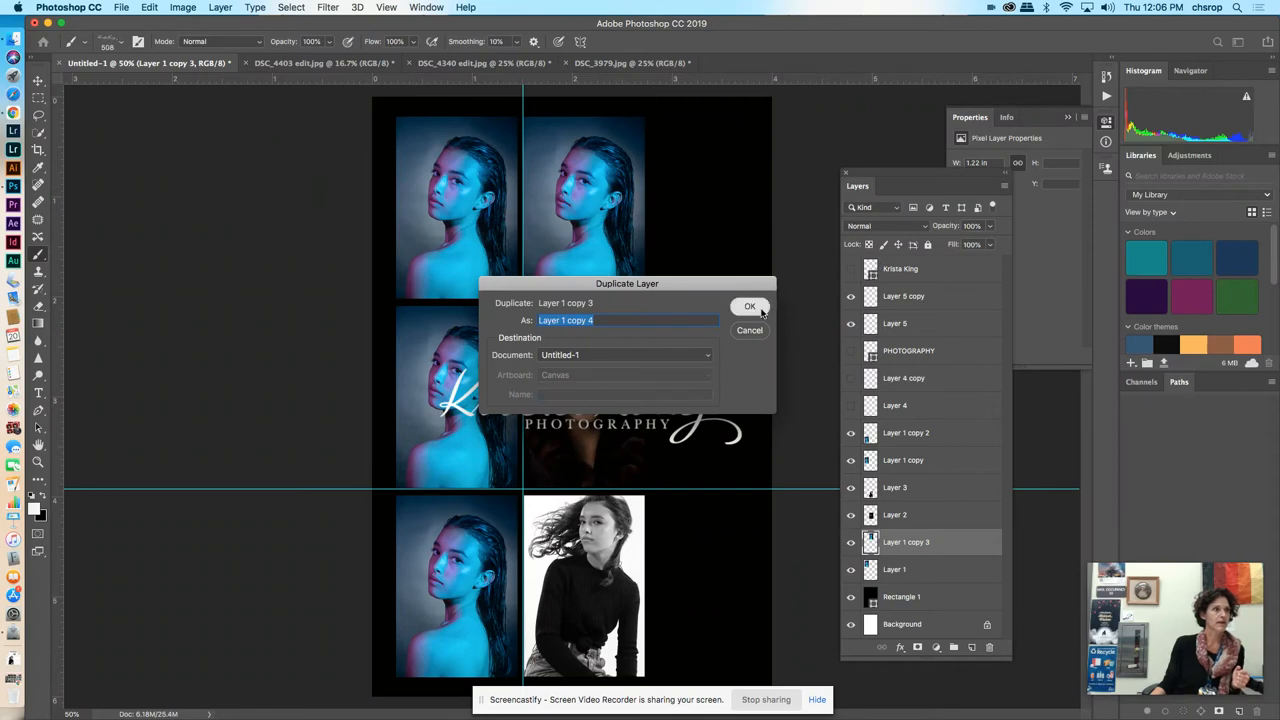
click(750, 306)
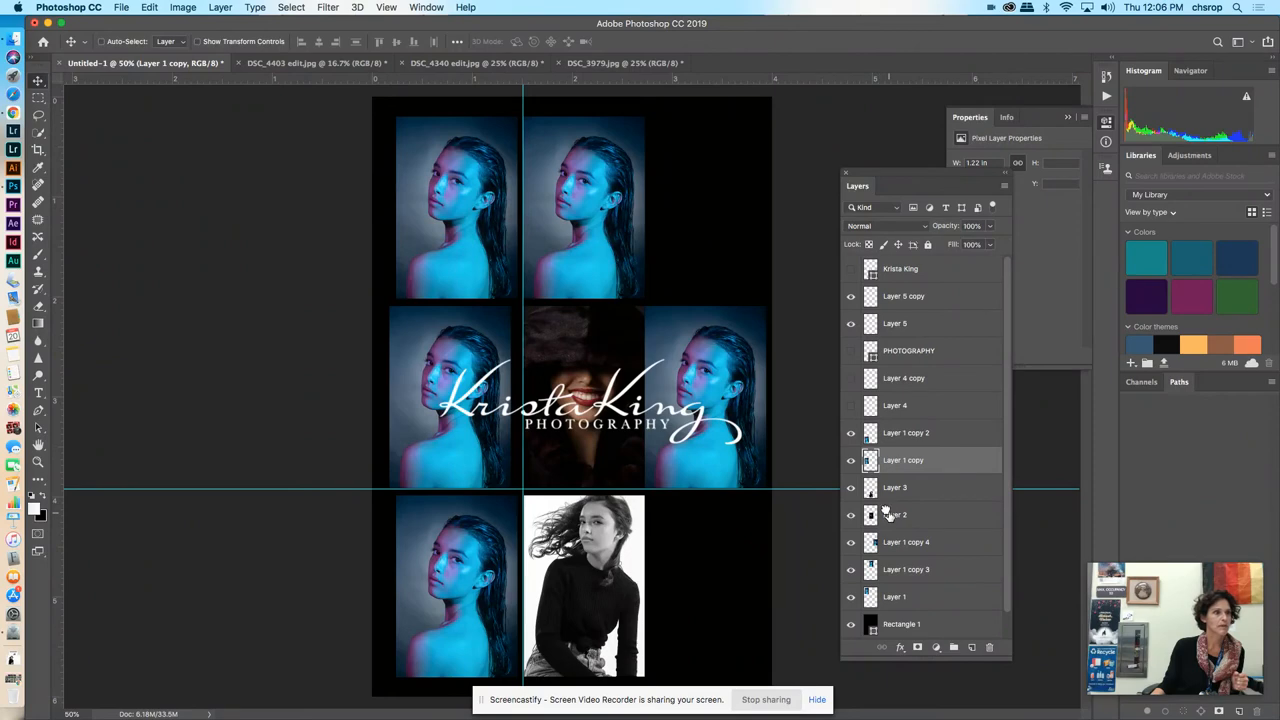
click(896, 514)
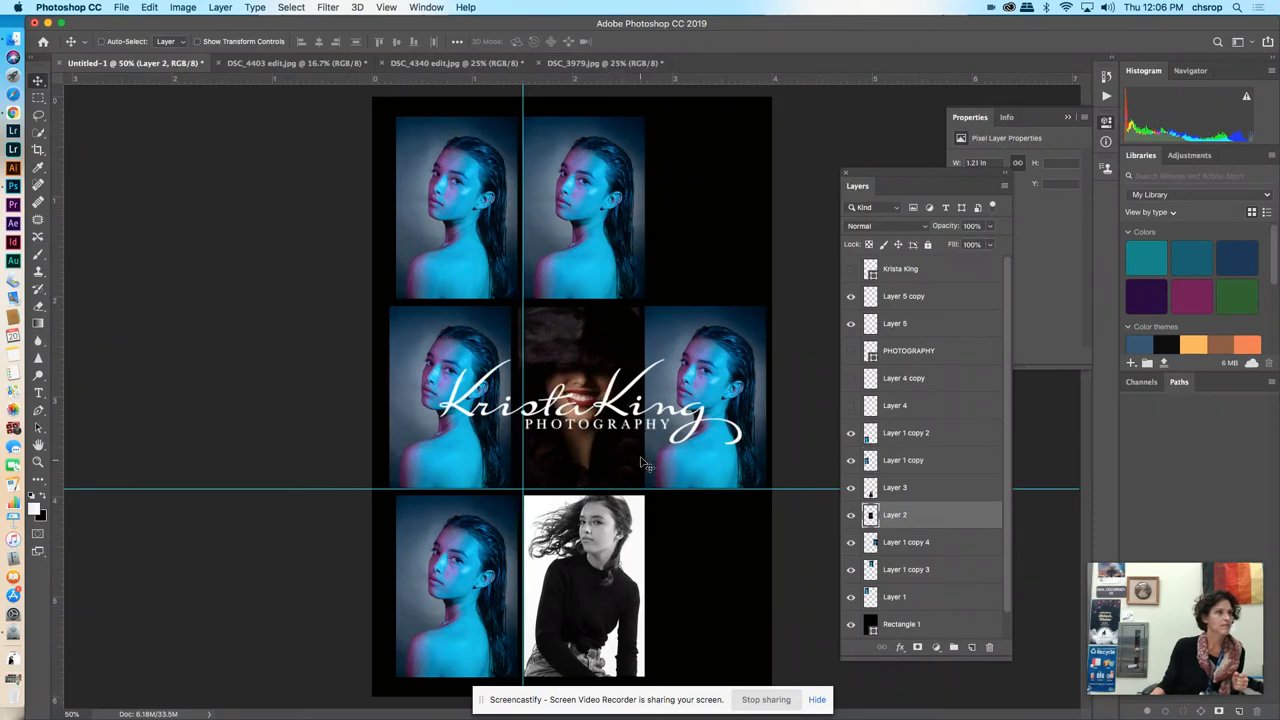
mouse_move(906, 548)
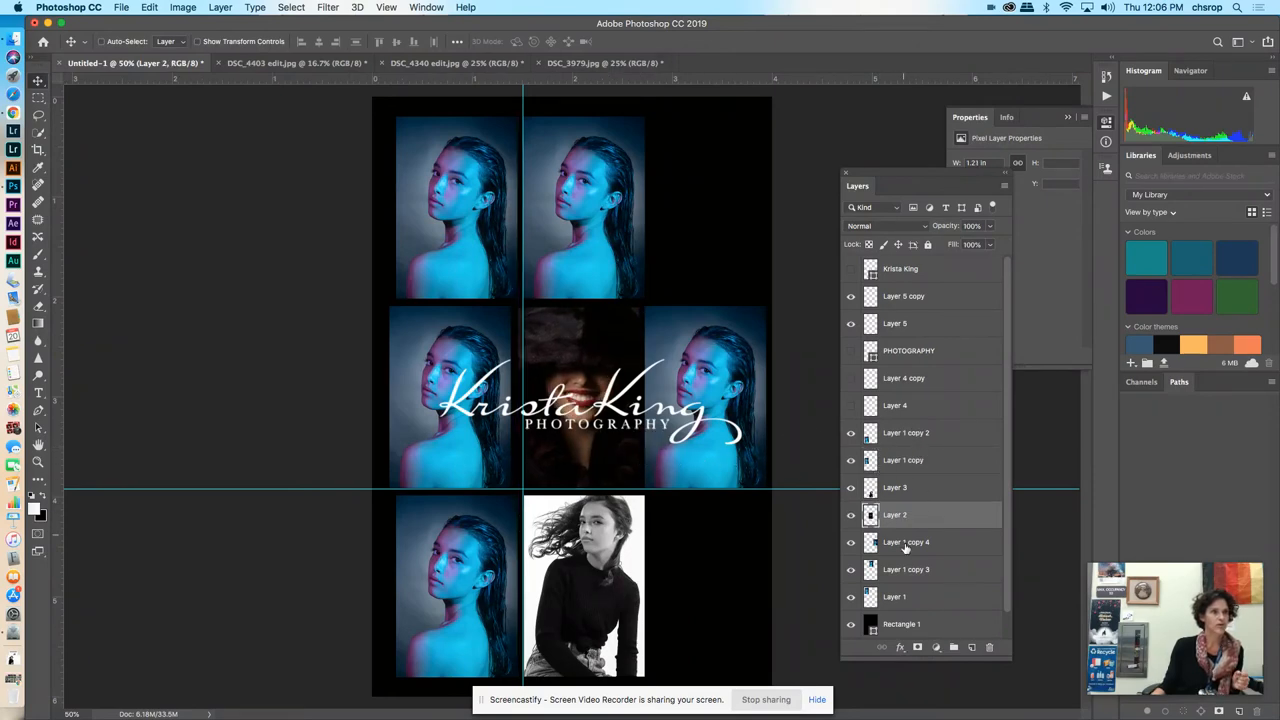
click(904, 540)
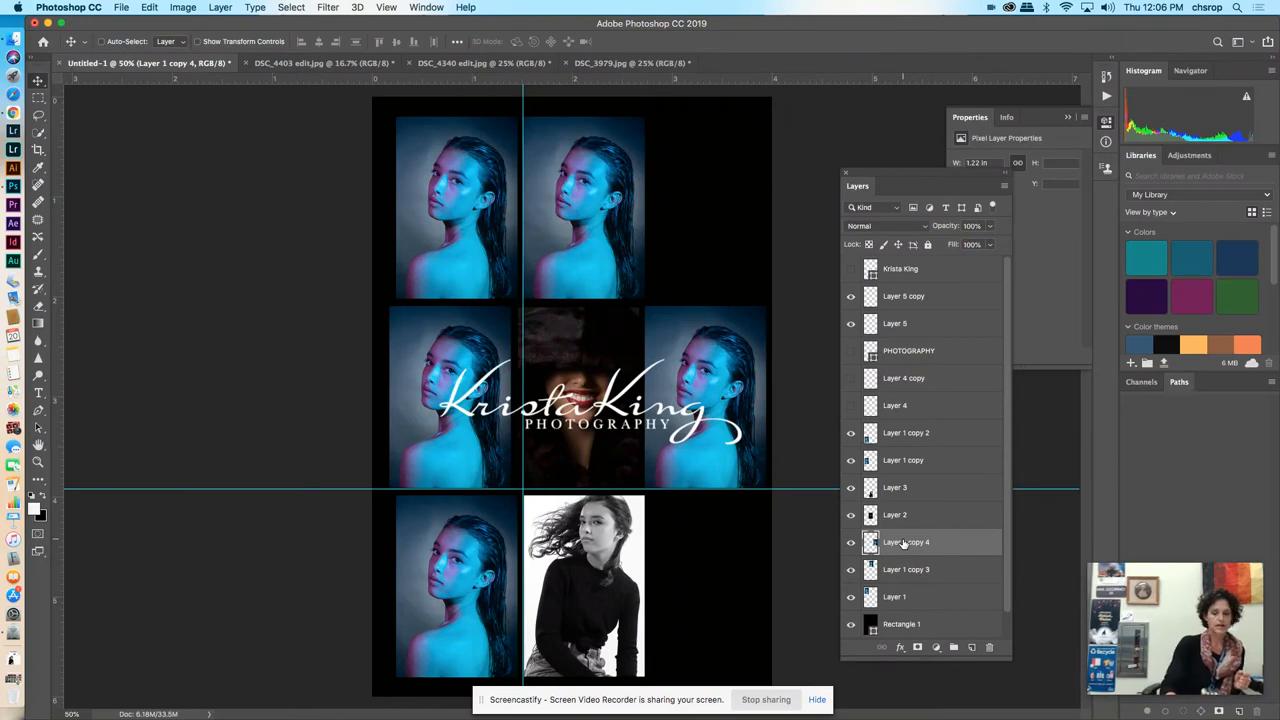
mouse_move(904, 542)
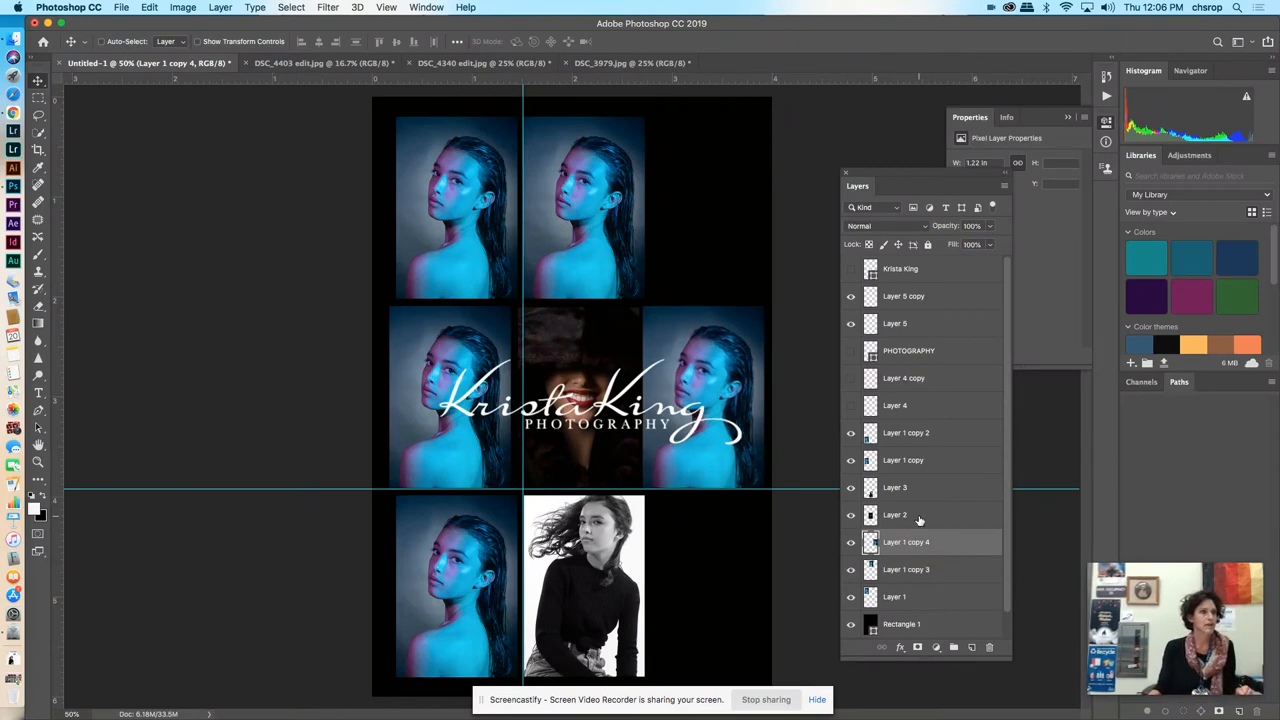
click(896, 514)
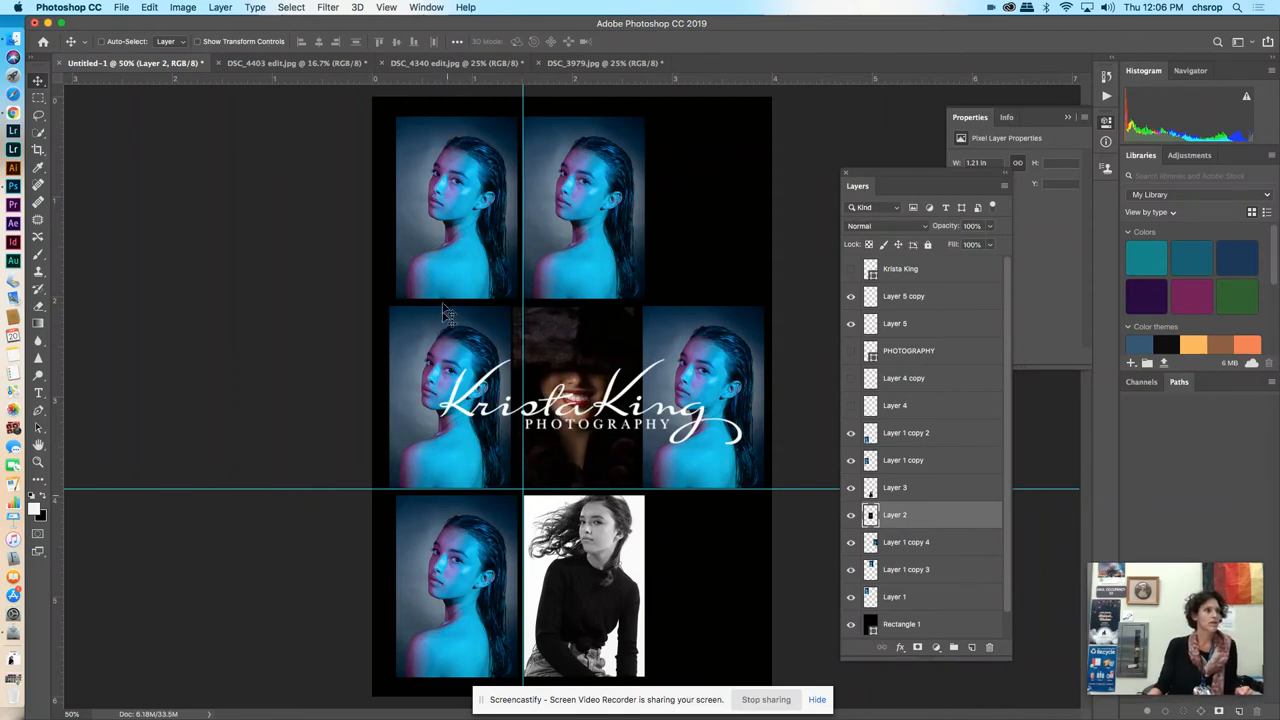
mouse_move(890, 468)
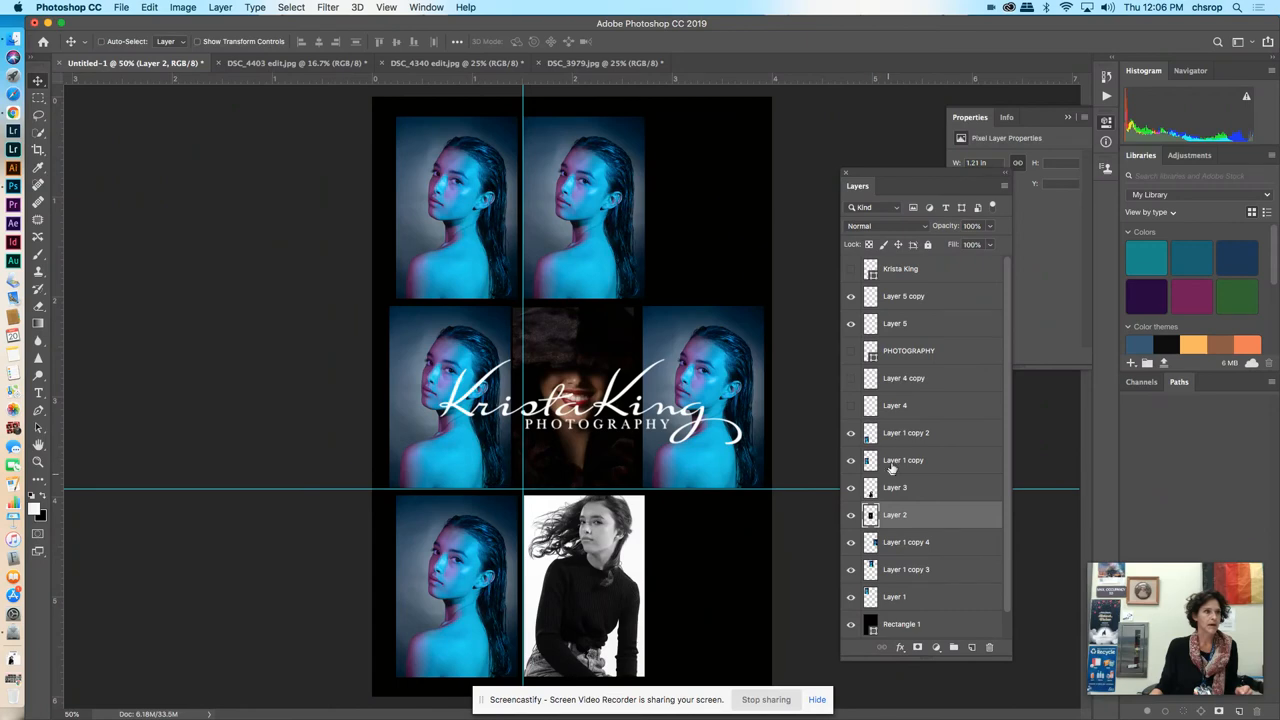
click(906, 432)
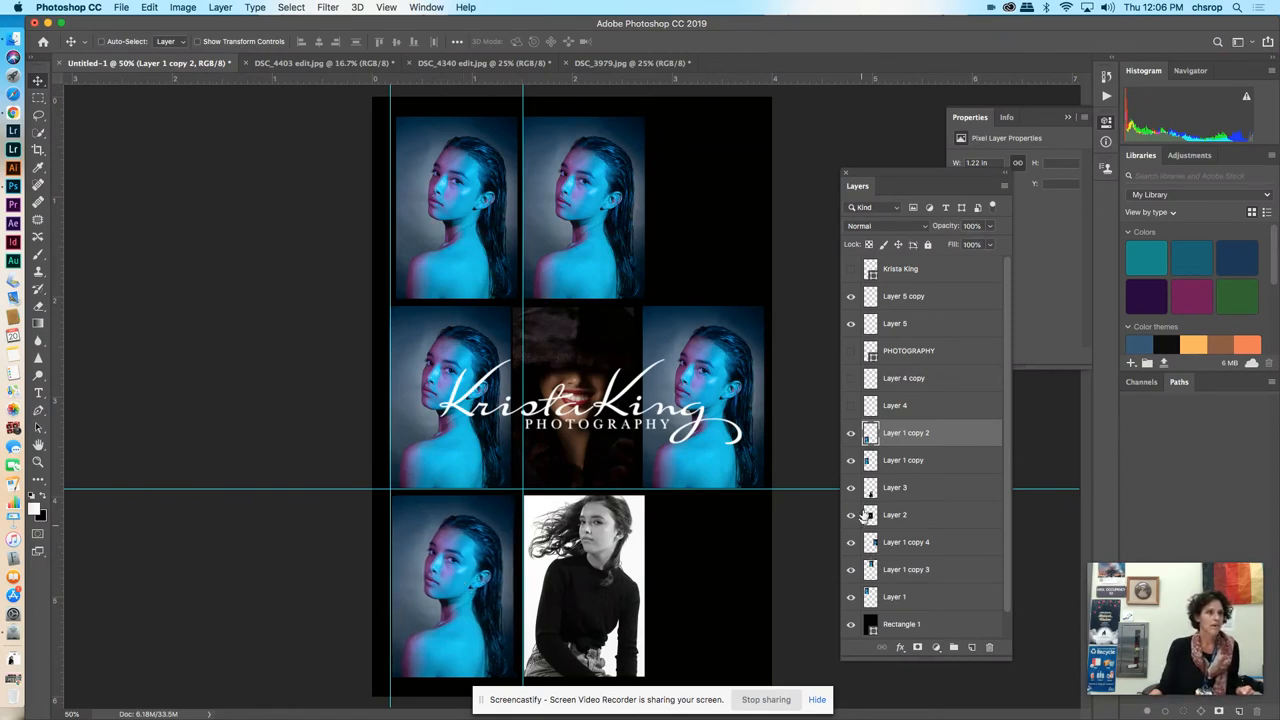
scroll(down, 3)
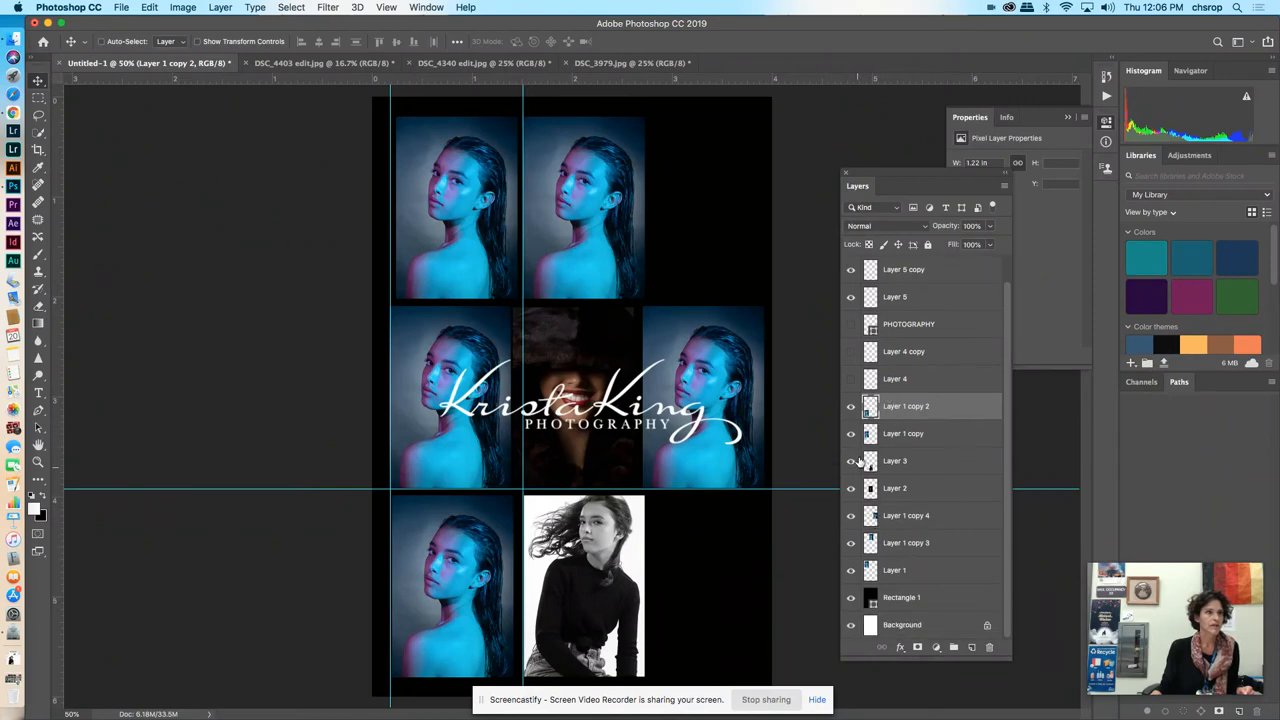
click(896, 460)
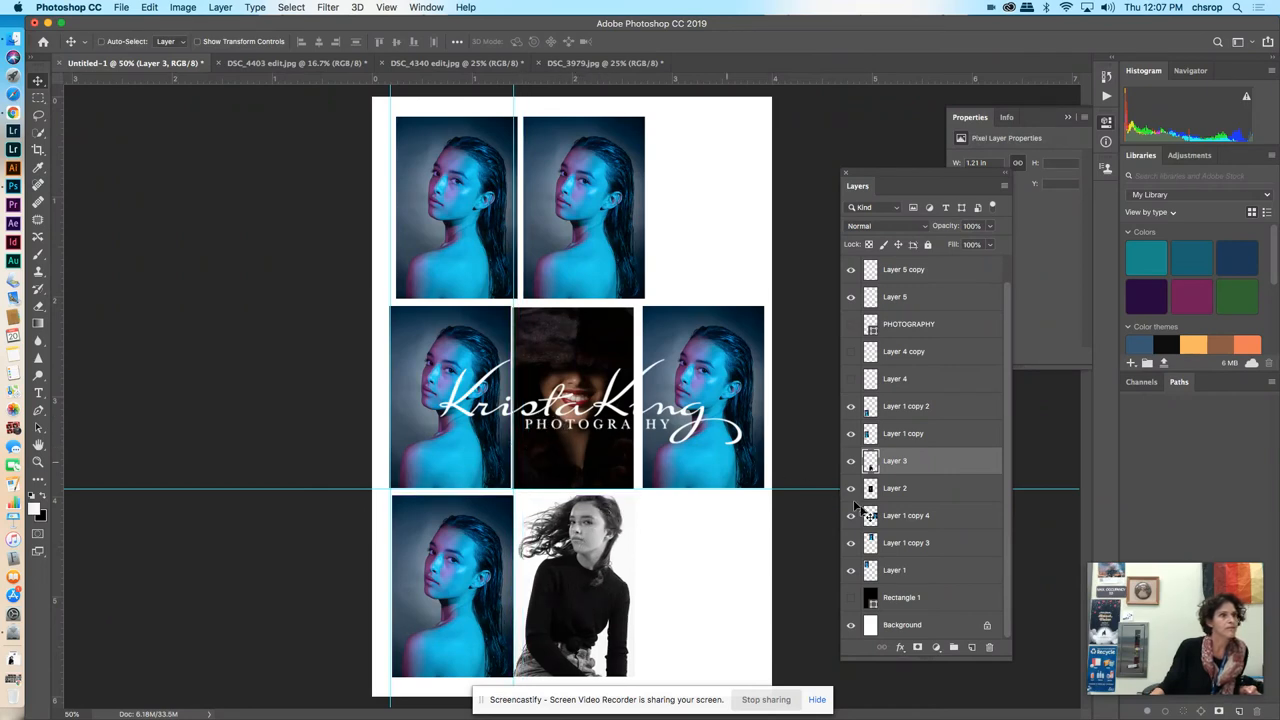
Step: Duplicate the Layer 1 copy 2 blue portrait twice and move copies into the right-column slots
click(896, 488)
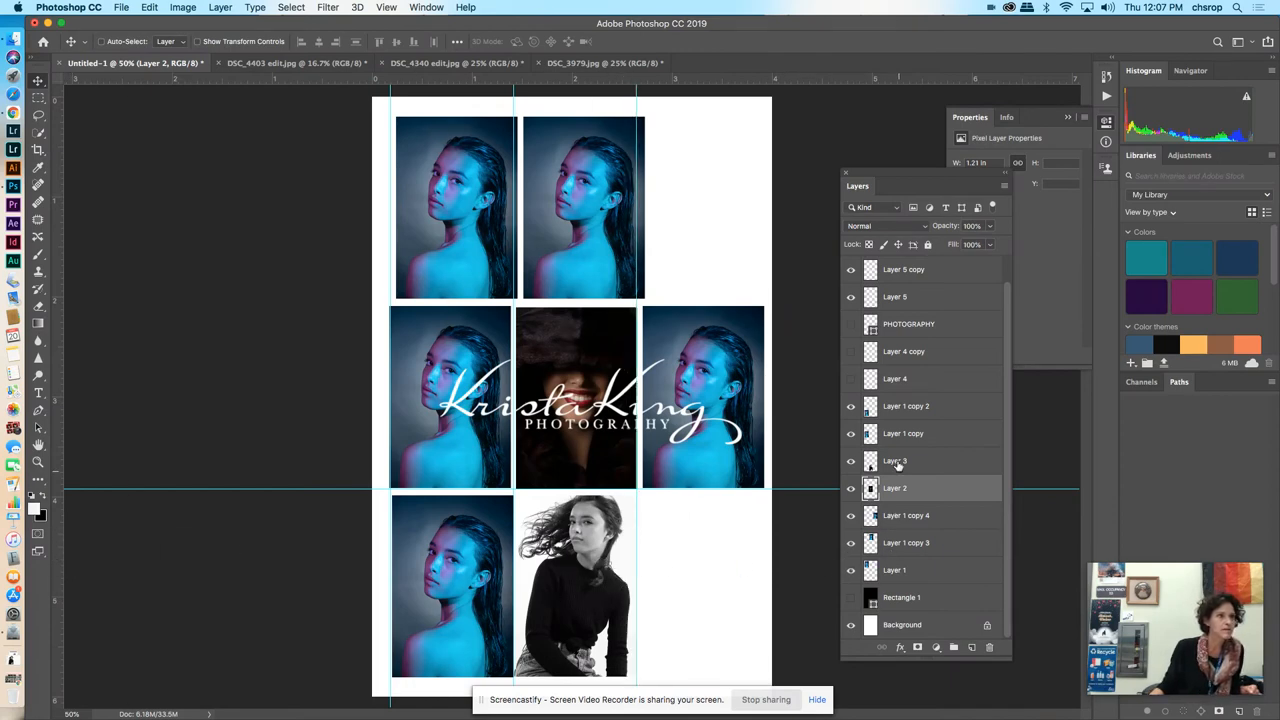
click(904, 404)
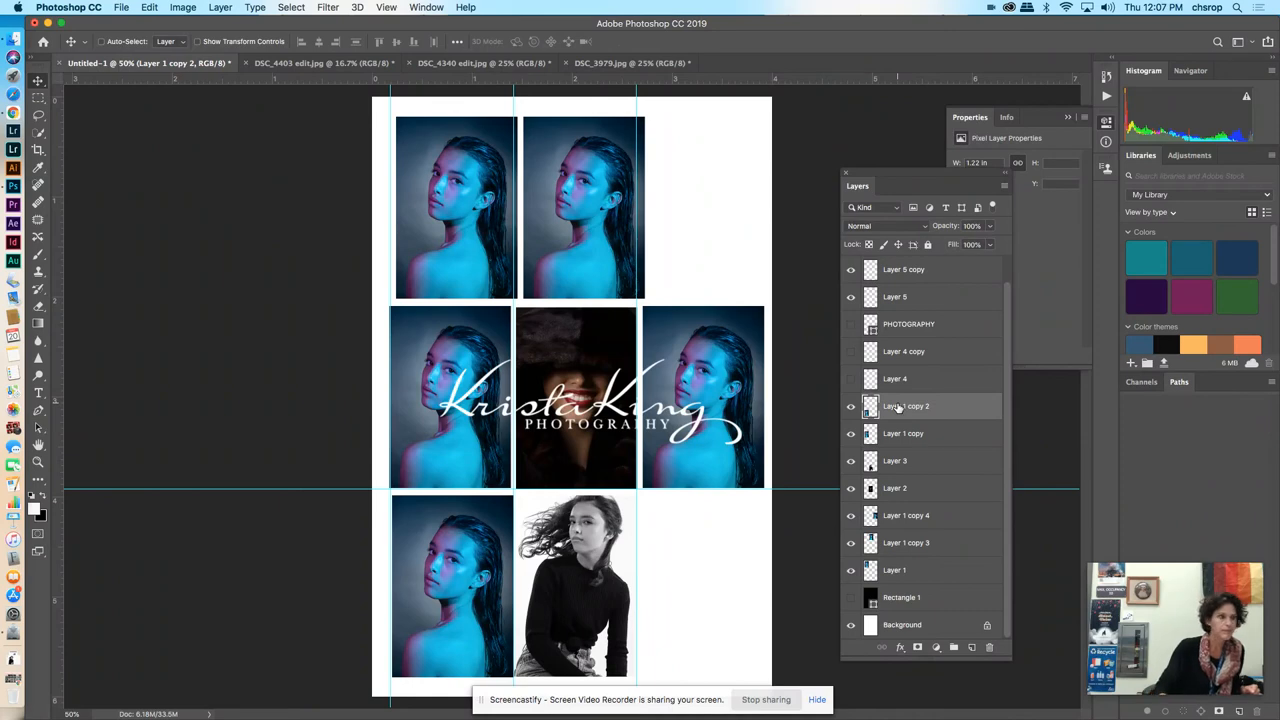
mouse_move(906, 406)
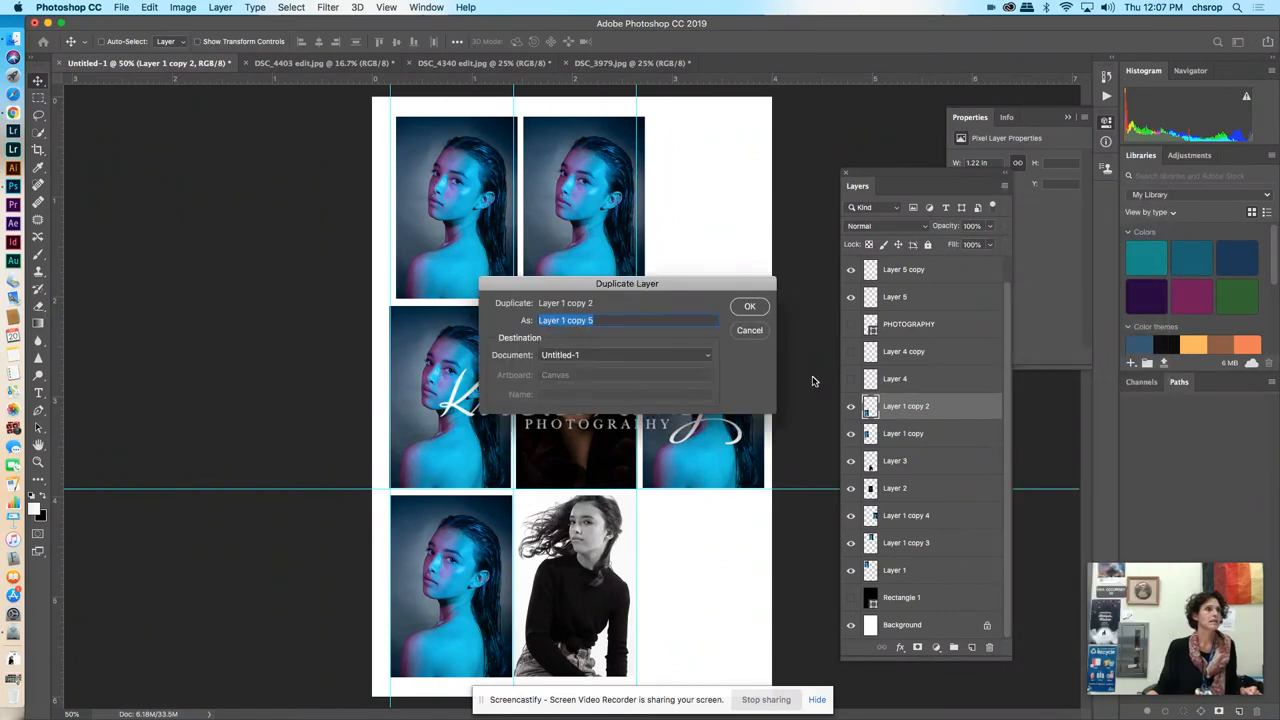
click(748, 306)
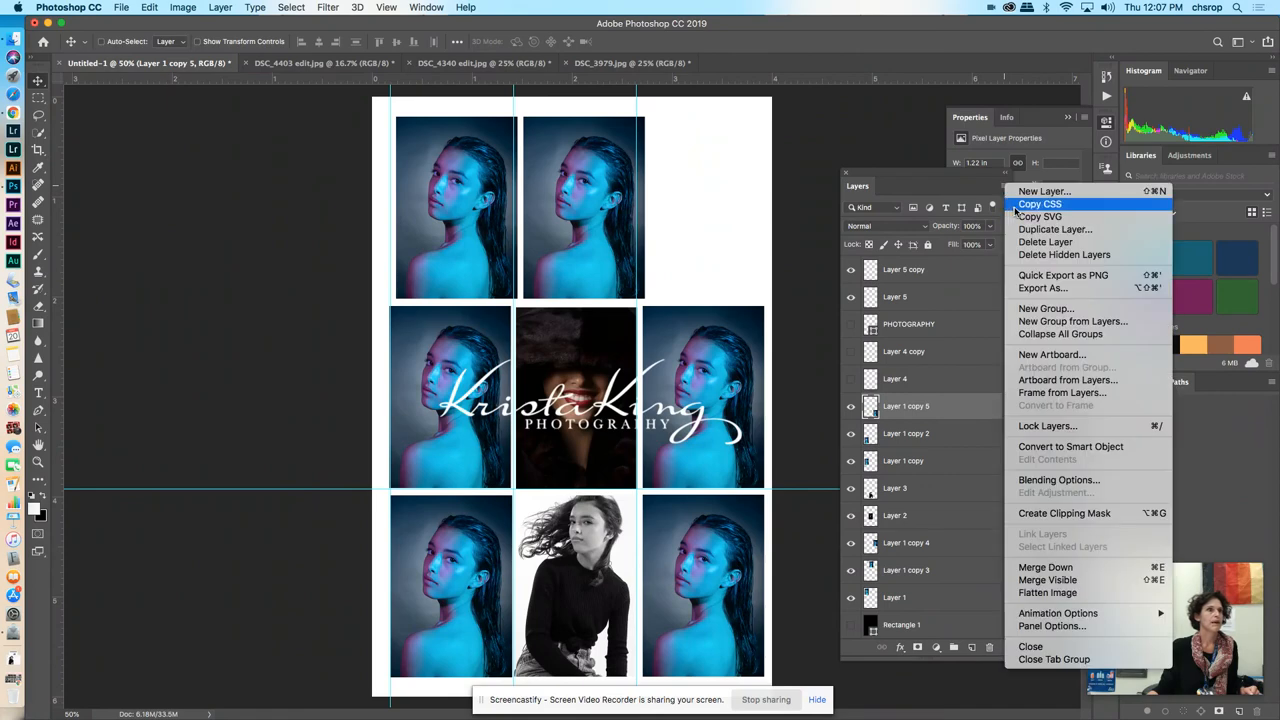
click(1056, 228)
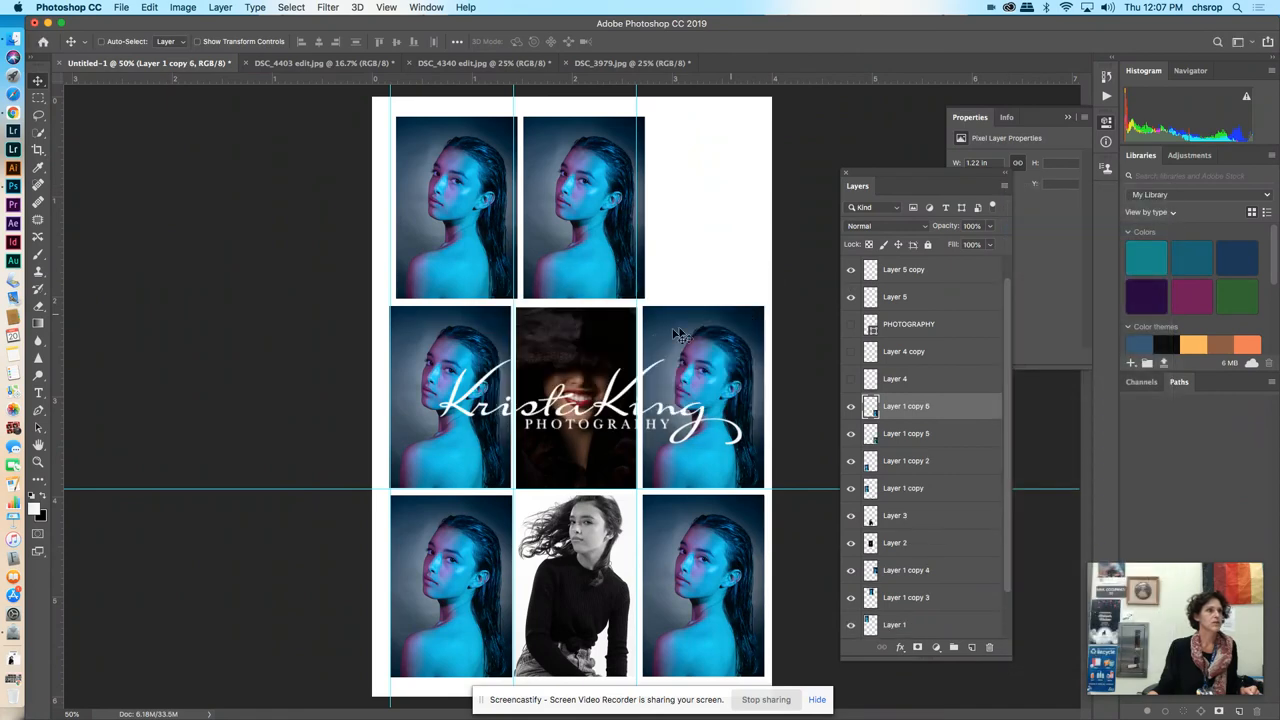
mouse_move(704, 330)
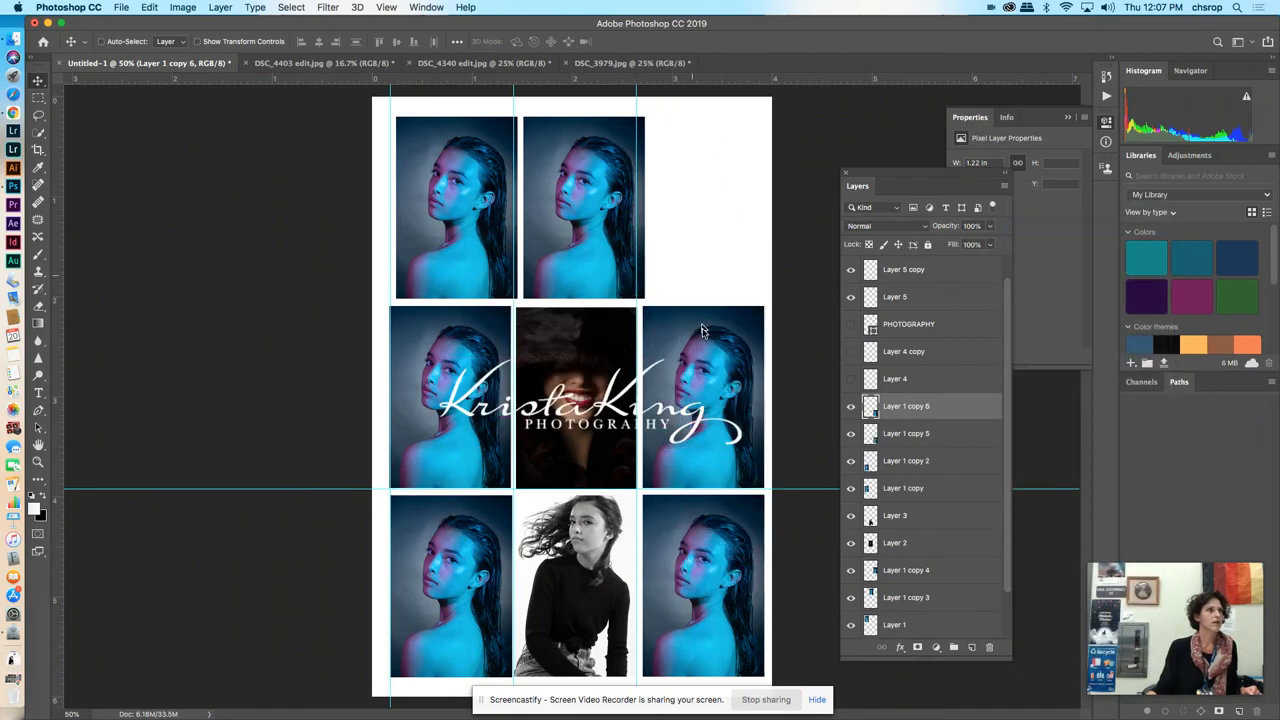
drag(700, 330, 696, 204)
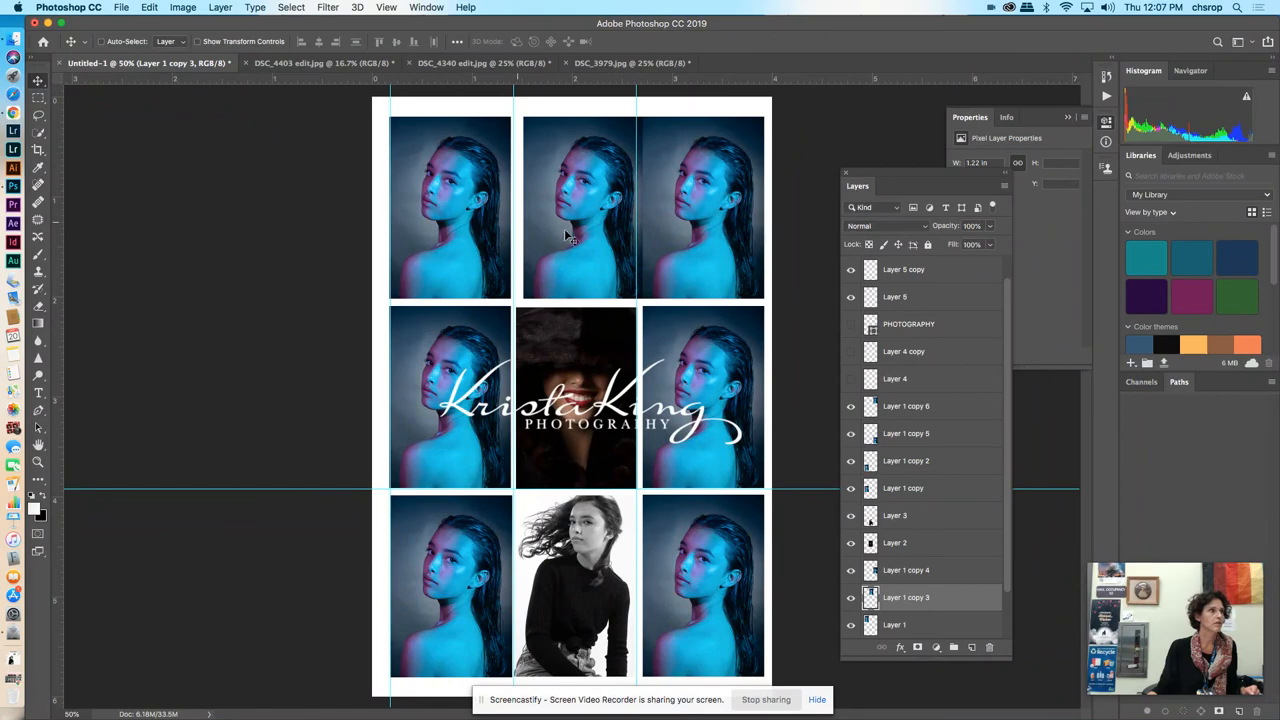
scroll(down, 3)
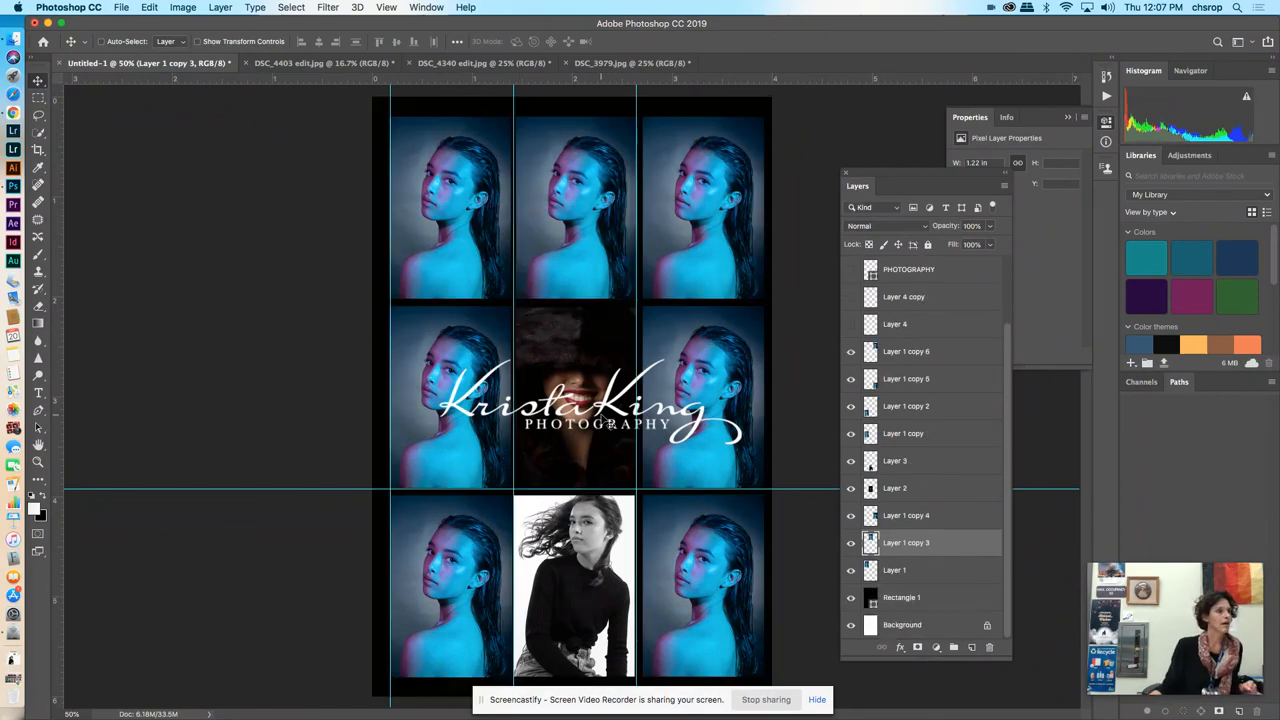
Step: Save a JPEG copy of the grid named 'Krista King FINAL' in Downloads
click(120, 8)
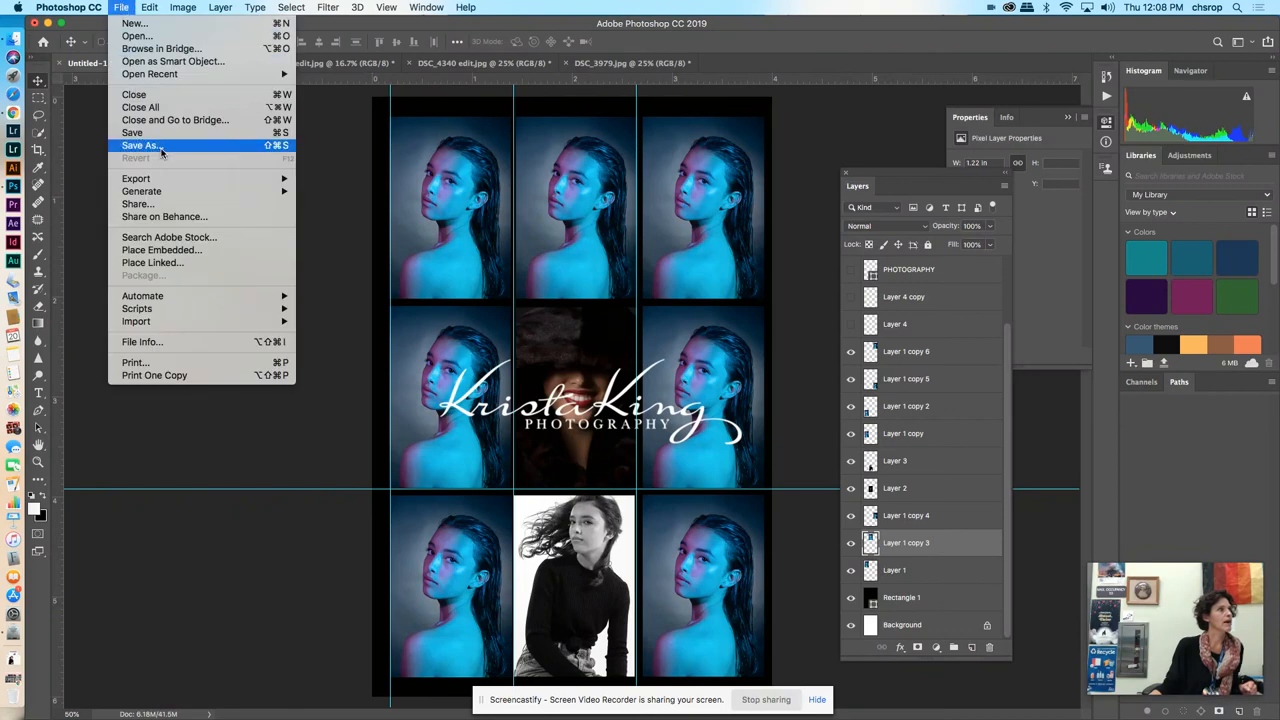
click(140, 144)
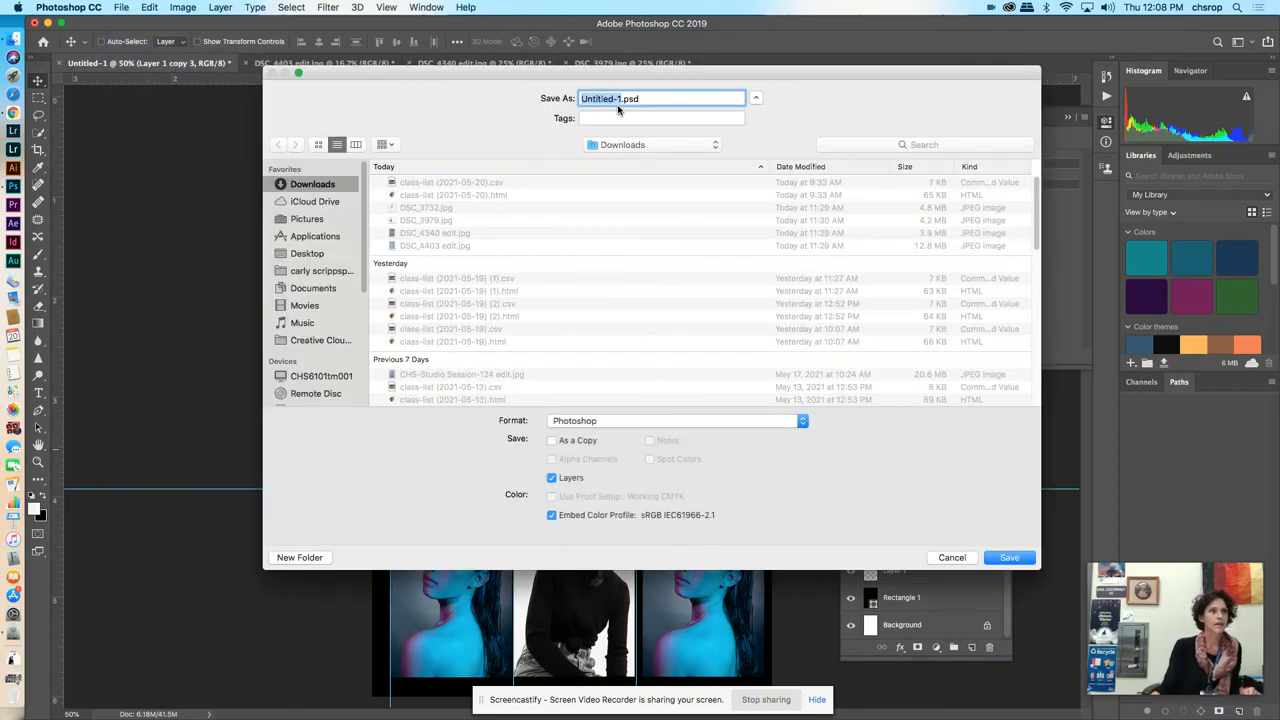
text(Krista K.psd)
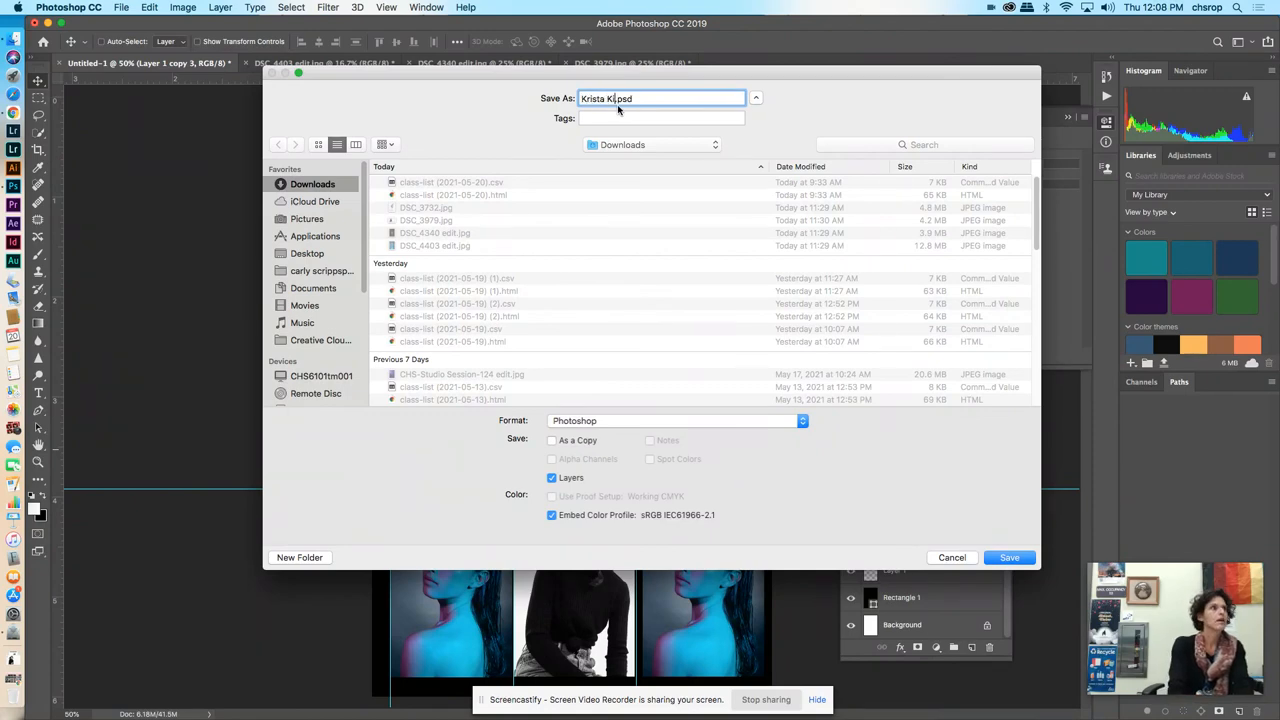
text(King FINAL)
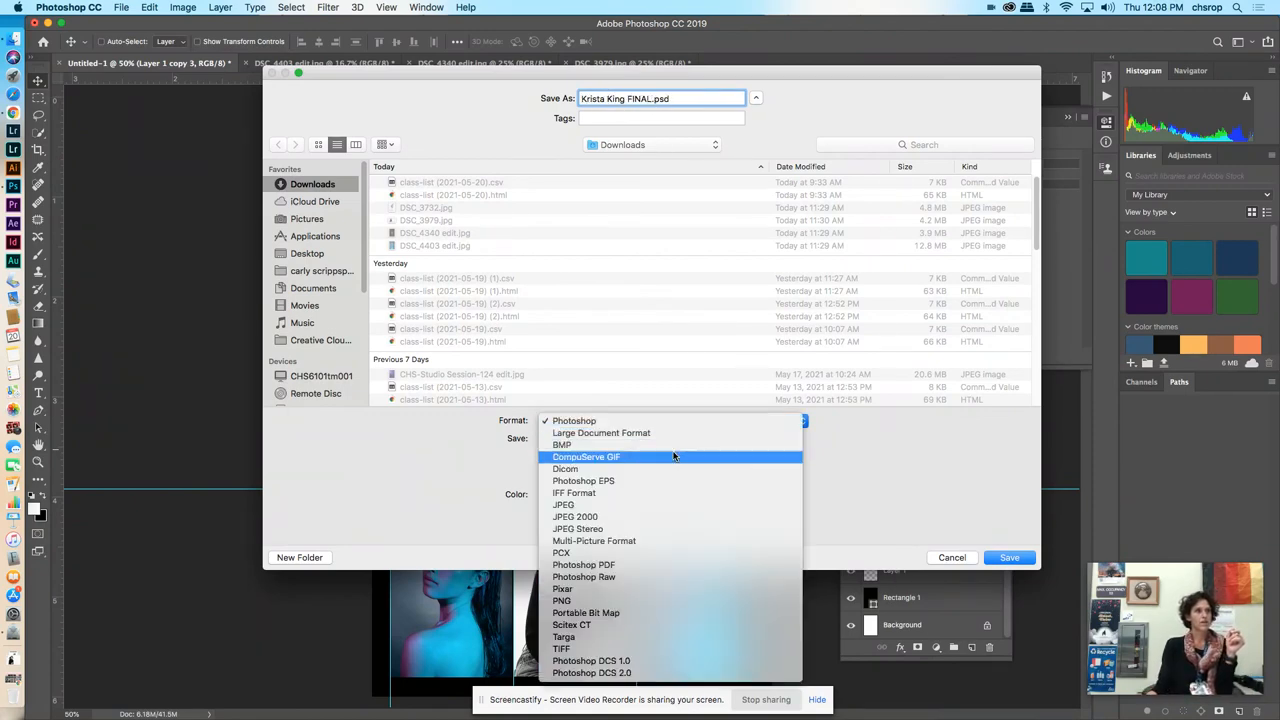
click(564, 504)
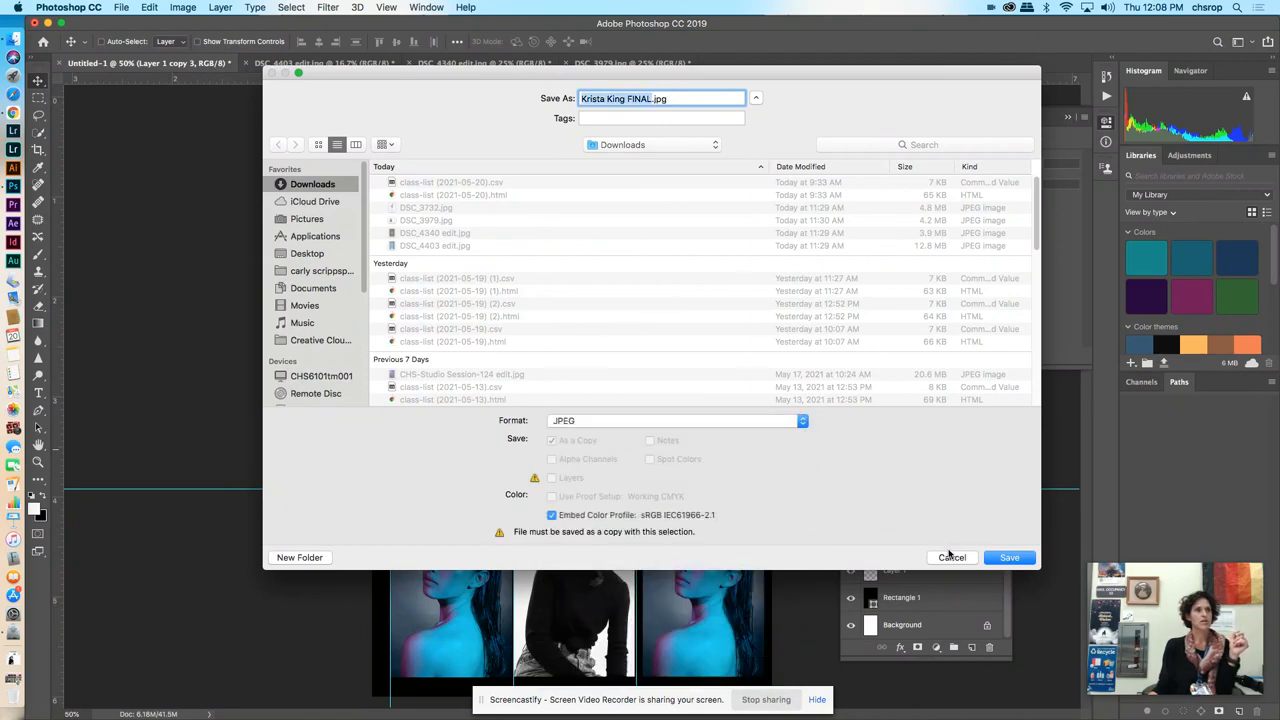
click(952, 556)
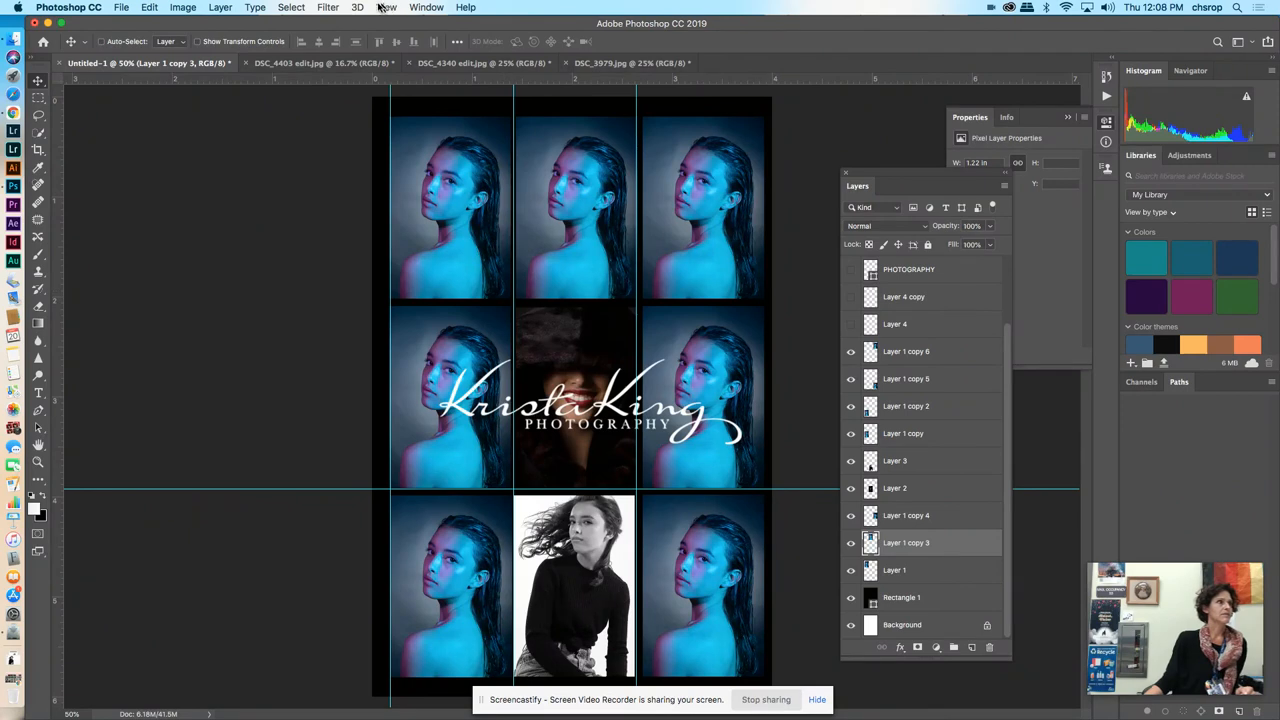
Step: Clear all guide lines from the canvas with View > Clear Guides
click(292, 8)
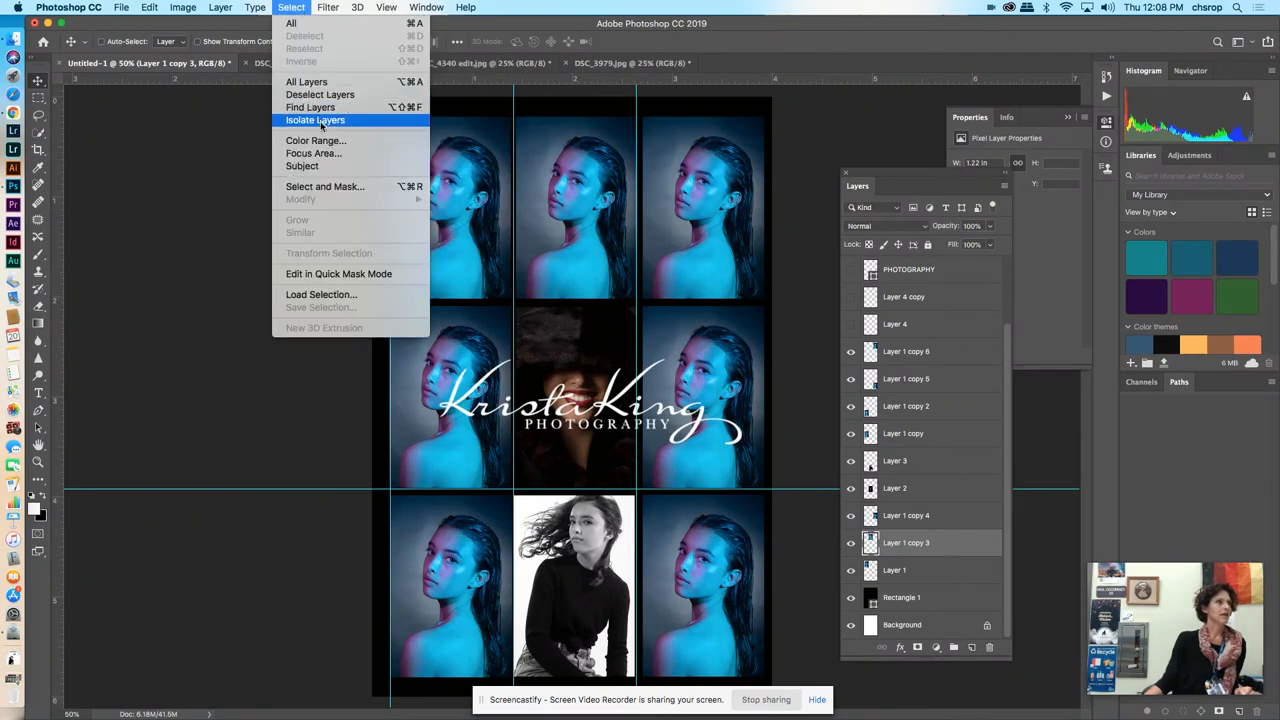
click(386, 8)
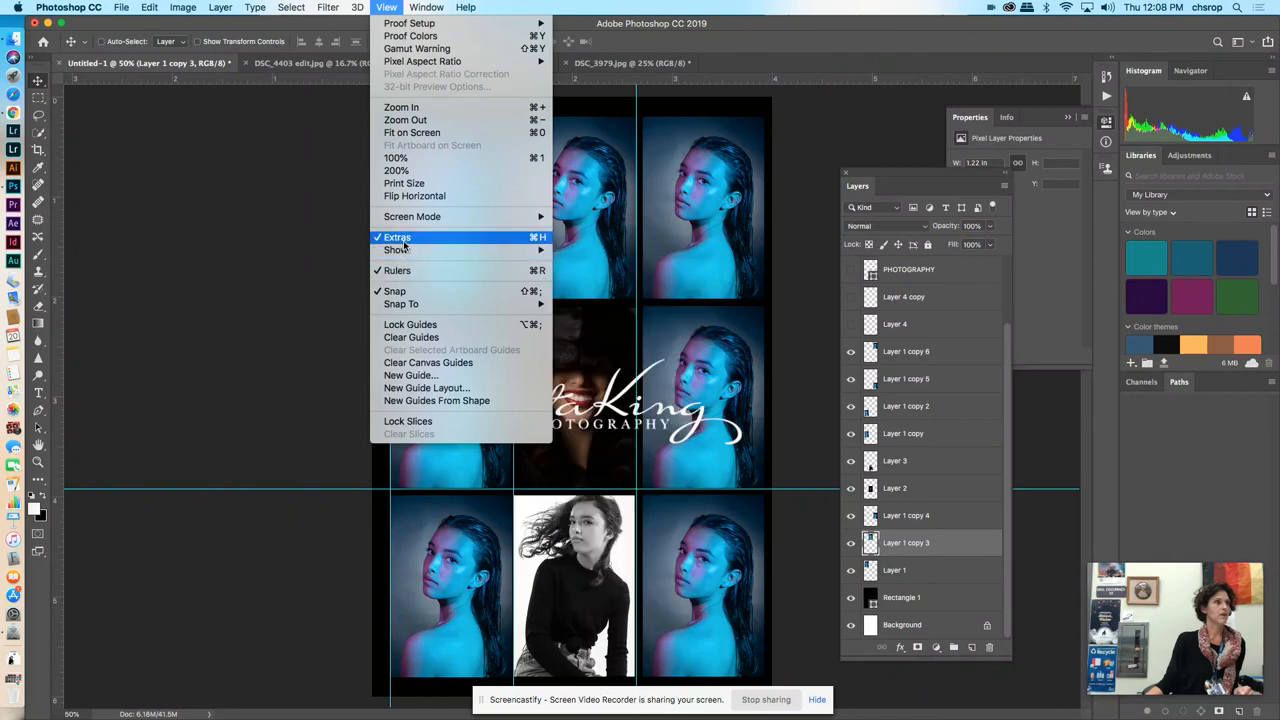
mouse_move(412, 336)
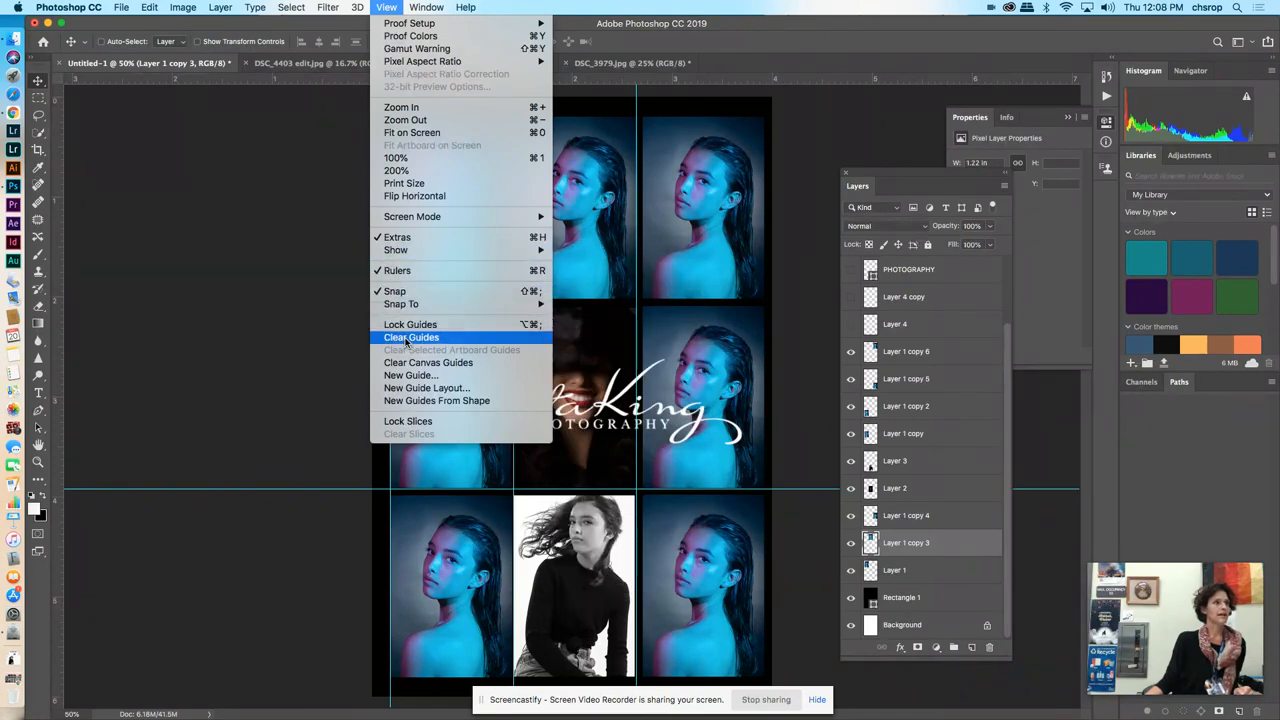
click(412, 336)
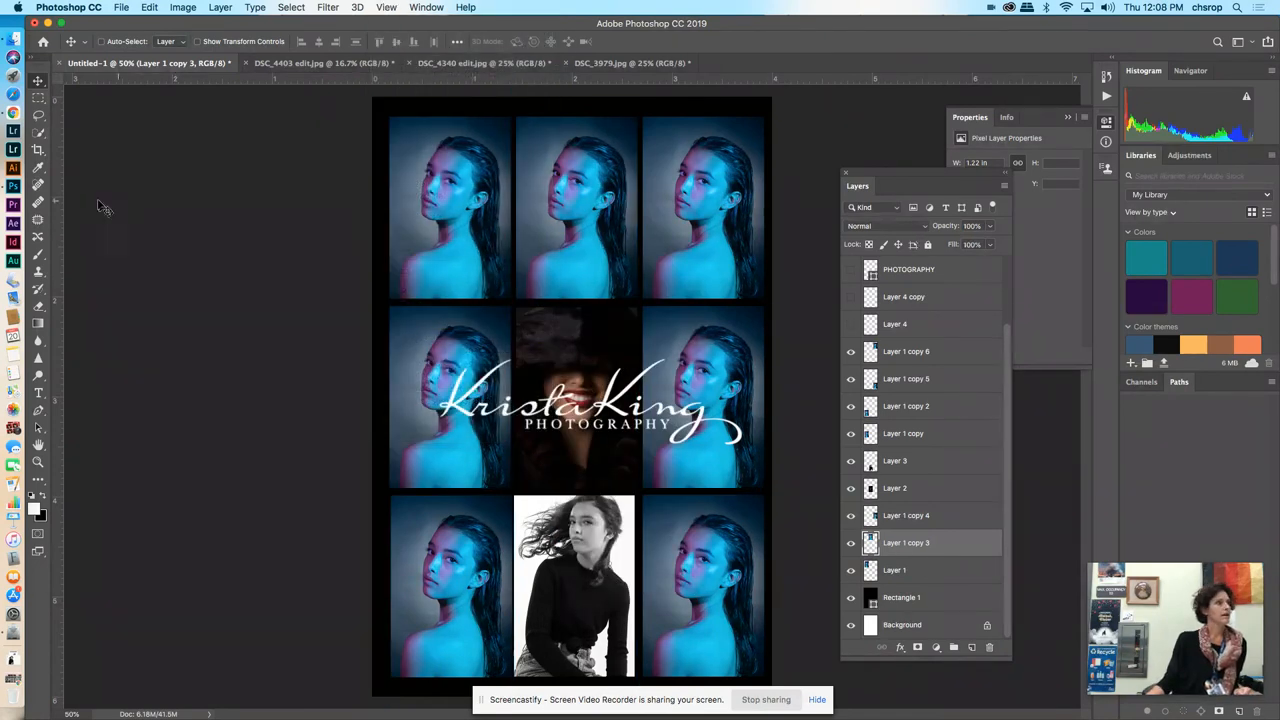